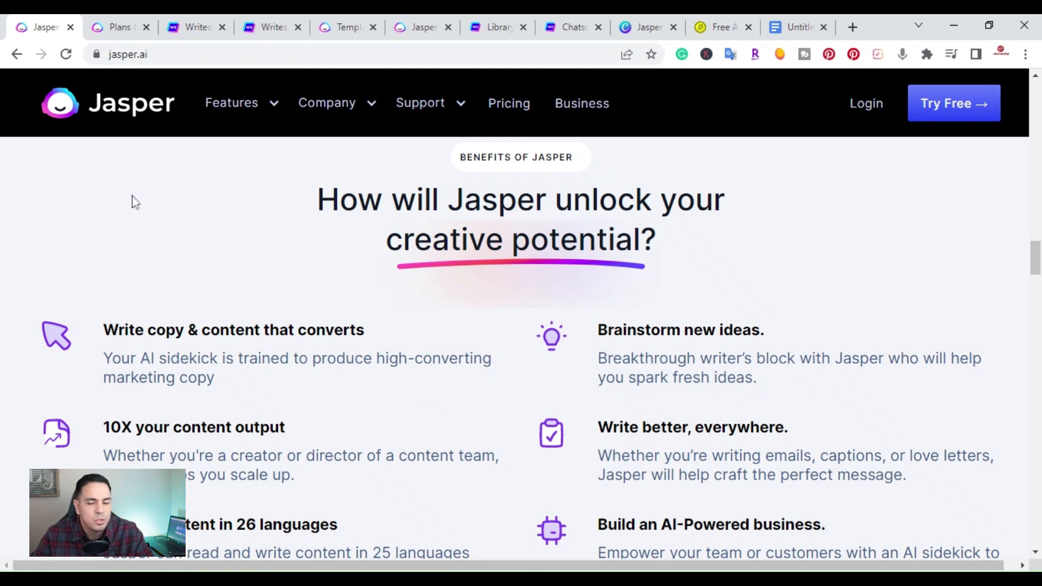
Review the Writesonic home, Jasper home and Jasper pricing tabs, landing on Jasper's Templates page.
left_click(195, 27)
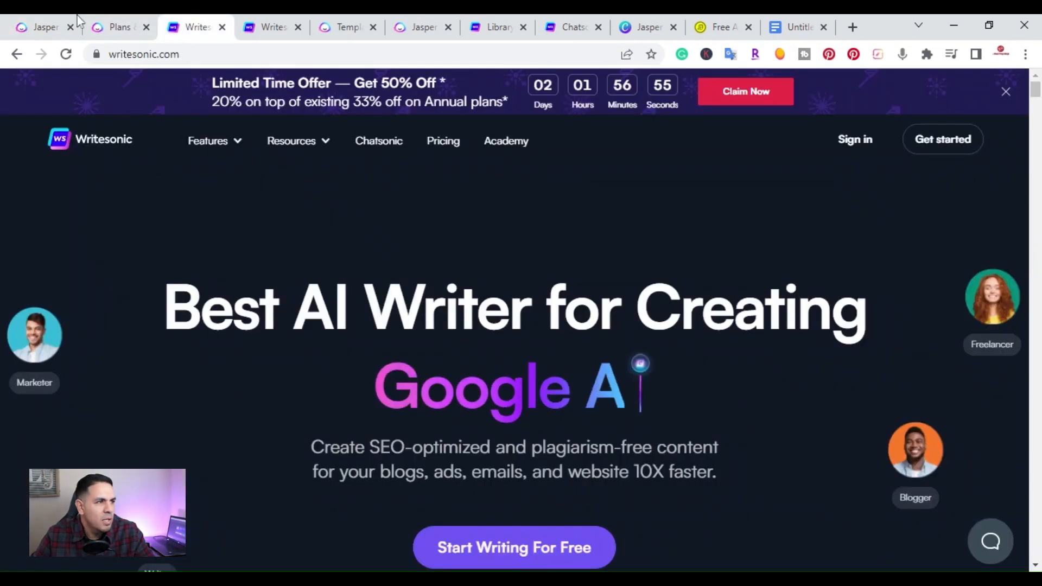
left_click(44, 27)
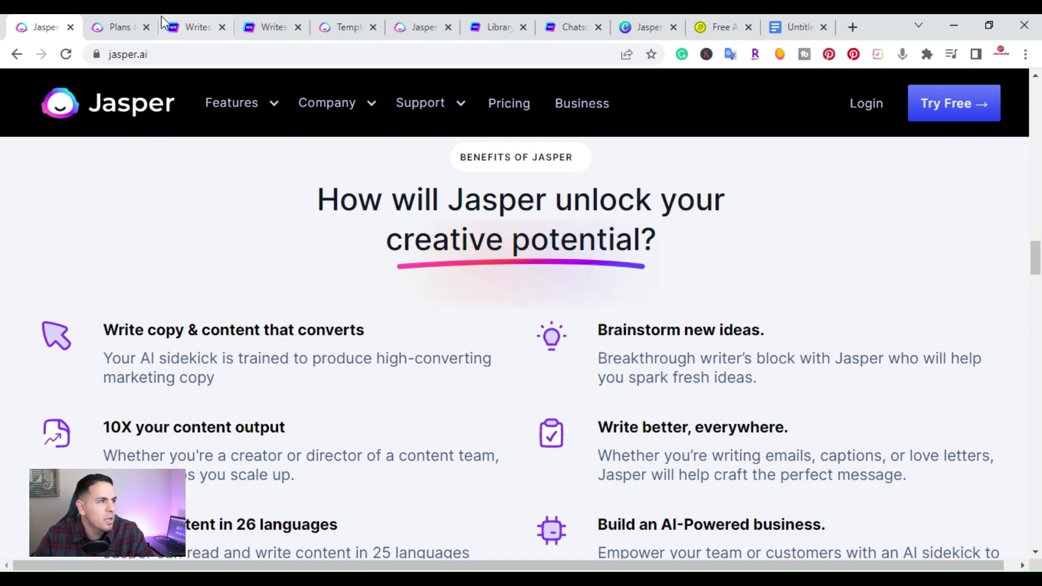
left_click(119, 27)
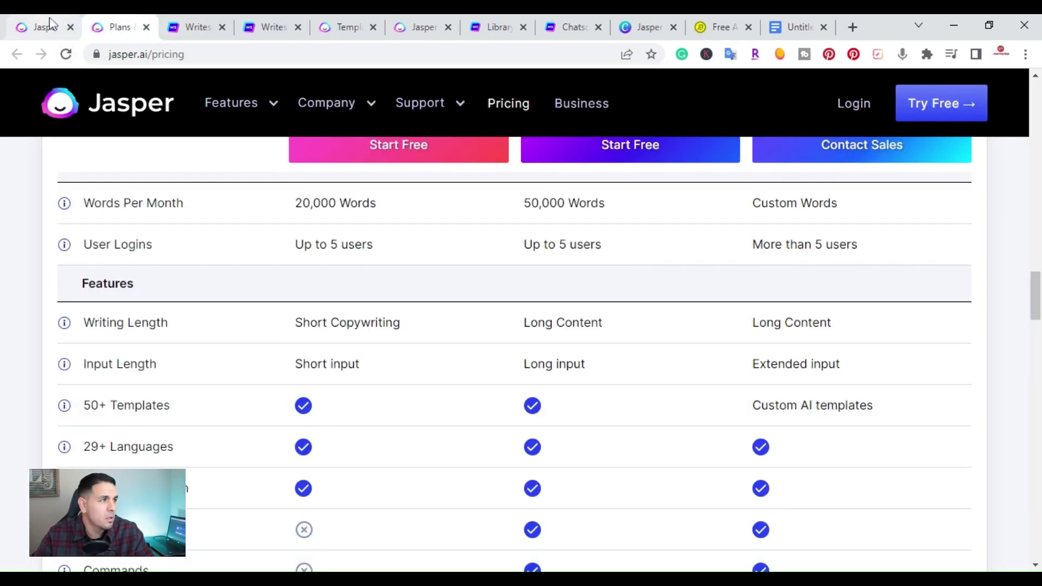
left_click(345, 27)
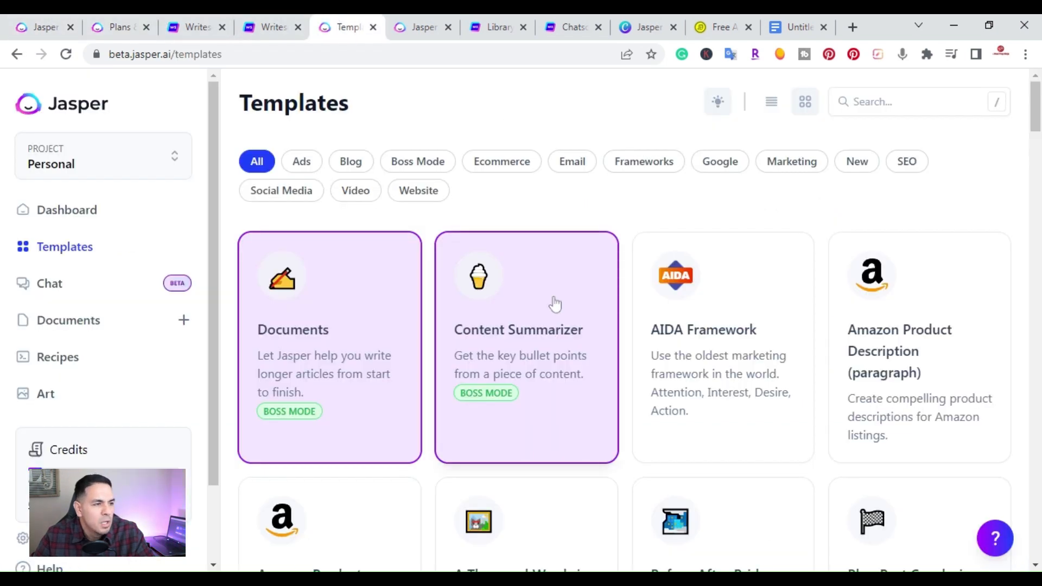
mouse_move(433, 334)
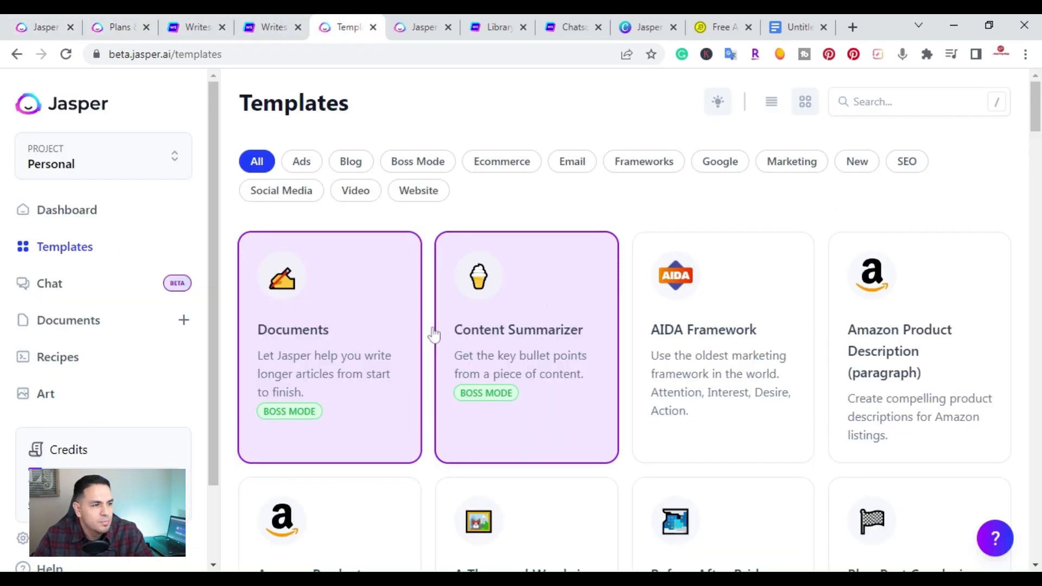
mouse_move(44, 237)
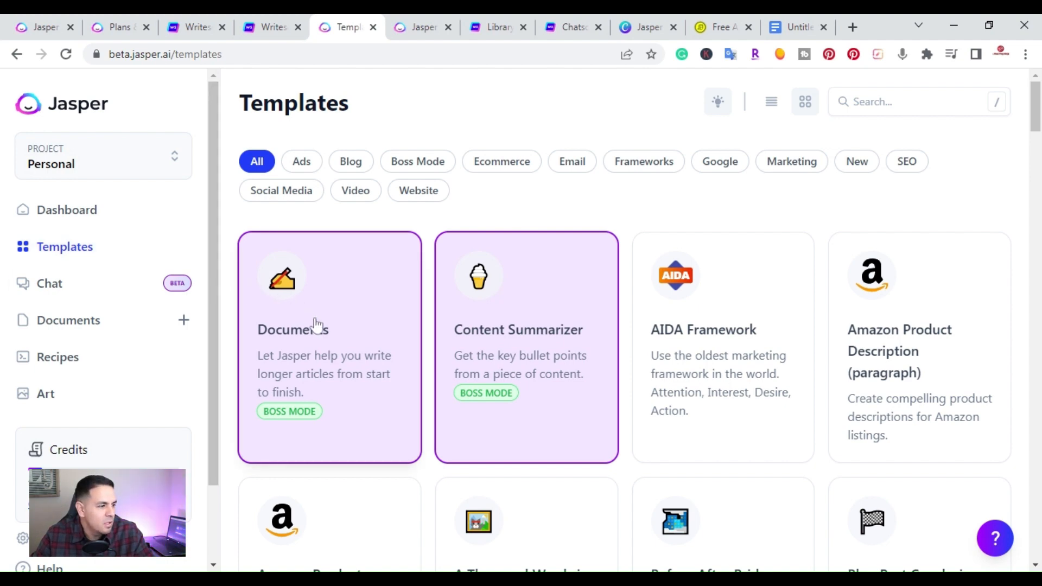
mouse_move(295, 172)
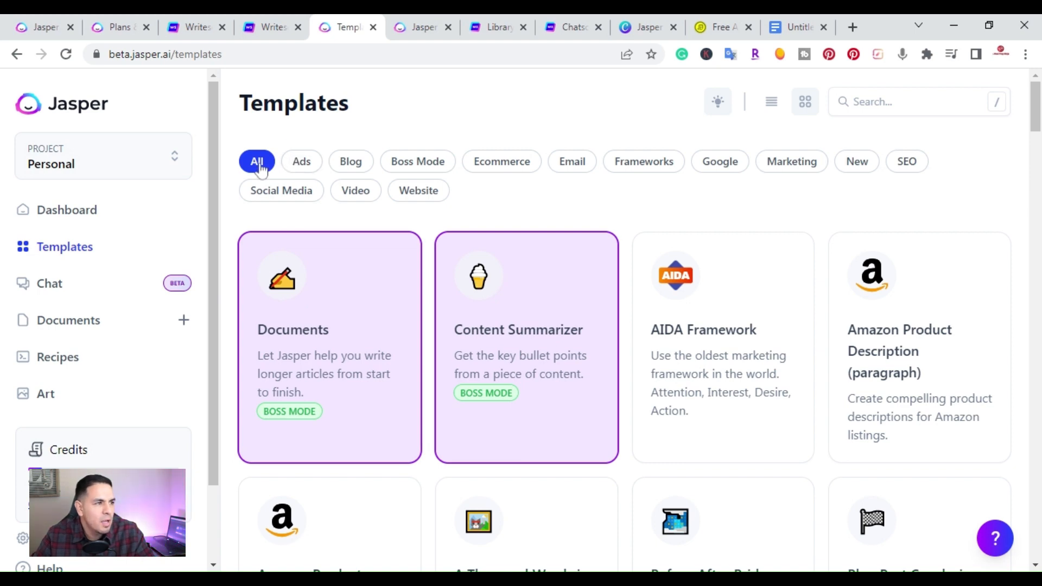
mouse_move(301, 161)
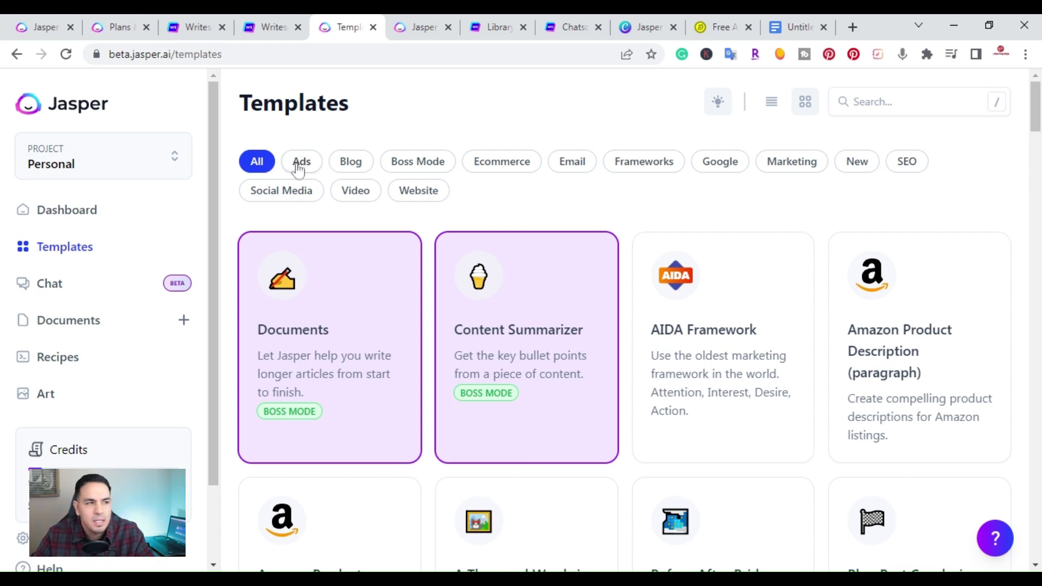
mouse_move(502, 161)
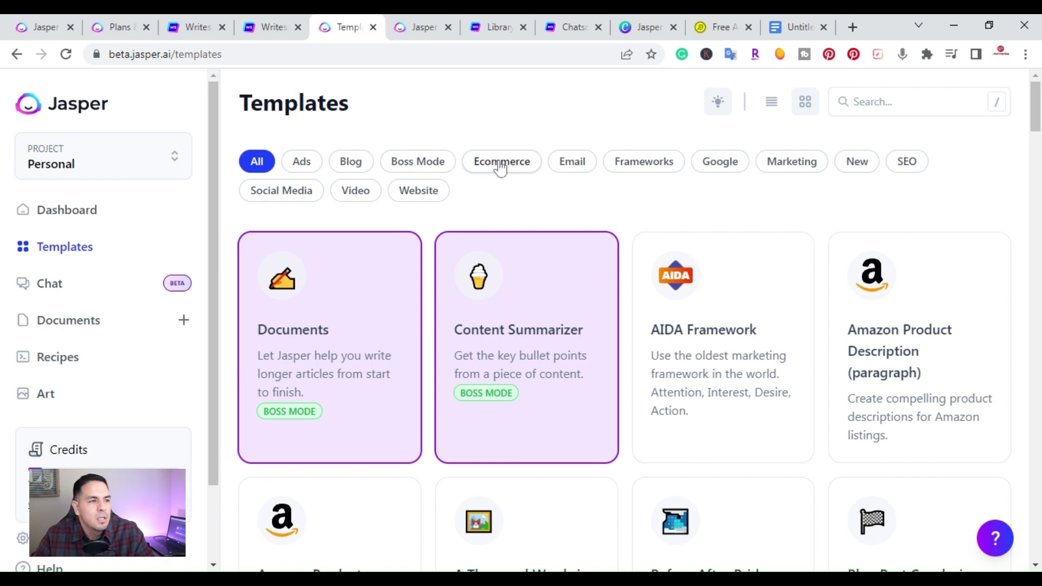
mouse_move(450, 187)
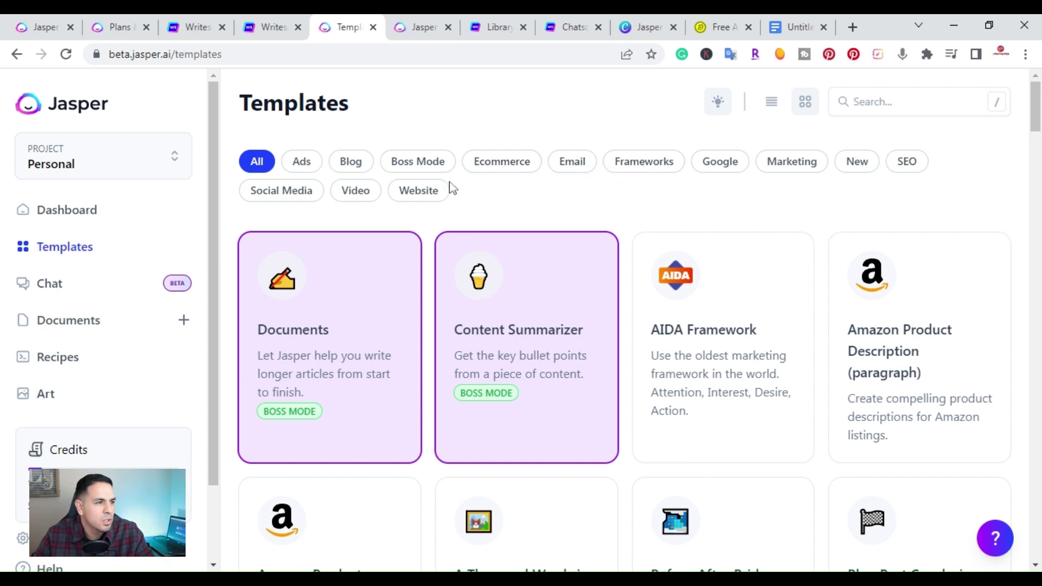
mouse_move(508, 299)
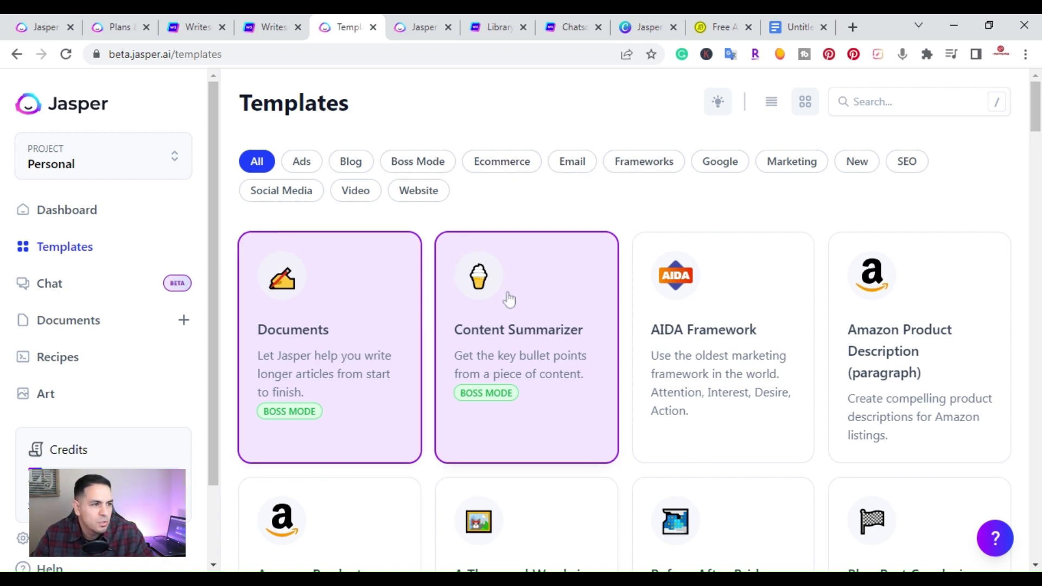
Filter Jasper's templates to the Blog category and browse the blog outline, intro and topic cards.
scroll("down", 3)
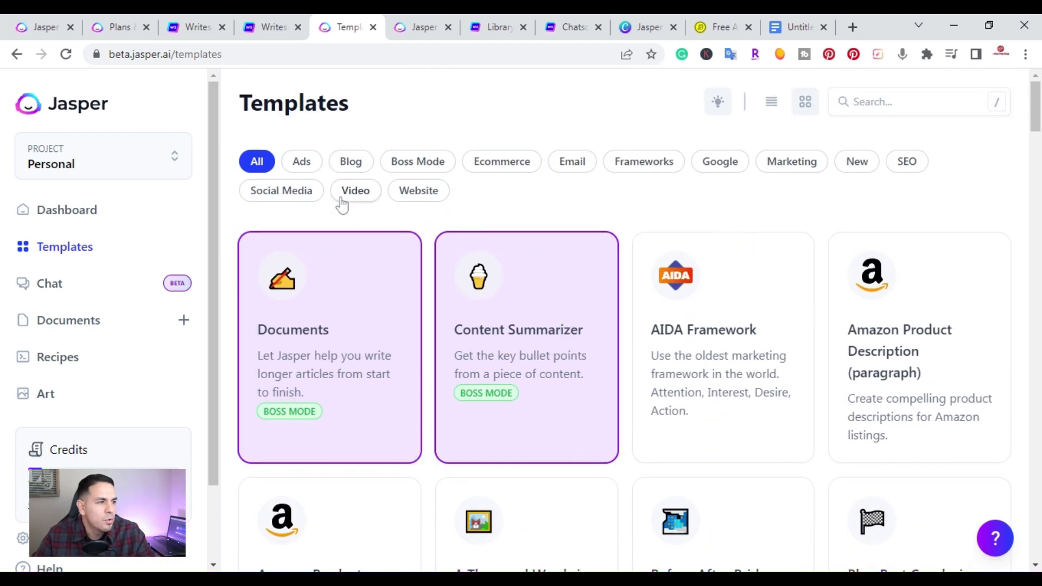
mouse_move(338, 168)
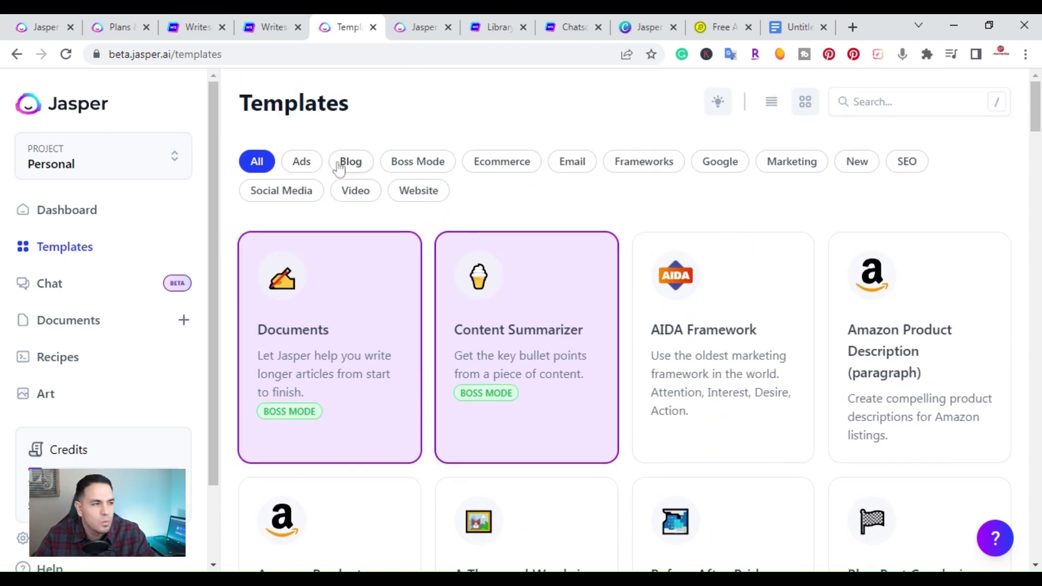
left_click(351, 160)
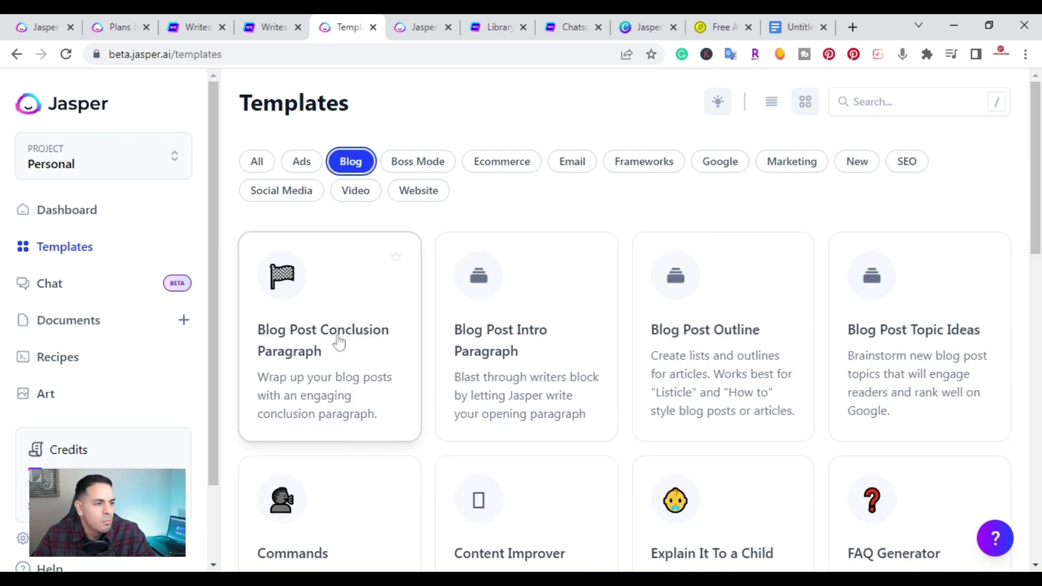
mouse_move(481, 317)
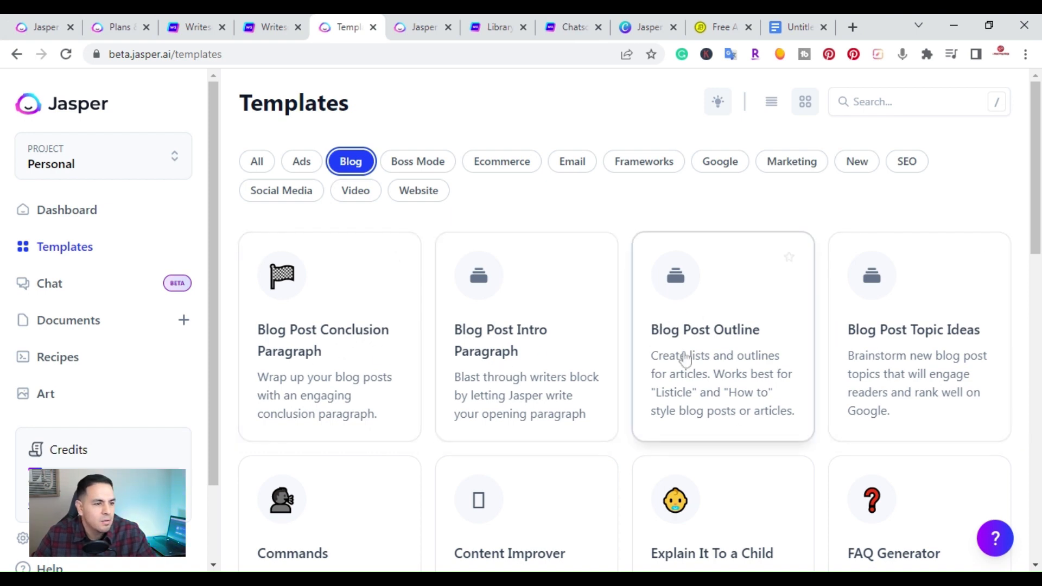
scroll("down", 3)
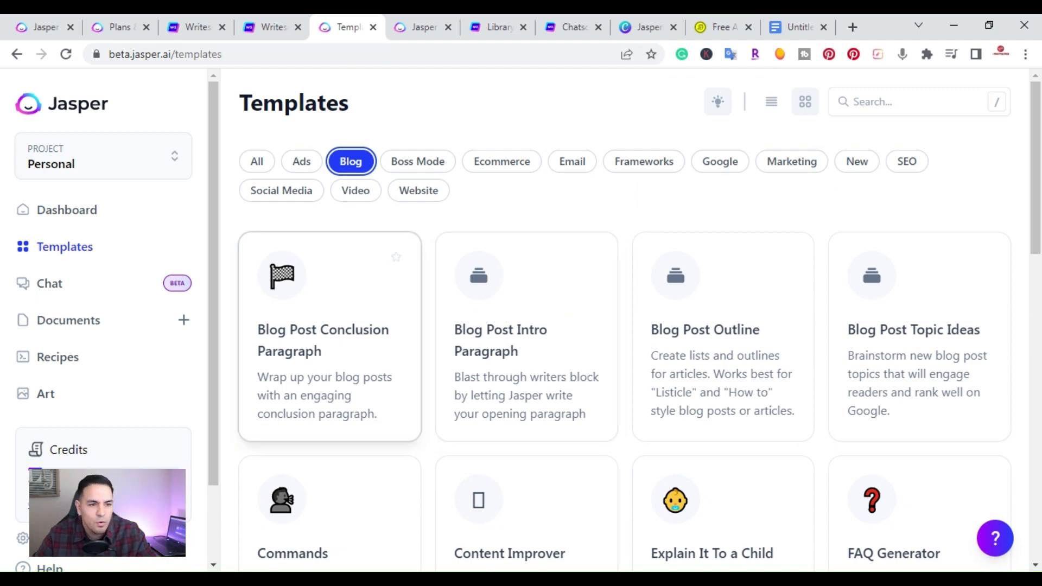
mouse_move(498, 18)
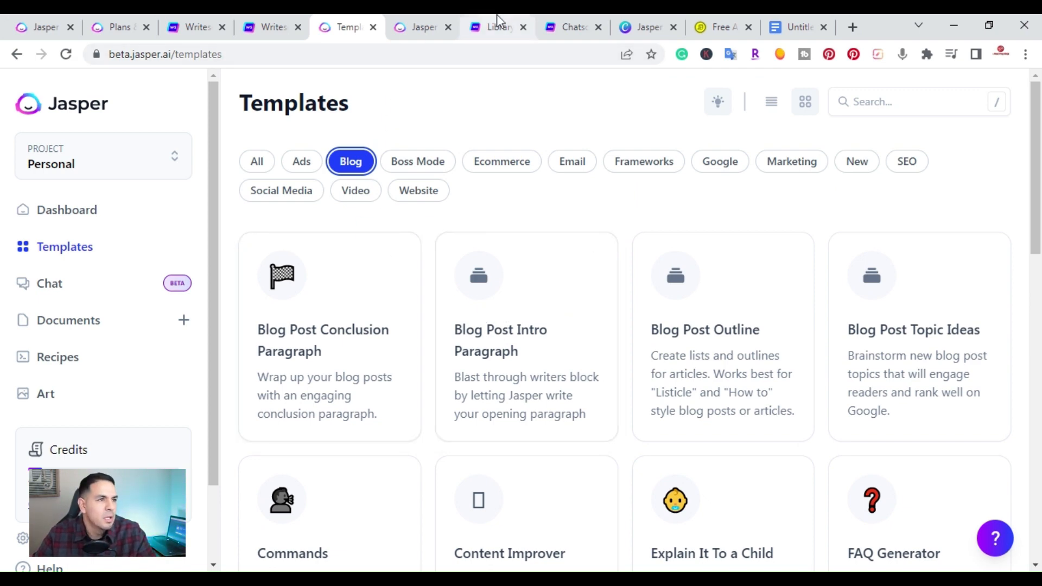
Browse Writesonic's library through Article And Blogs, Ads And Marketing Tools, then Ecommerce product templates.
left_click(495, 27)
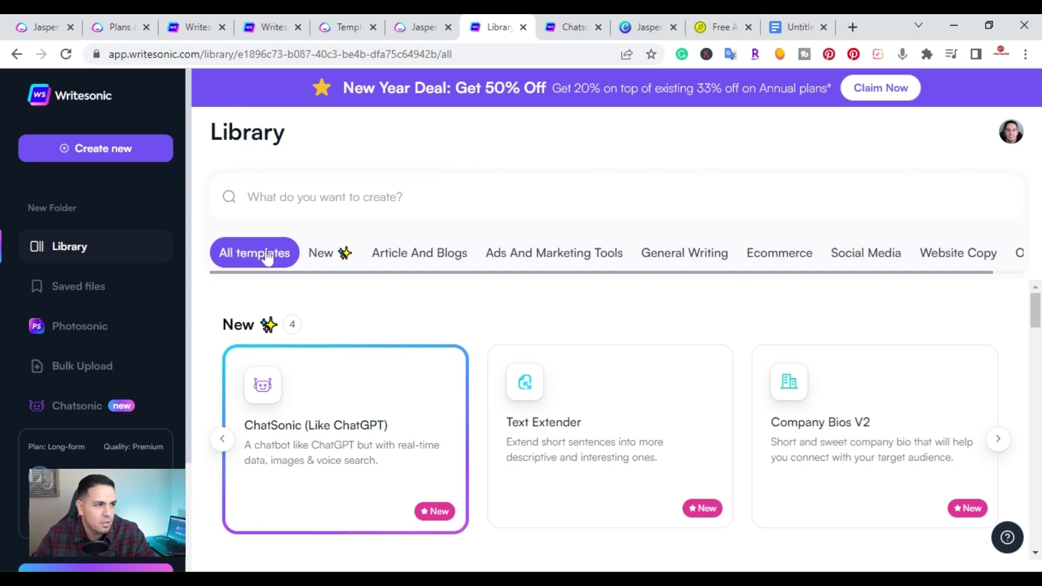
left_click(419, 253)
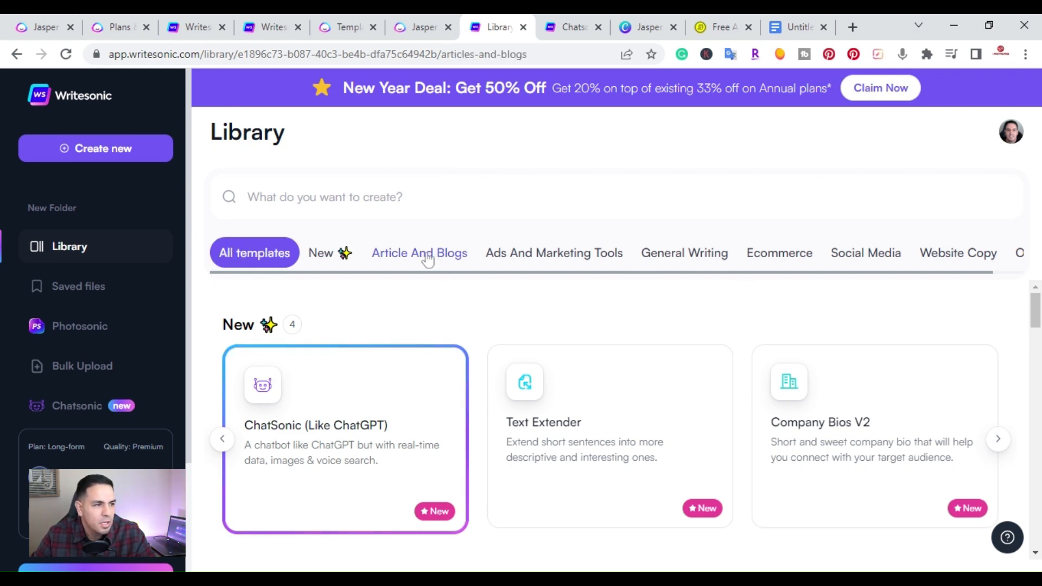
left_click(419, 253)
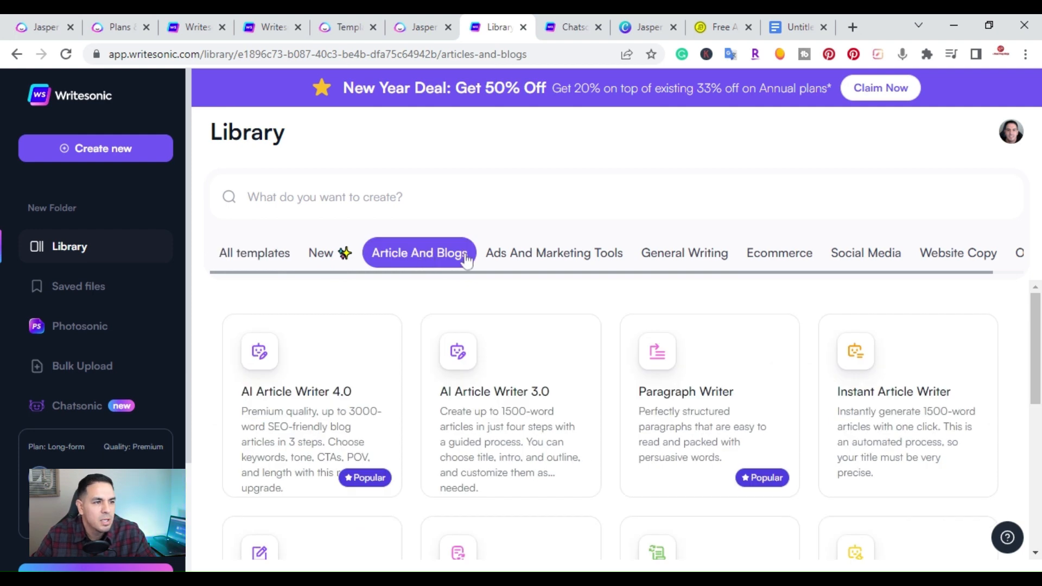
left_click(553, 253)
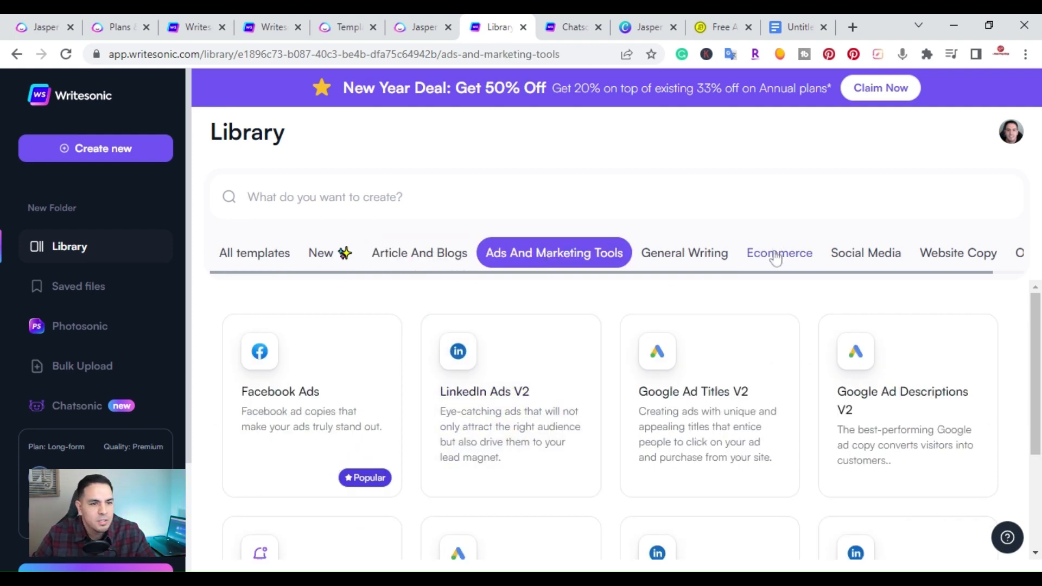
left_click(780, 253)
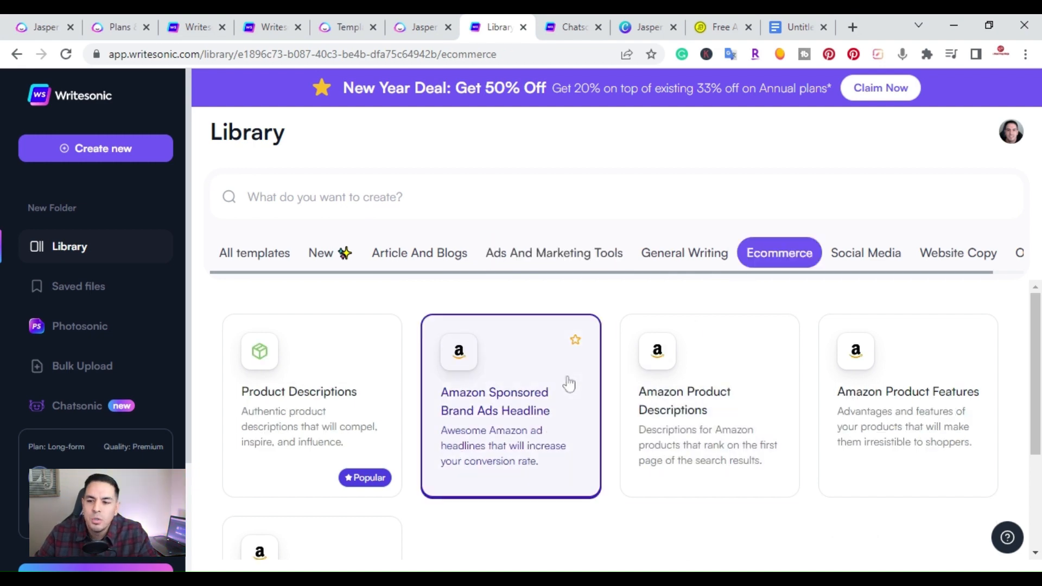
scroll("down", 3)
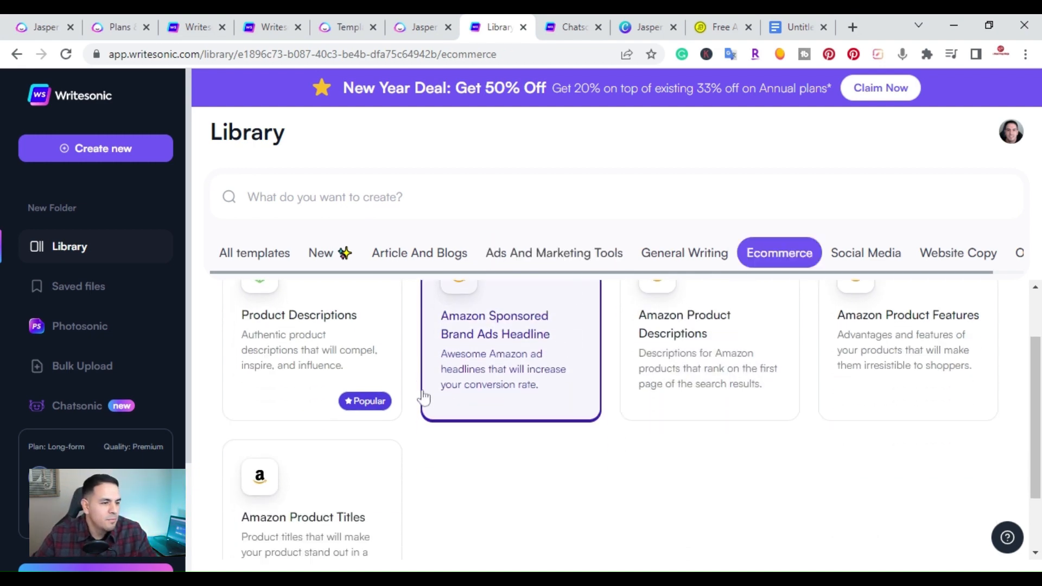
scroll("down", 3)
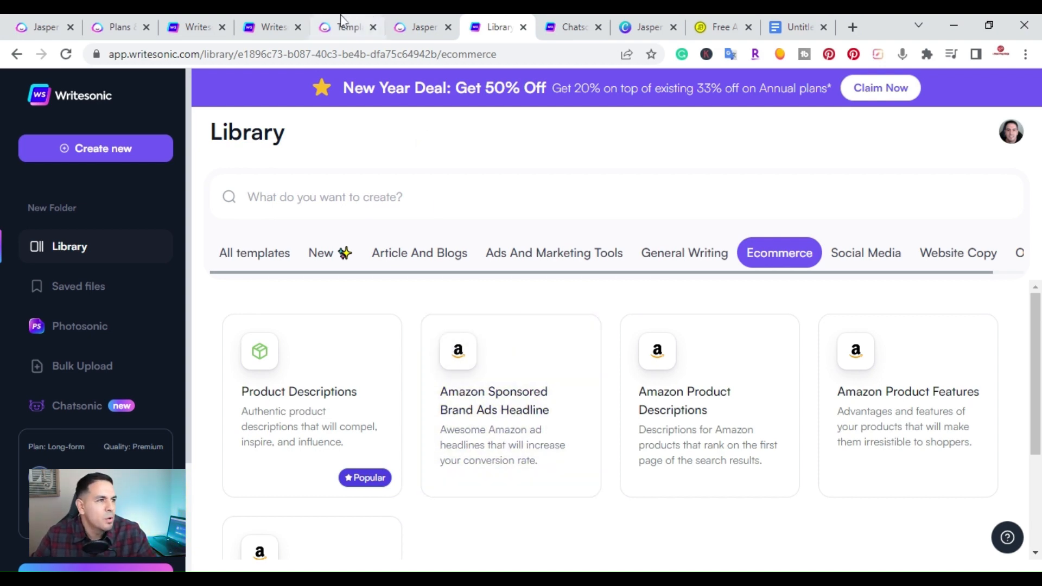
Return to Jasper's template library and show templates from every category.
left_click(345, 26)
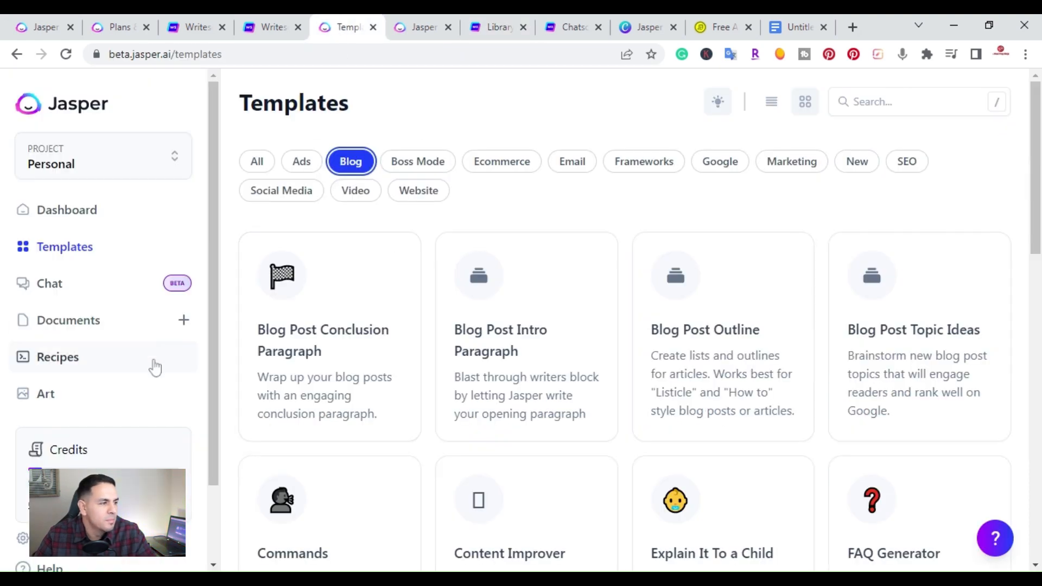
scroll("down", 3)
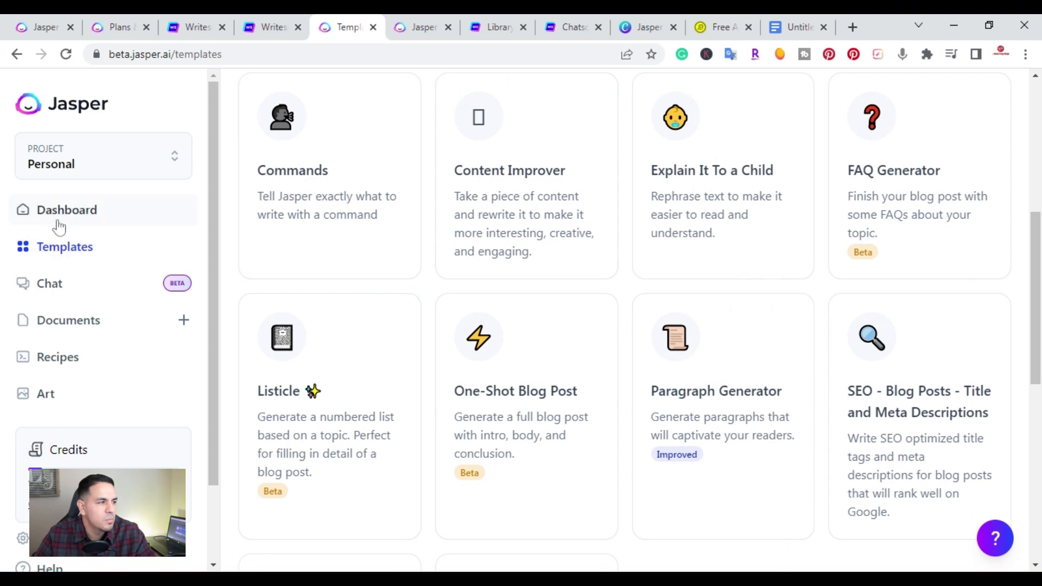
left_click(351, 160)
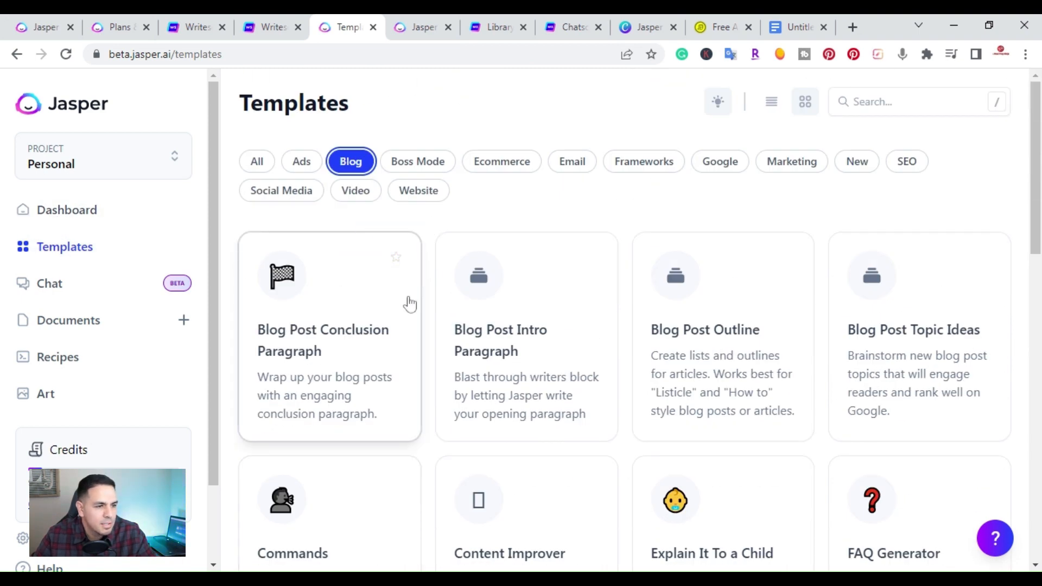
left_click(256, 160)
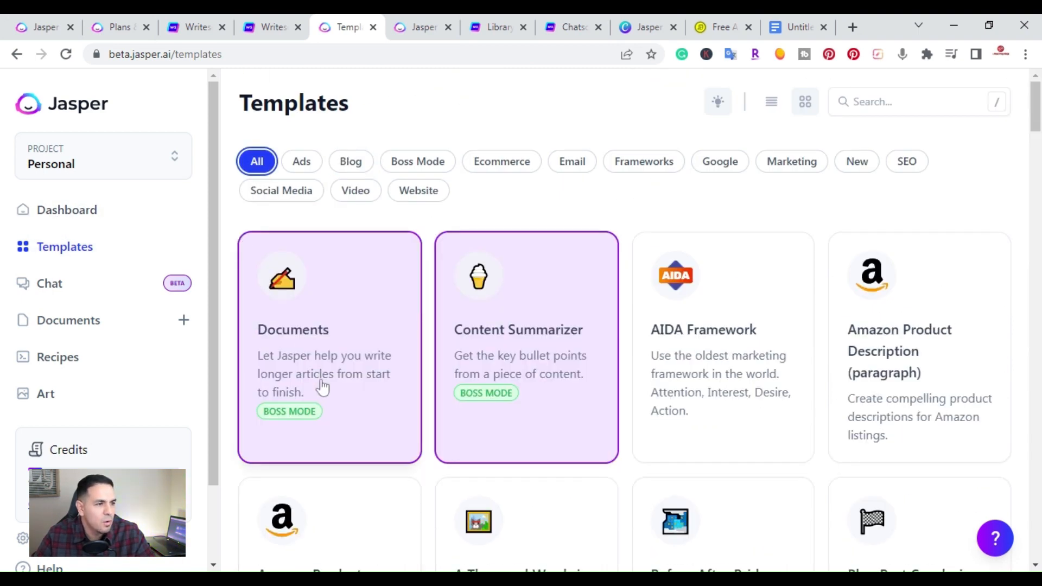
Create a new Jasper document started from scratch with a blank editor.
left_click(329, 347)
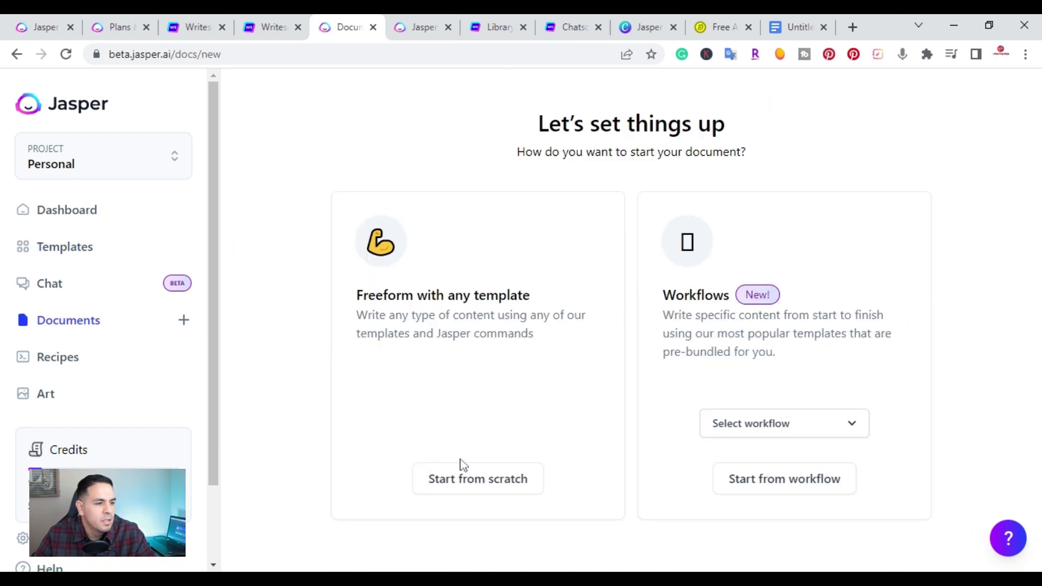
left_click(477, 479)
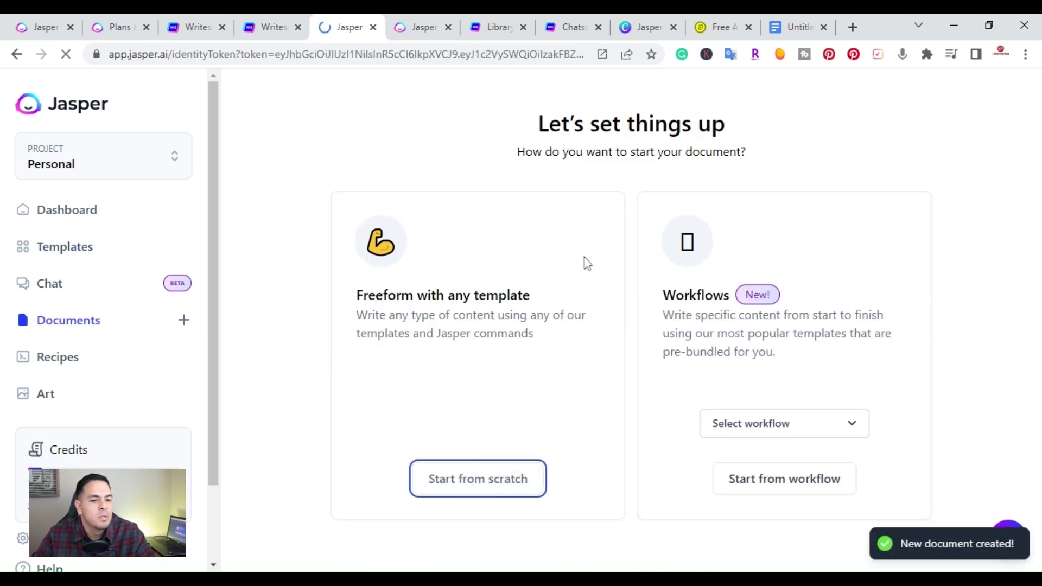
left_click(477, 479)
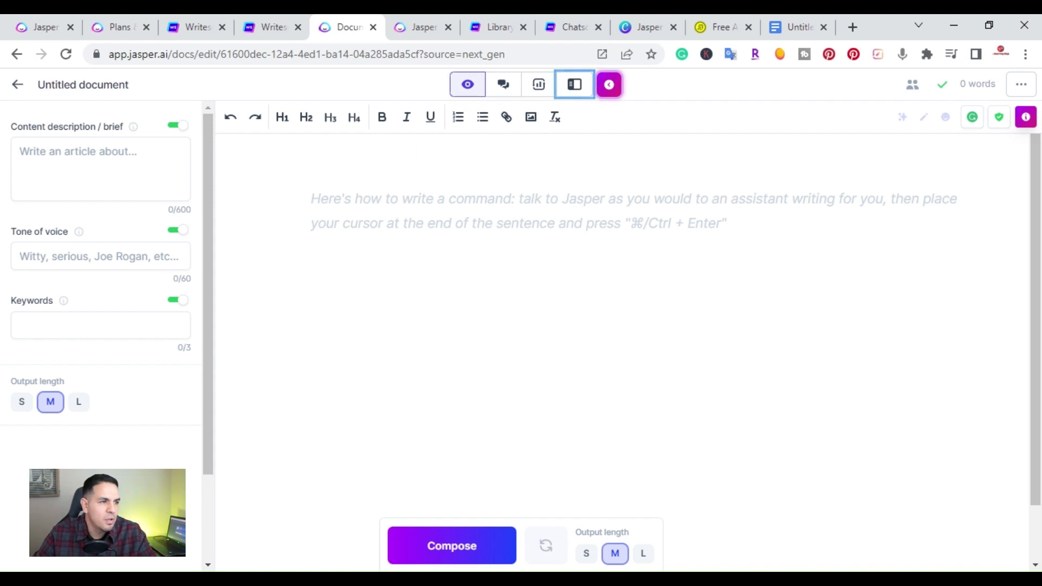
mouse_move(452, 546)
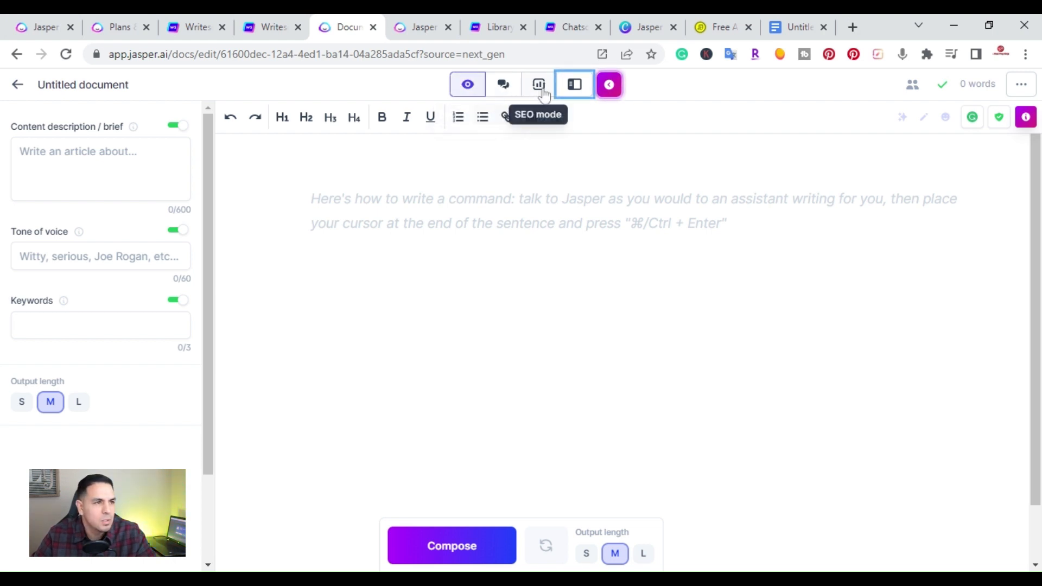
Switch the document through SEO mode into power mode and browse the template panel to the SEO blog title template.
left_click(538, 85)
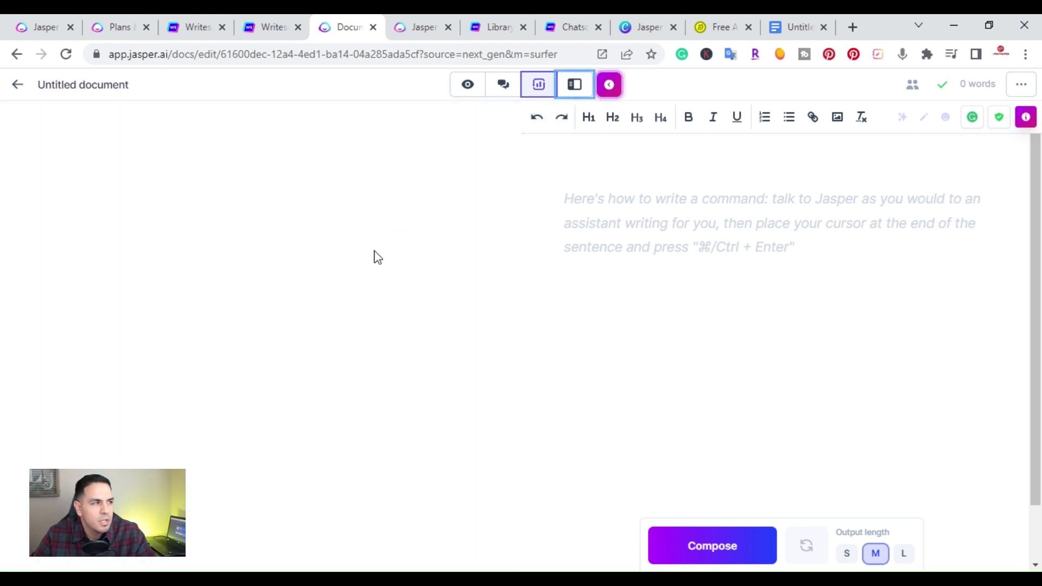
left_click(573, 85)
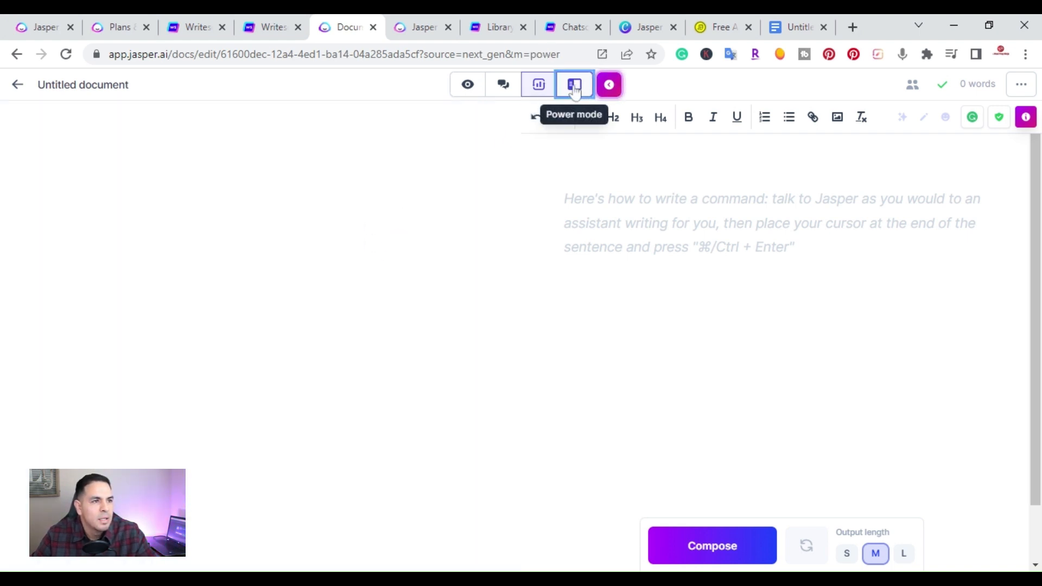
left_click(573, 84)
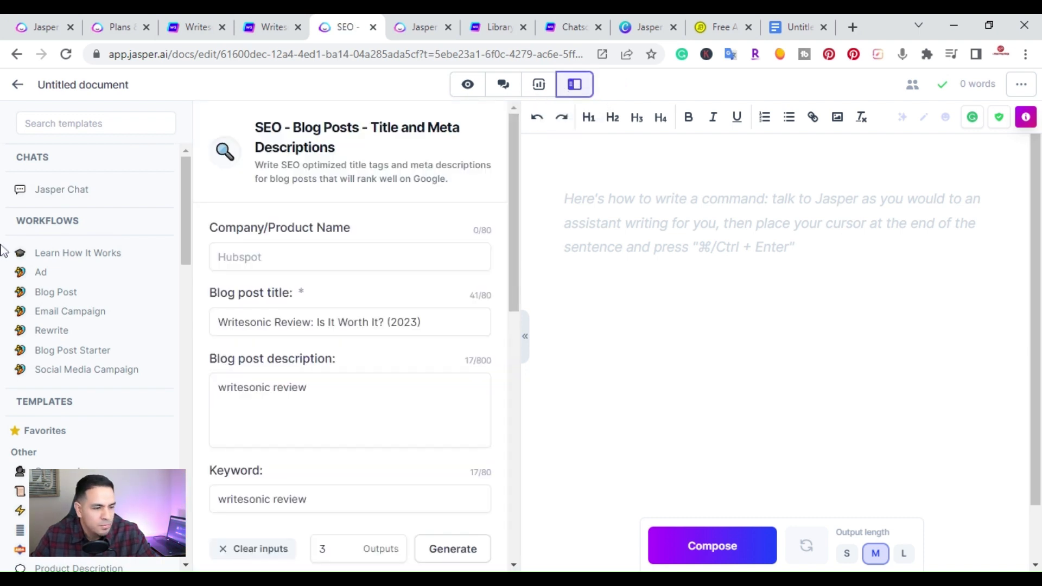
mouse_move(78, 253)
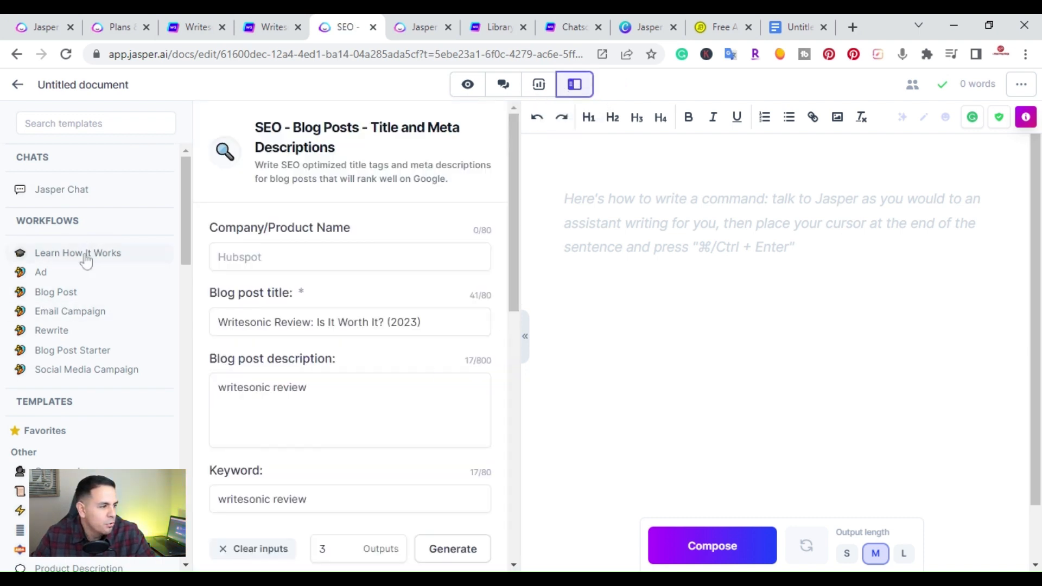
scroll("down", 3)
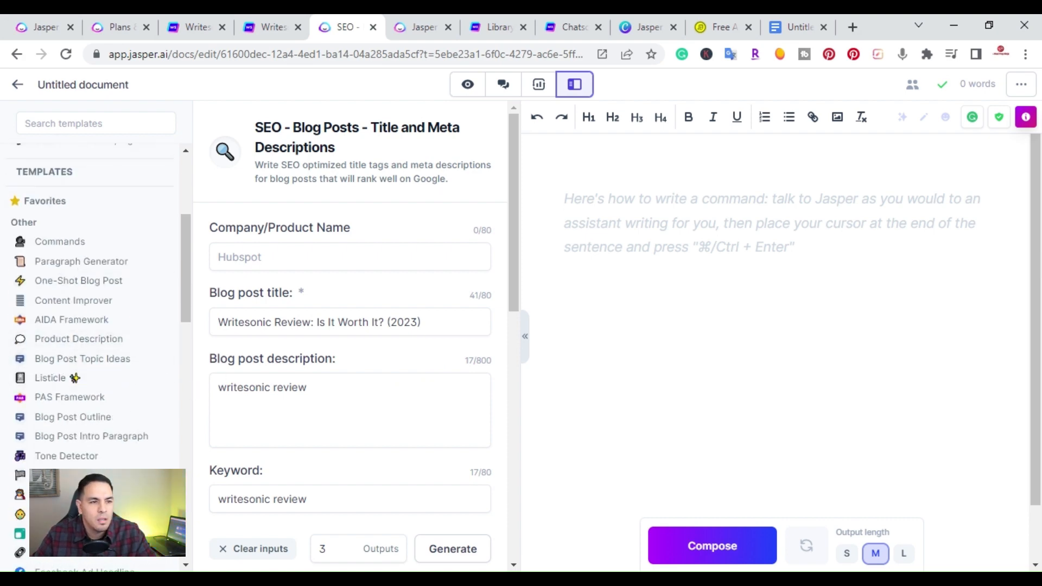
scroll("down", 3)
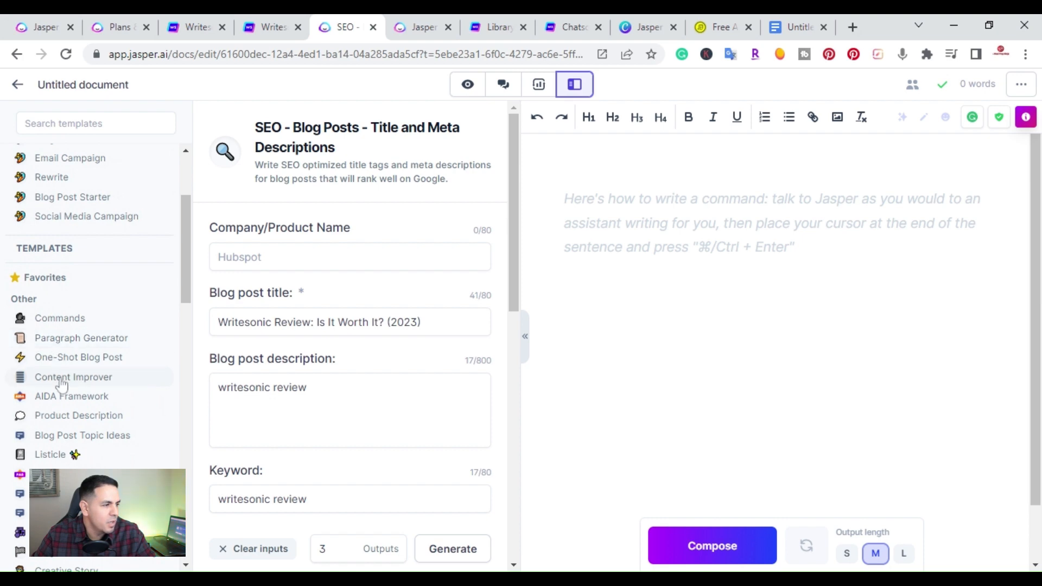
scroll("down", 3)
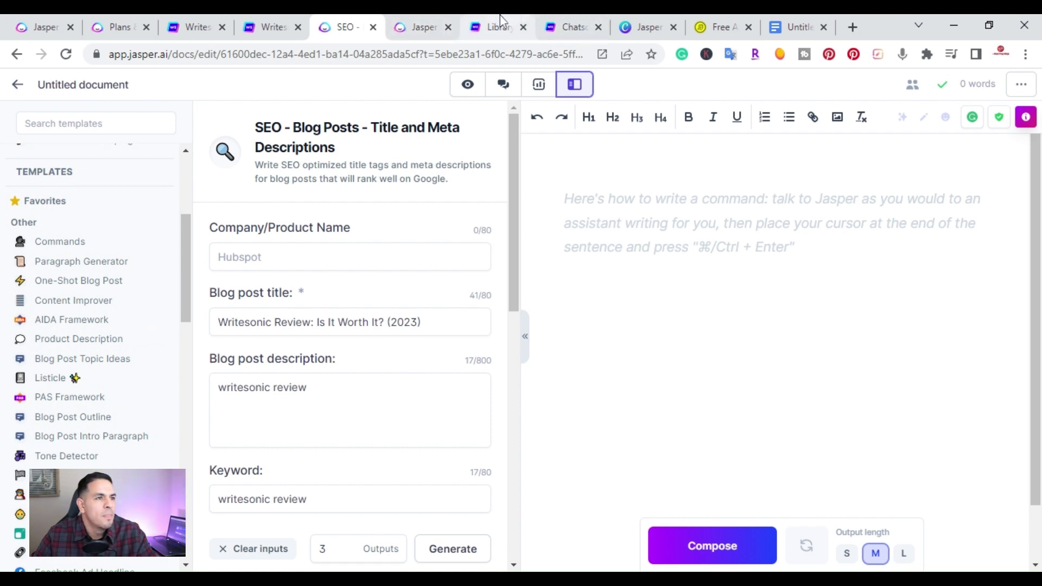
In Writesonic's library, show the Article And Blogs templates including AI Article Writer 3.0.
left_click(495, 26)
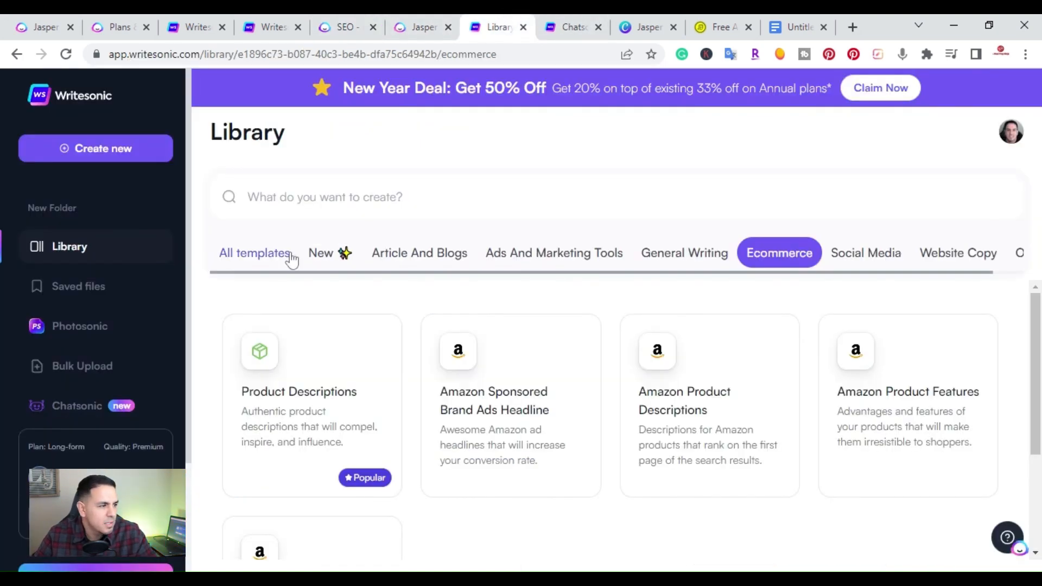
mouse_move(477, 248)
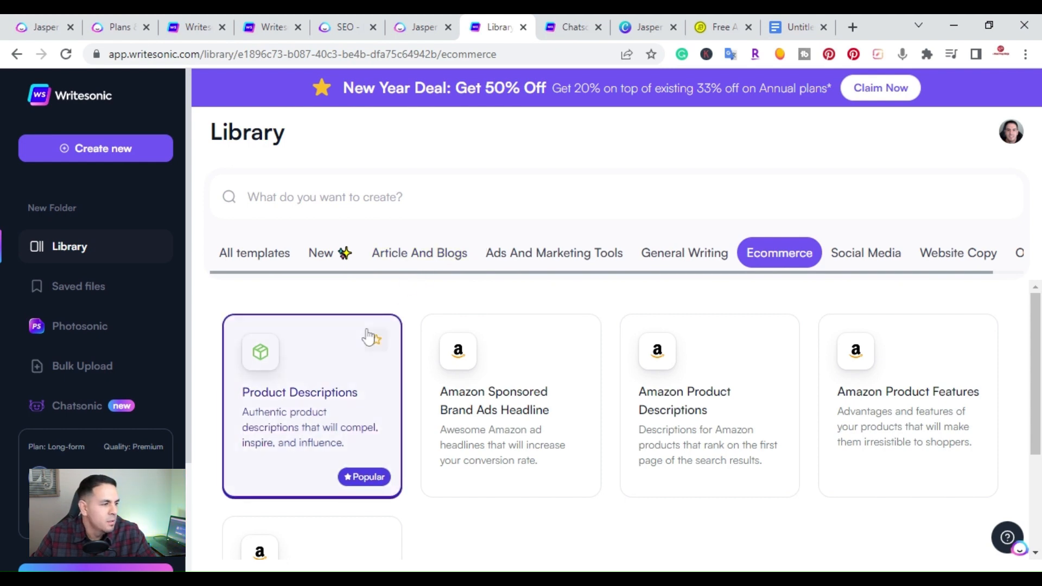
mouse_move(176, 170)
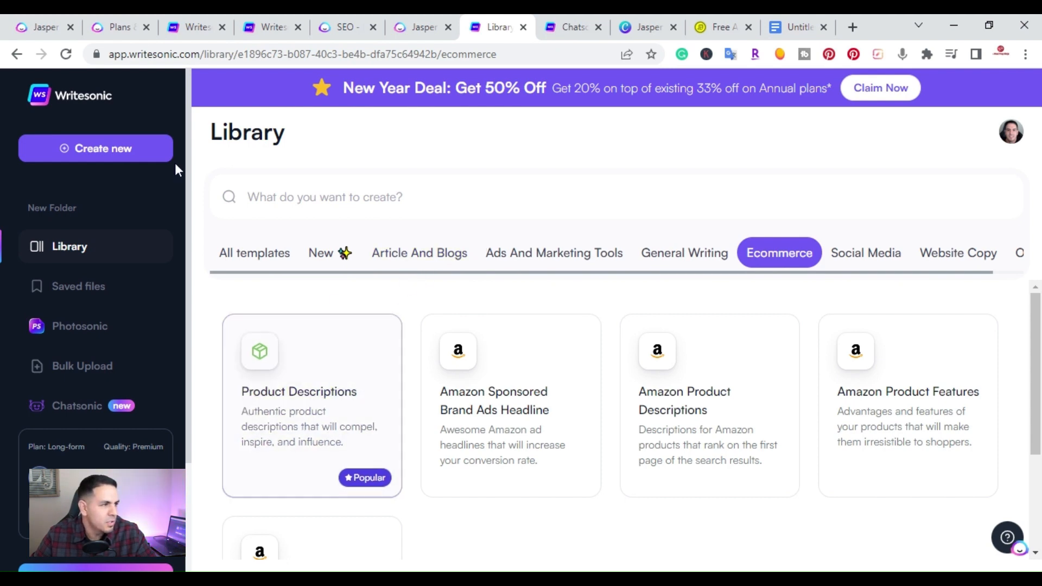
left_click(419, 252)
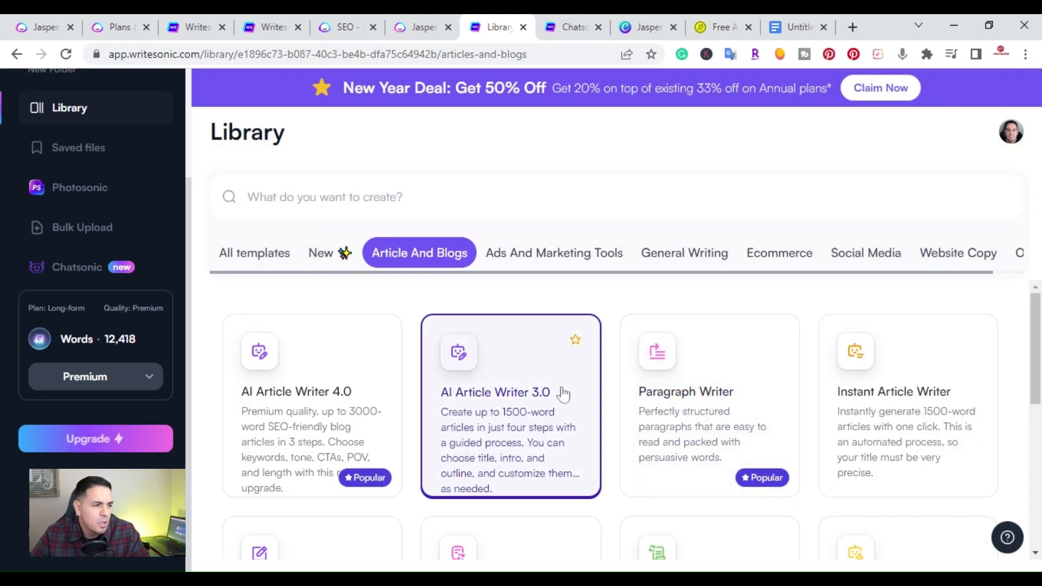
scroll("down", 3)
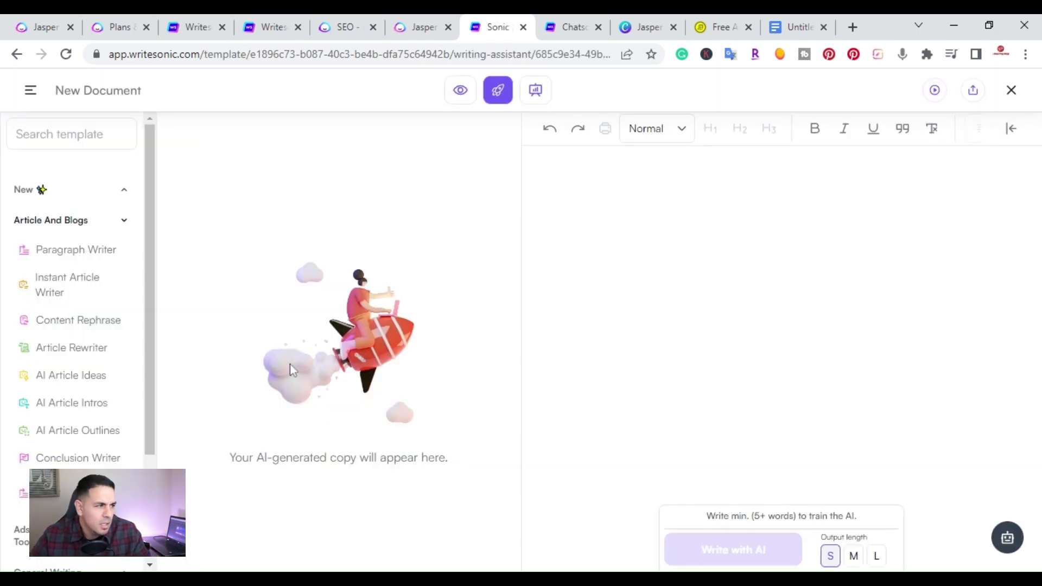
mouse_move(193, 372)
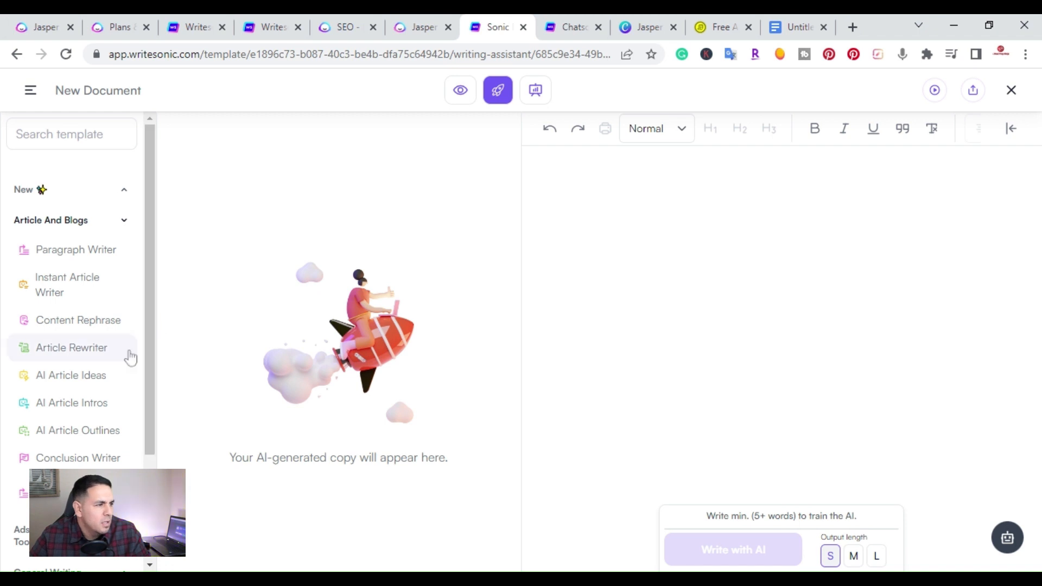
mouse_move(460, 90)
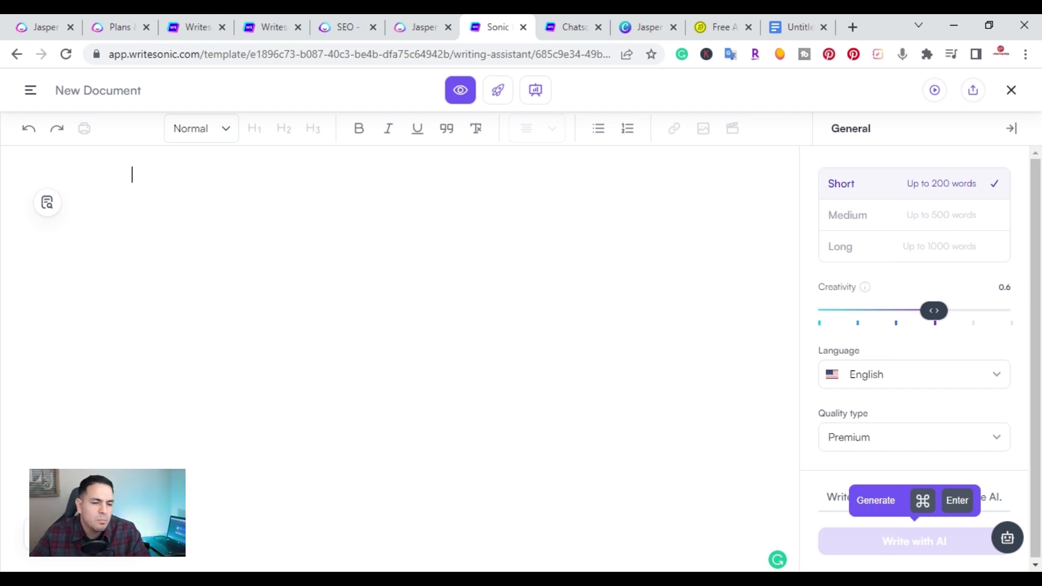
mouse_move(491, 141)
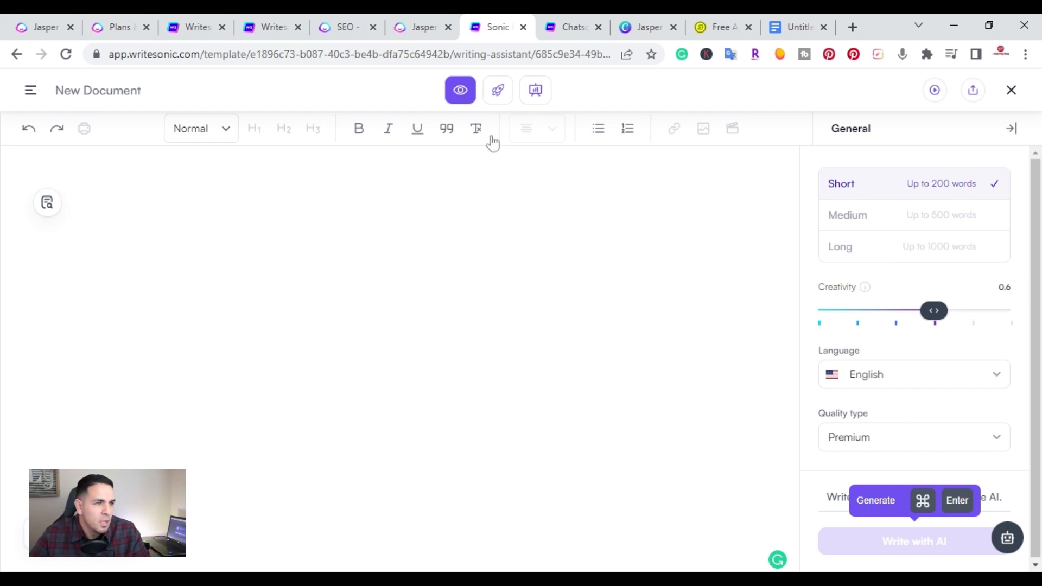
left_click(497, 90)
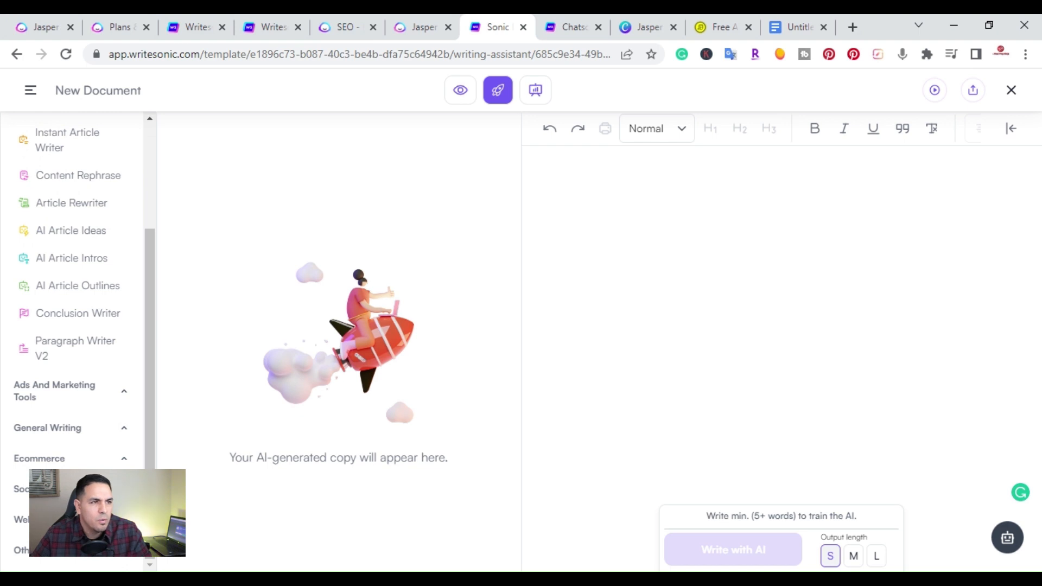
mouse_move(535, 90)
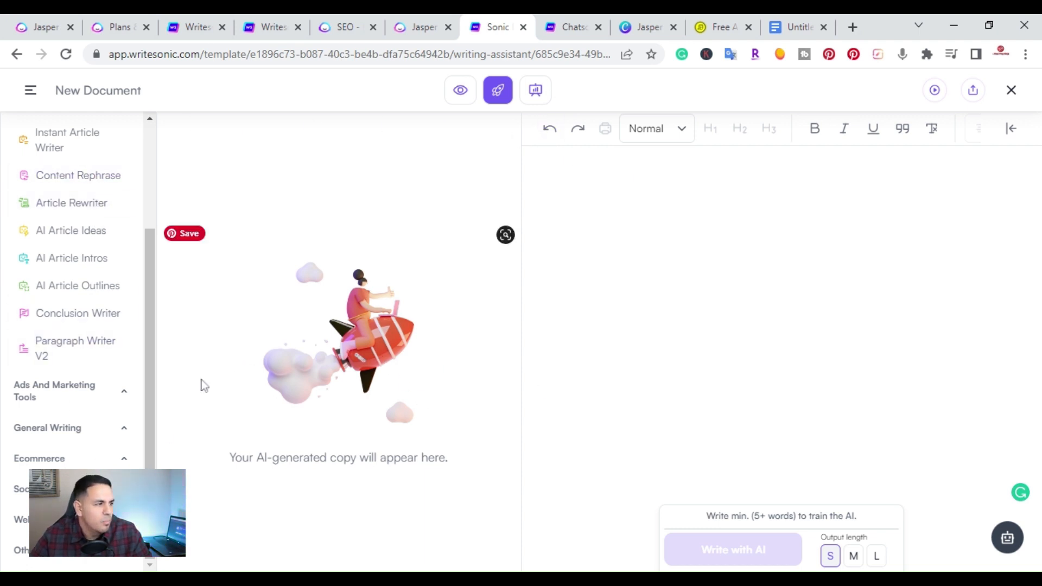
mouse_move(251, 366)
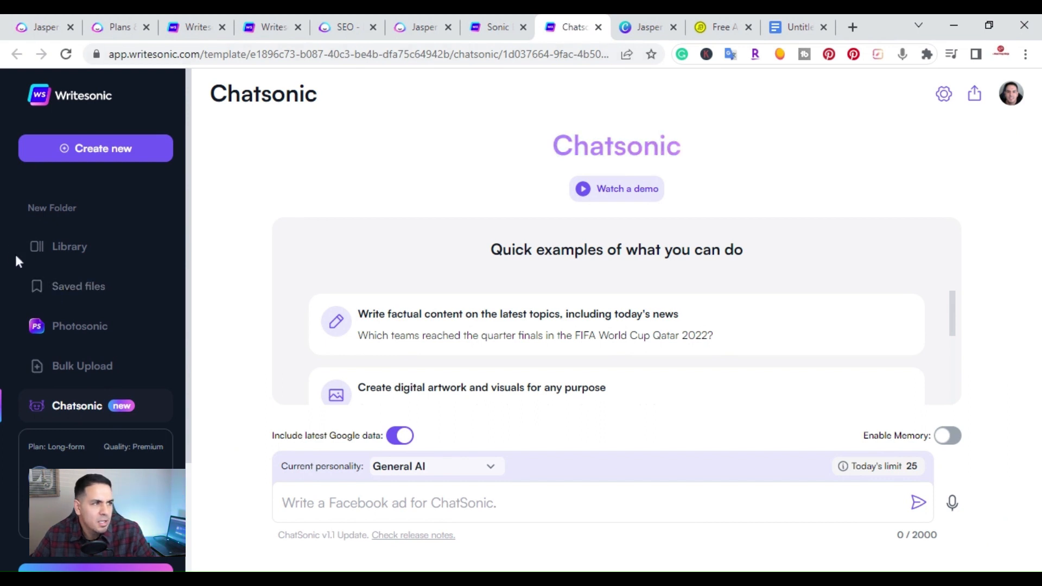
mouse_move(836, 246)
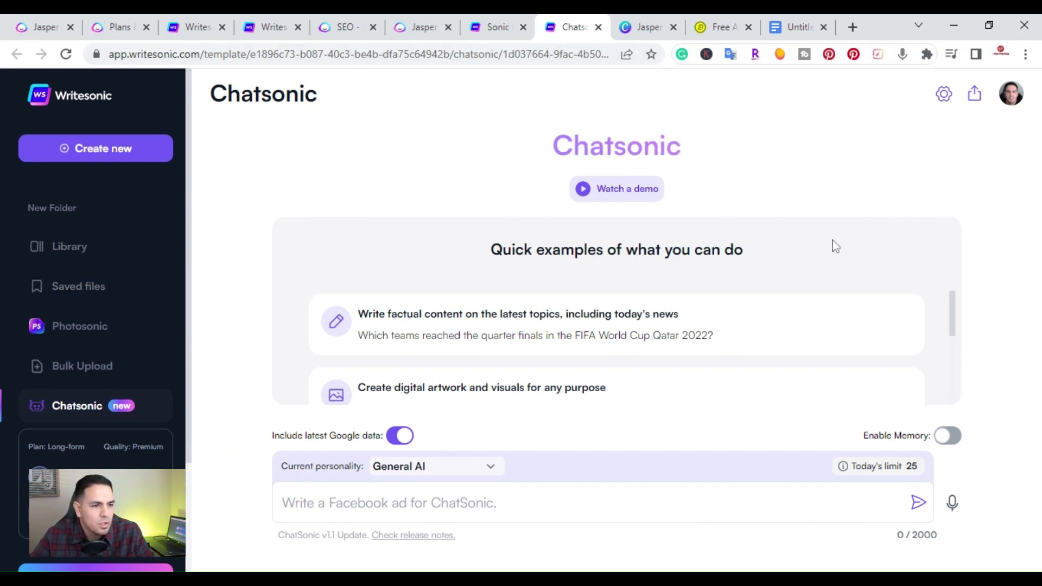
mouse_move(780, 287)
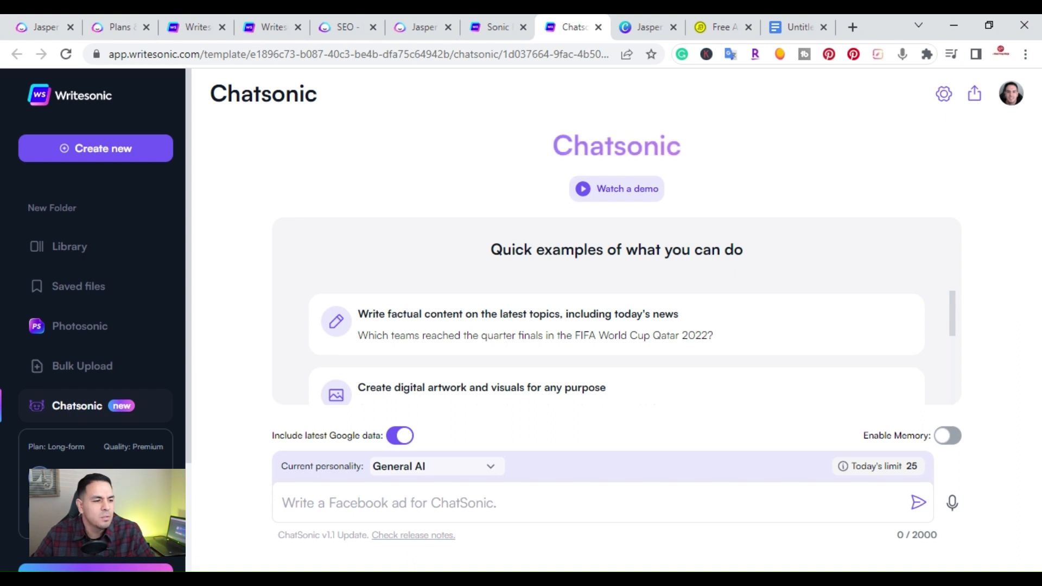
mouse_move(276, 263)
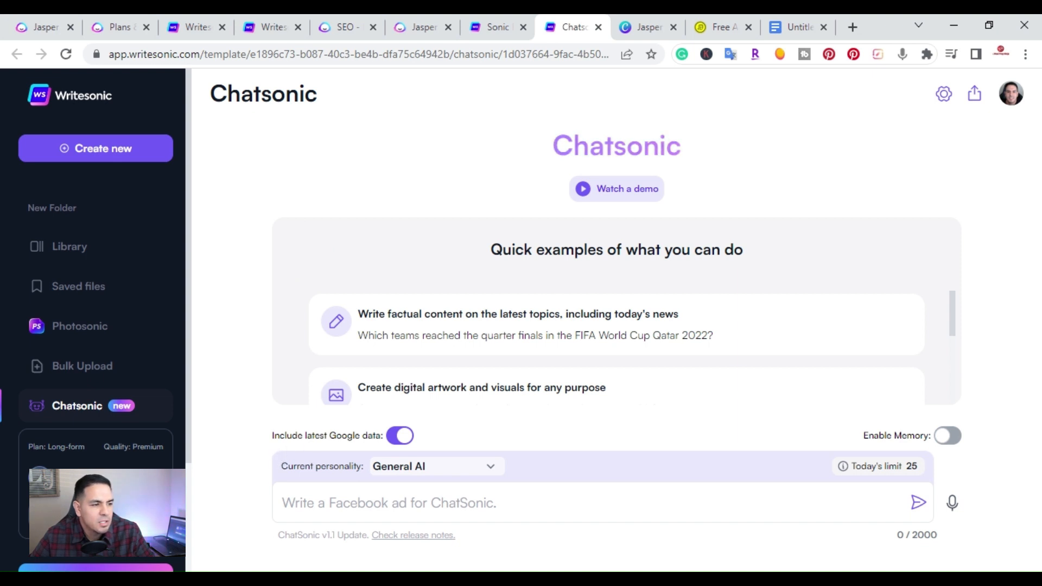
mouse_move(738, 430)
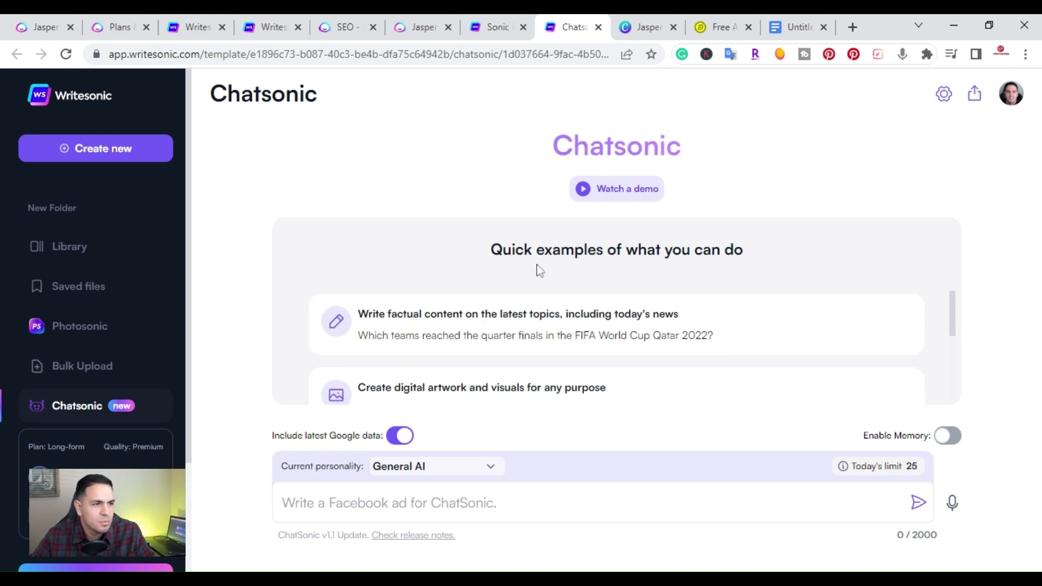
mouse_move(476, 323)
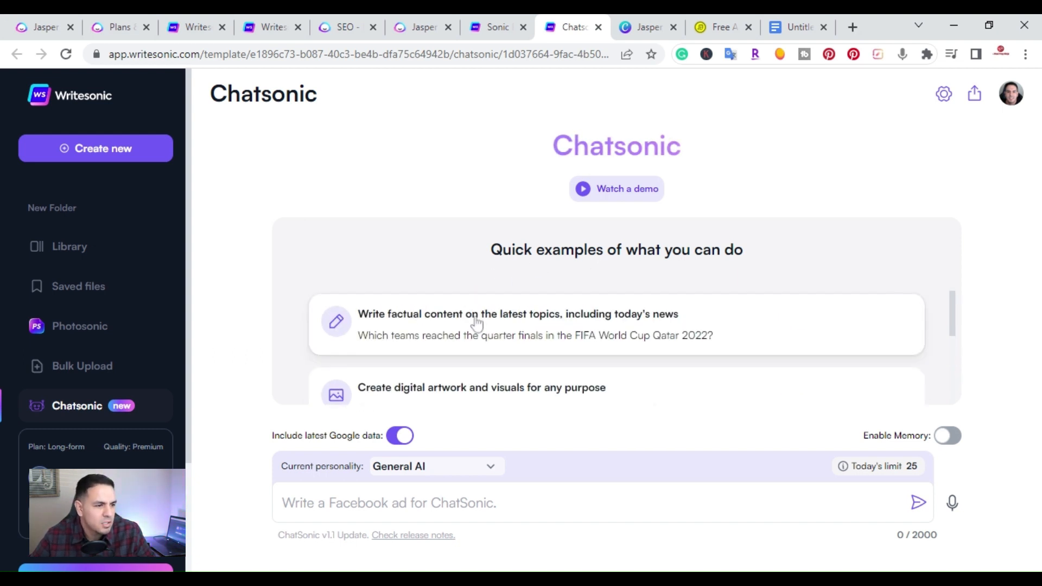
mouse_move(703, 328)
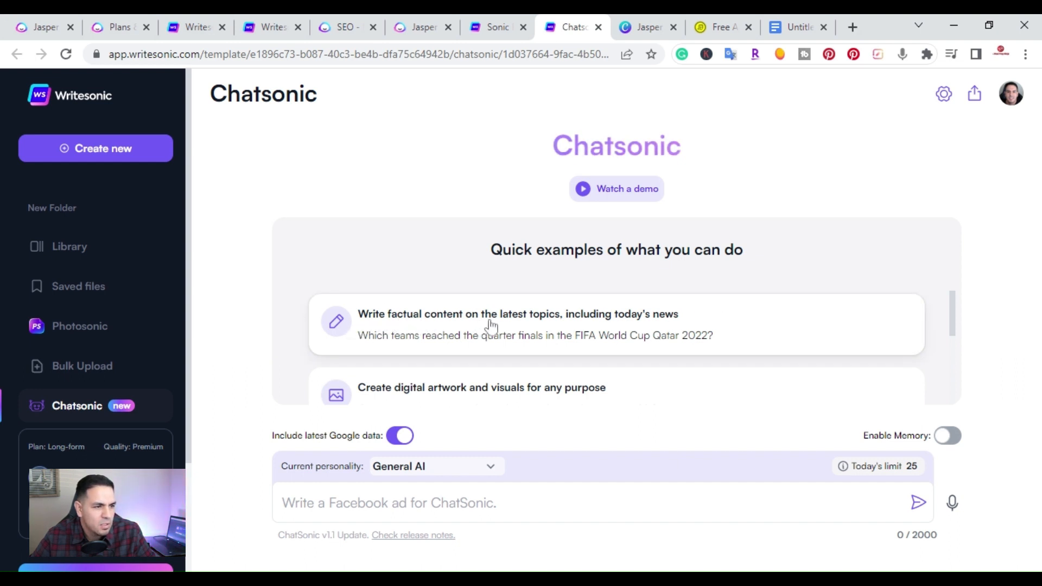
mouse_move(688, 329)
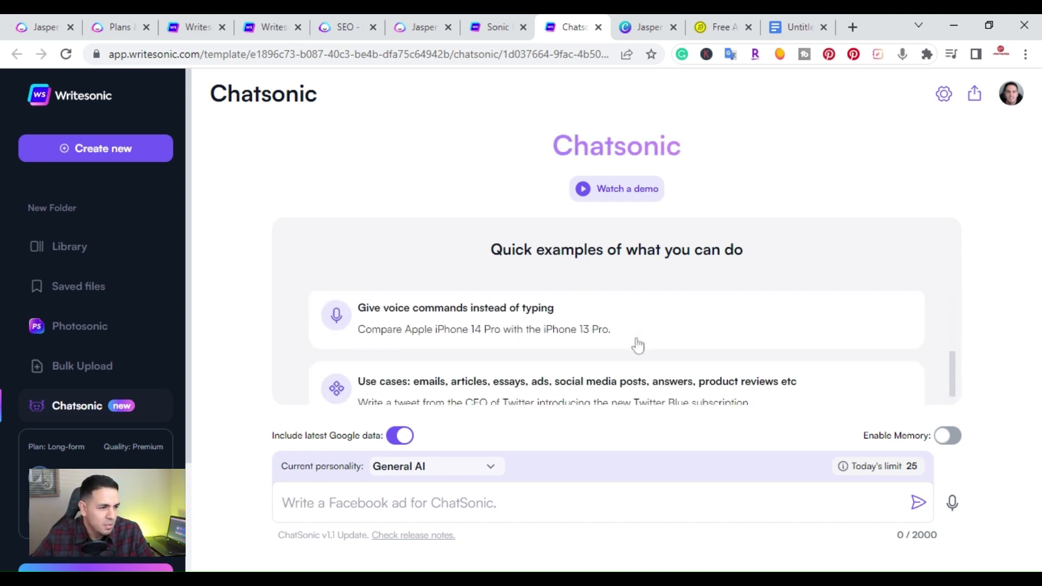
mouse_move(324, 343)
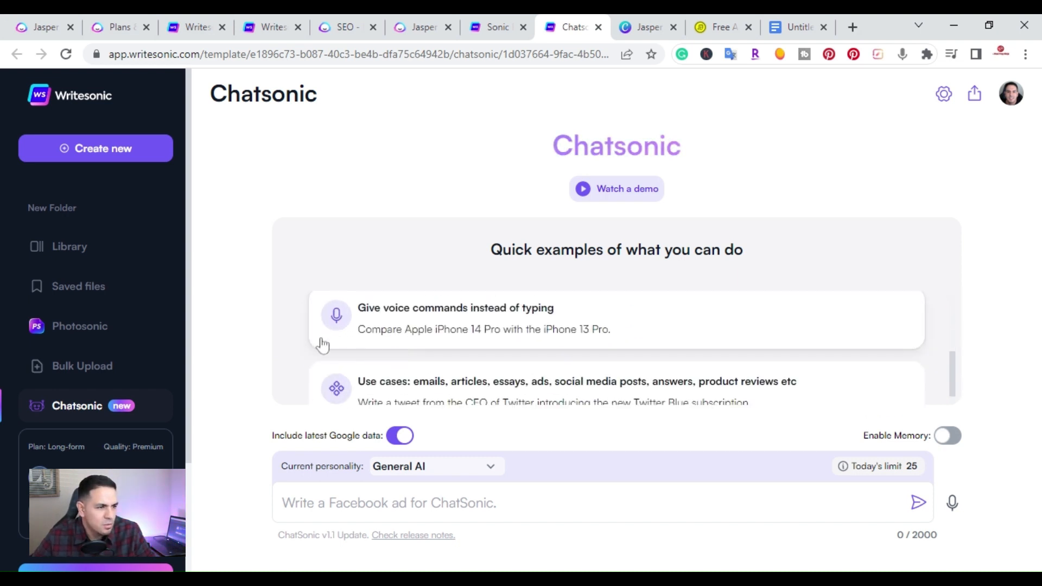
Scroll Chatsonic's quick examples down to voice commands and other use cases.
scroll("down", 3)
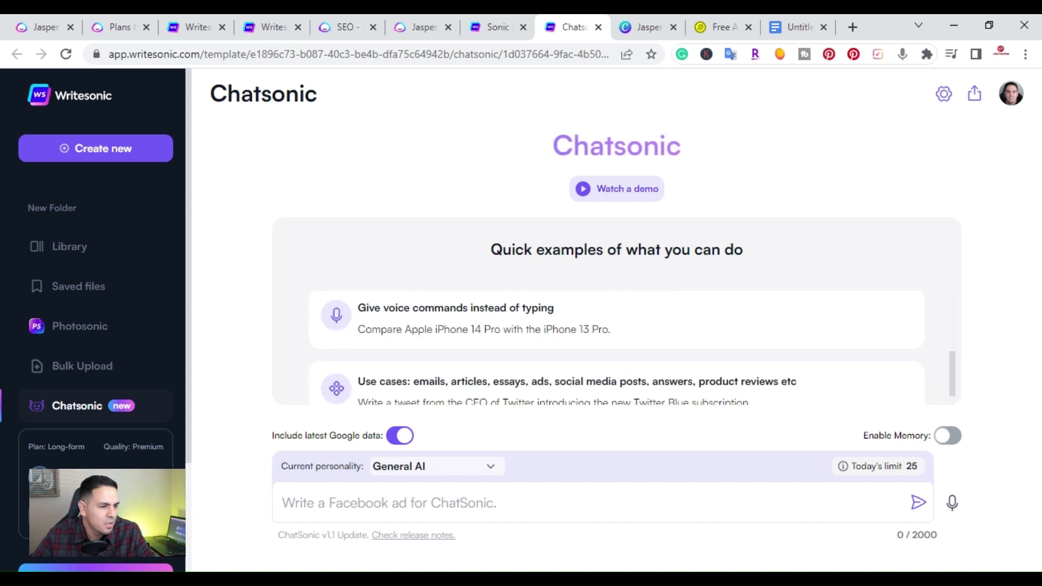
Send Chatsonic the question 'How do I earn money with AI?' without the stray extra line.
type("How do I earn money with AI?")
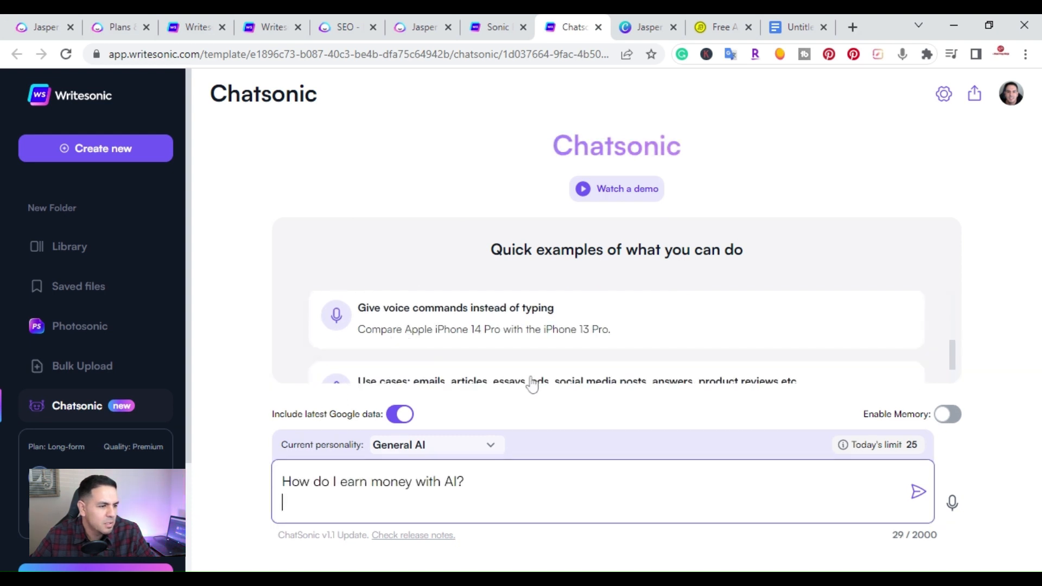
key("Backspace")
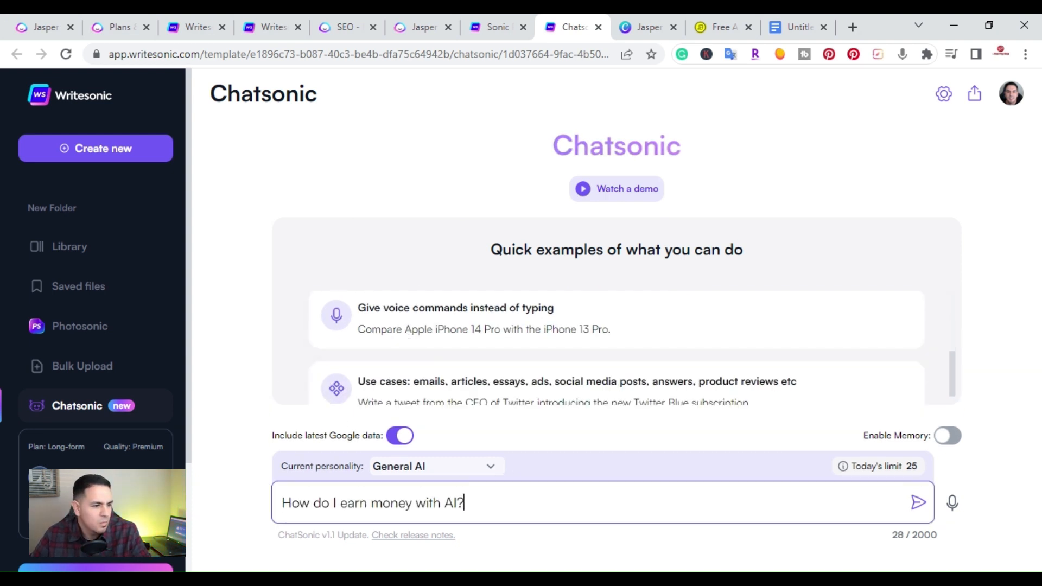
mouse_move(919, 503)
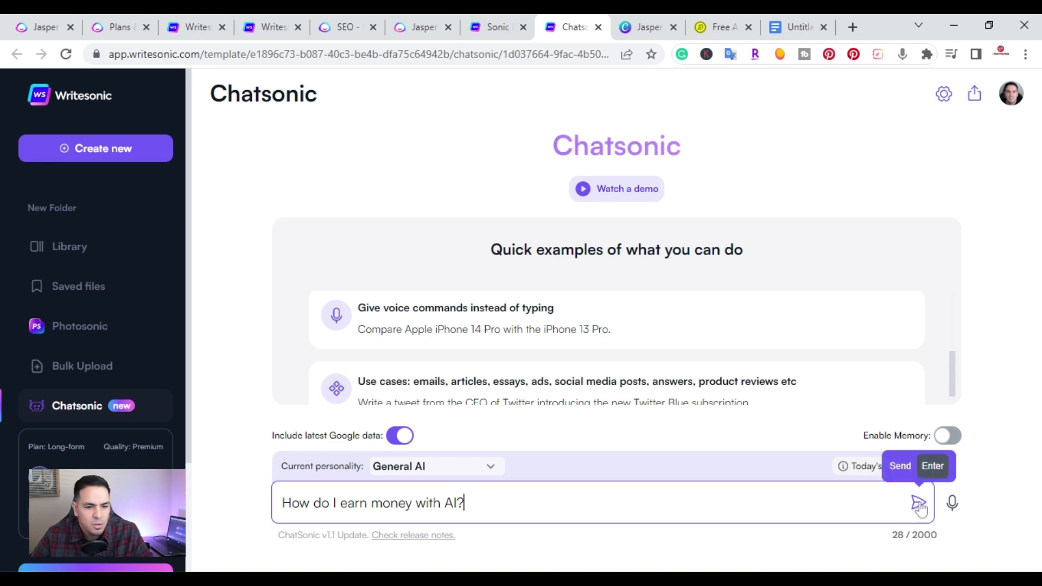
left_click(919, 502)
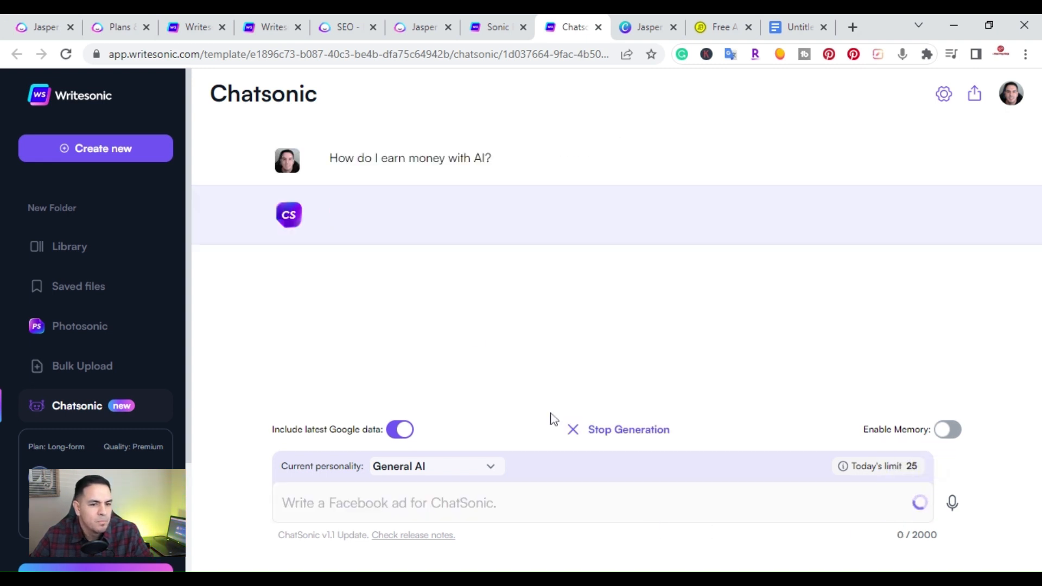
mouse_move(279, 322)
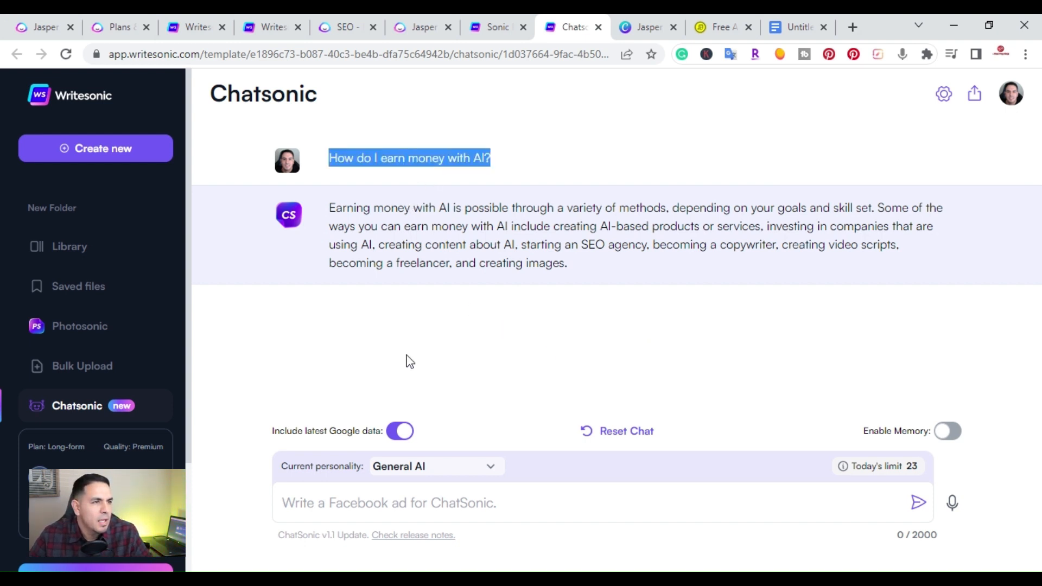
Glance at the Canva comparison chart, then return to the Jasper chat conversation.
left_click(648, 27)
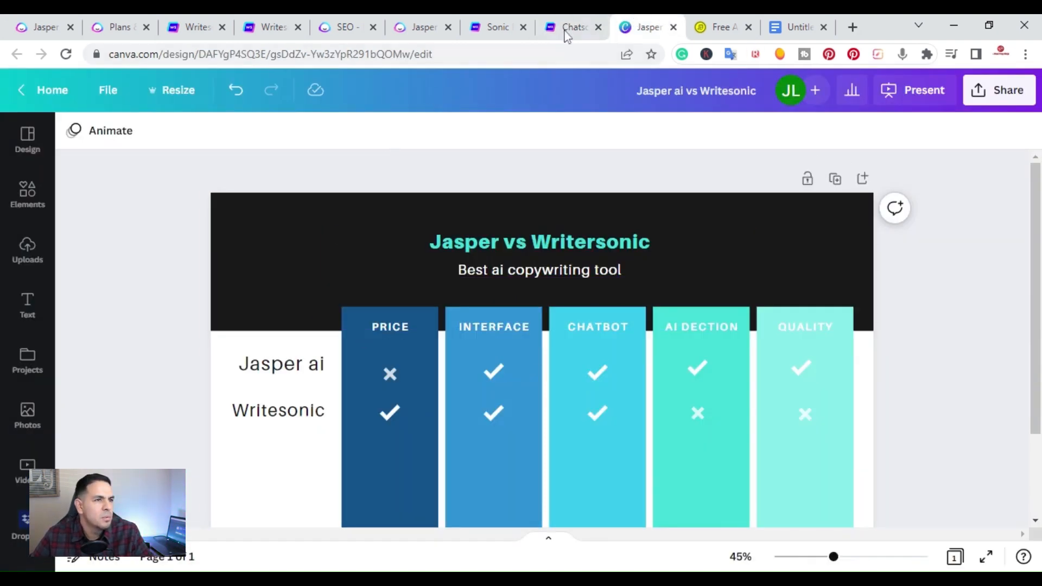
left_click(423, 26)
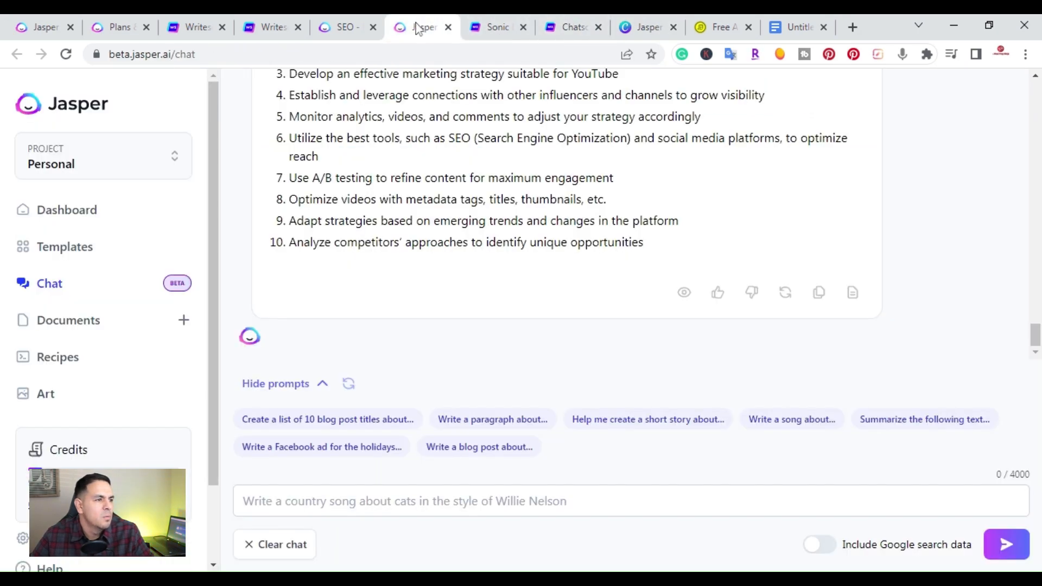
mouse_move(397, 324)
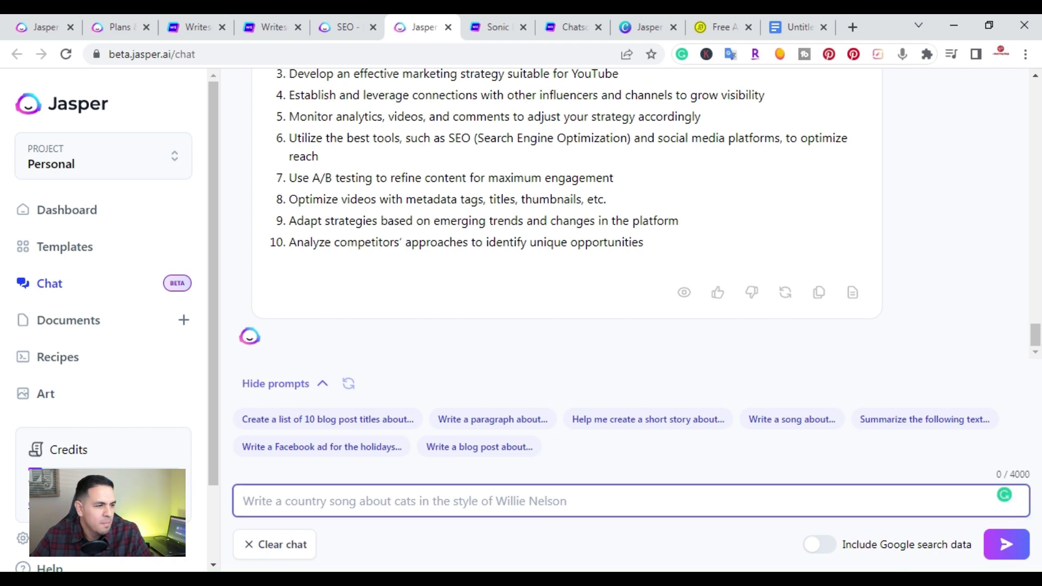
Ask Jasper Chat 'How do I earn money with AI?', read its five ideas, then return to the Writesonic document.
type("How do I earn money with AI?")
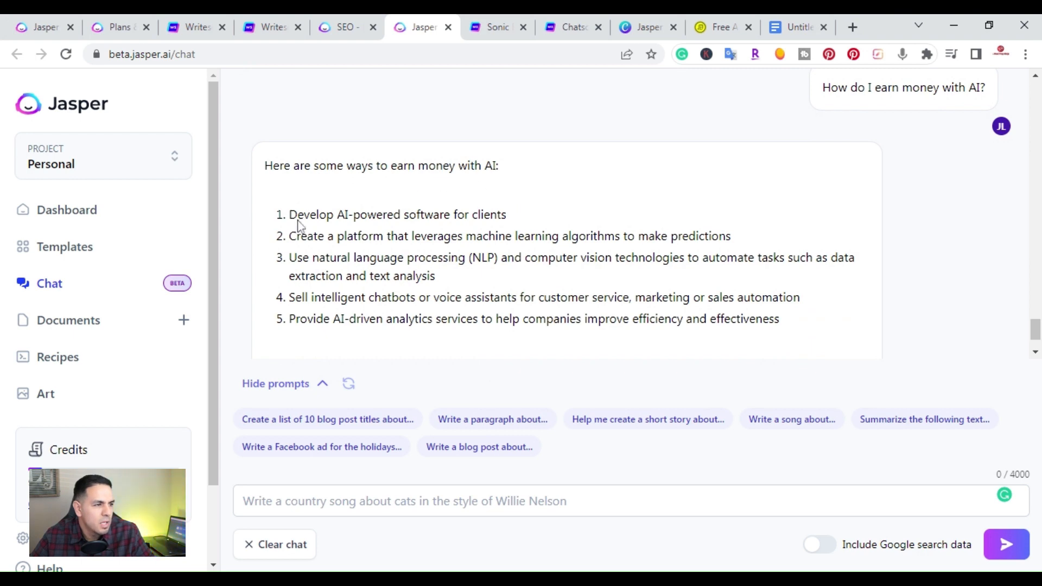
scroll("down", 3)
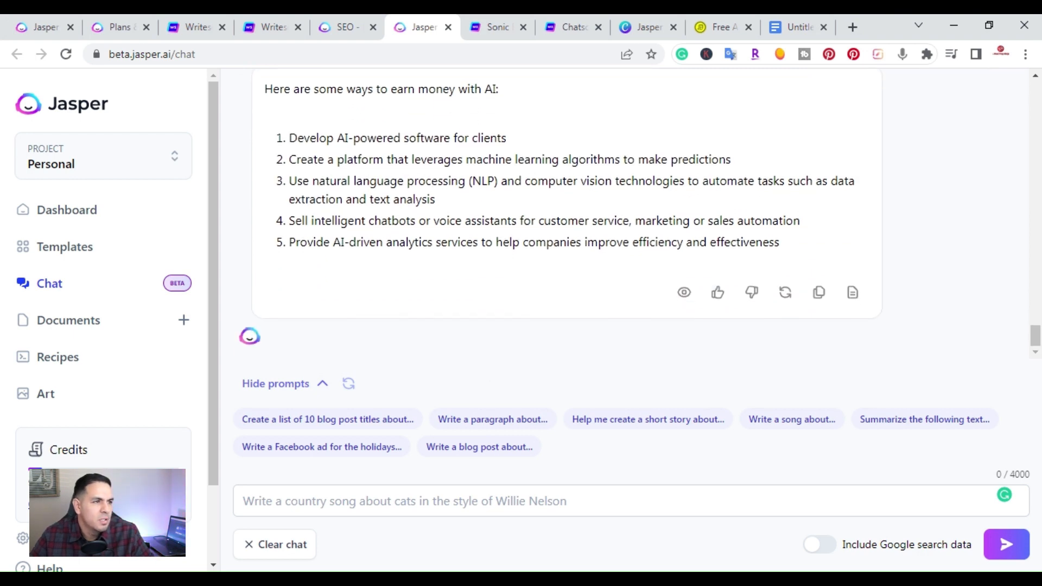
mouse_move(485, 128)
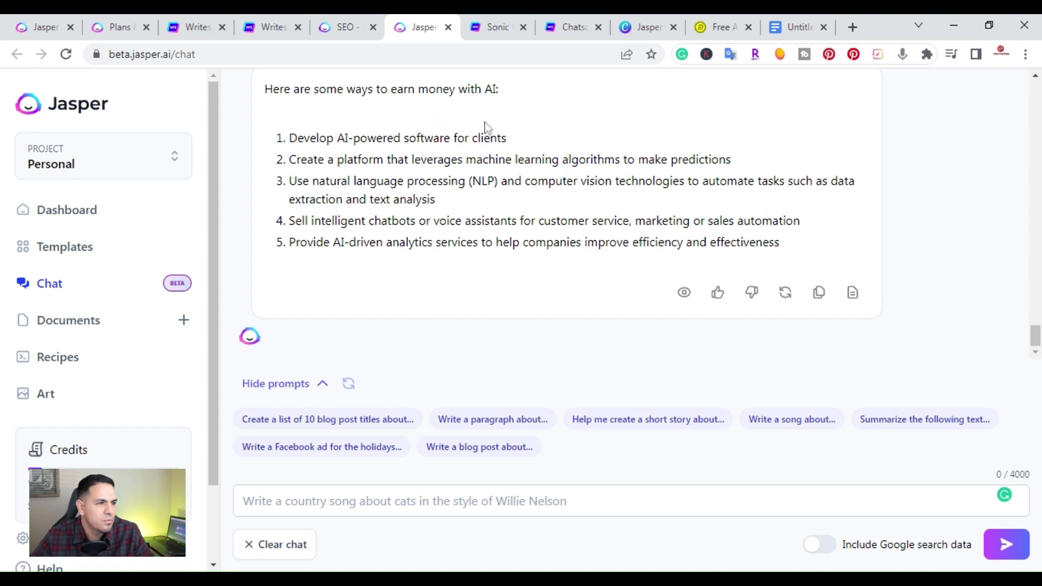
mouse_move(371, 213)
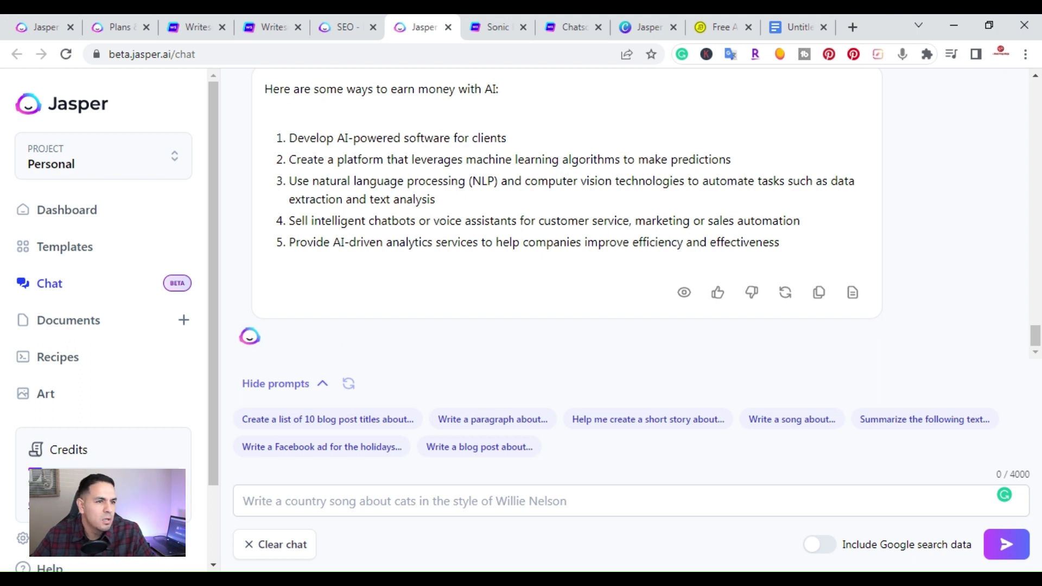
mouse_move(250, 254)
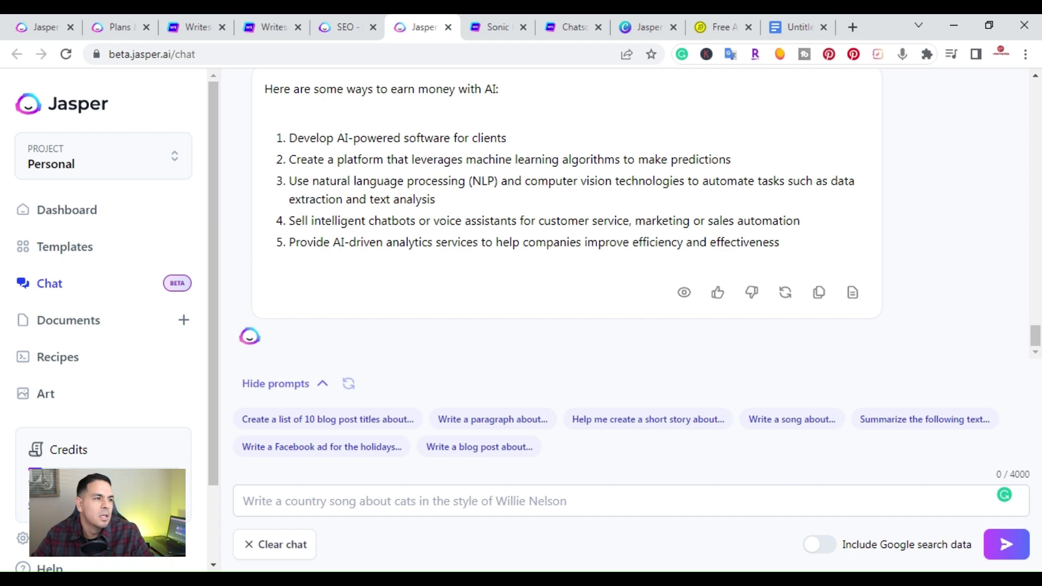
mouse_move(485, 210)
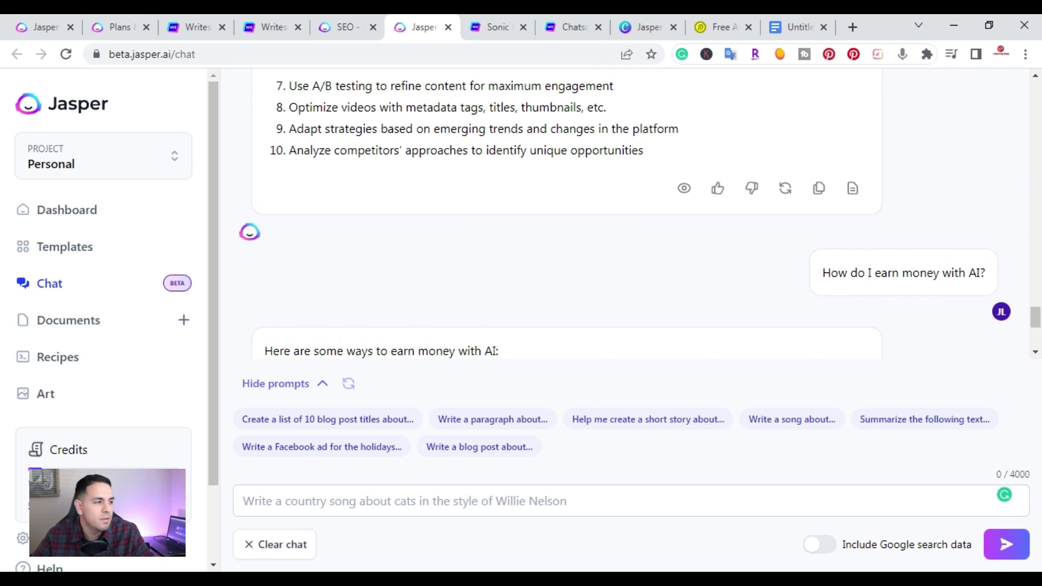
mouse_move(445, 217)
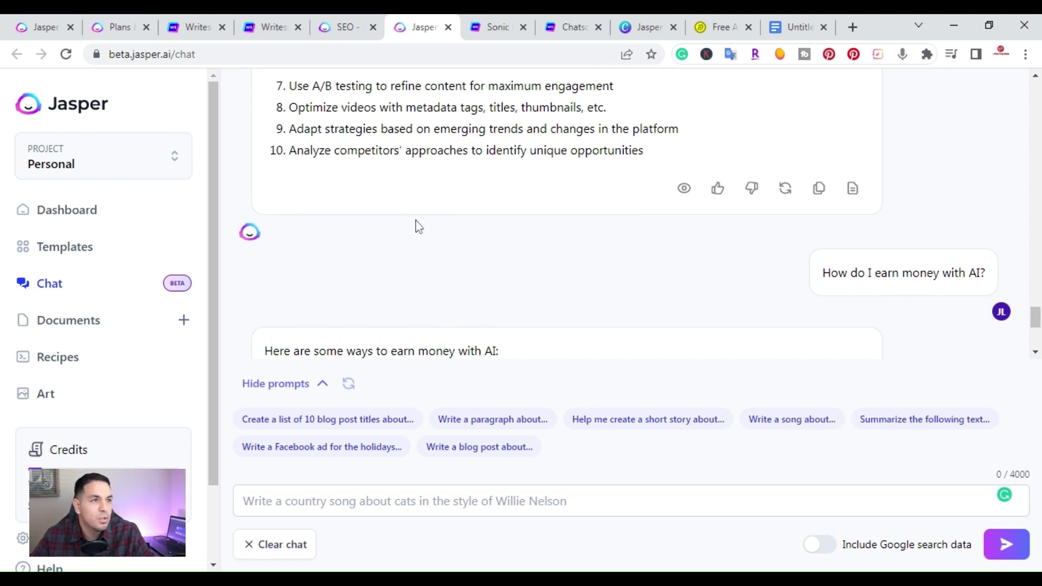
scroll("down", 3)
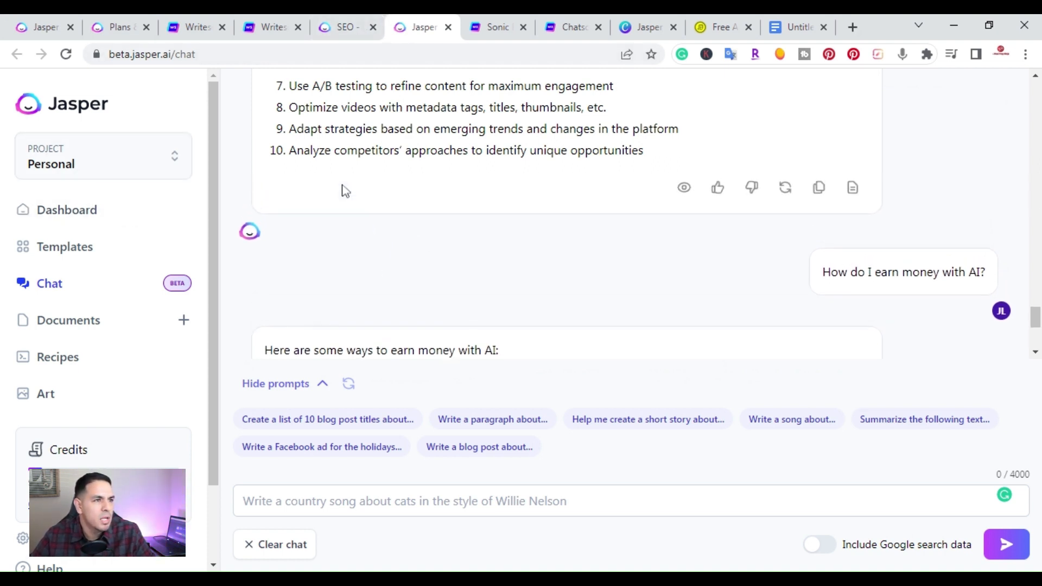
left_click(495, 26)
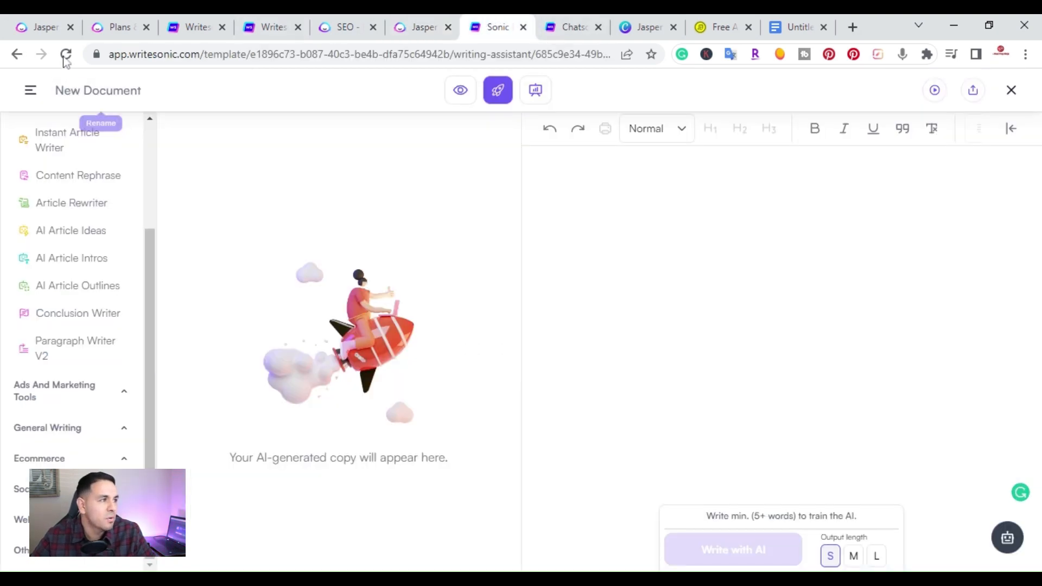
On Jasper's pricing page, set the Starter plan slider to its 20,000-word, $24/month tier.
left_click(119, 28)
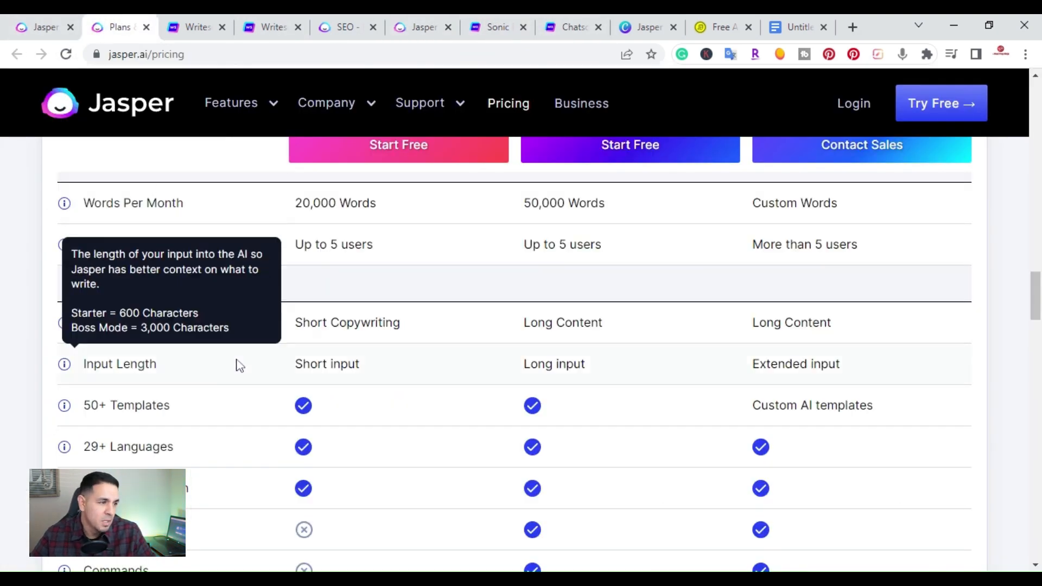
scroll("up", 3)
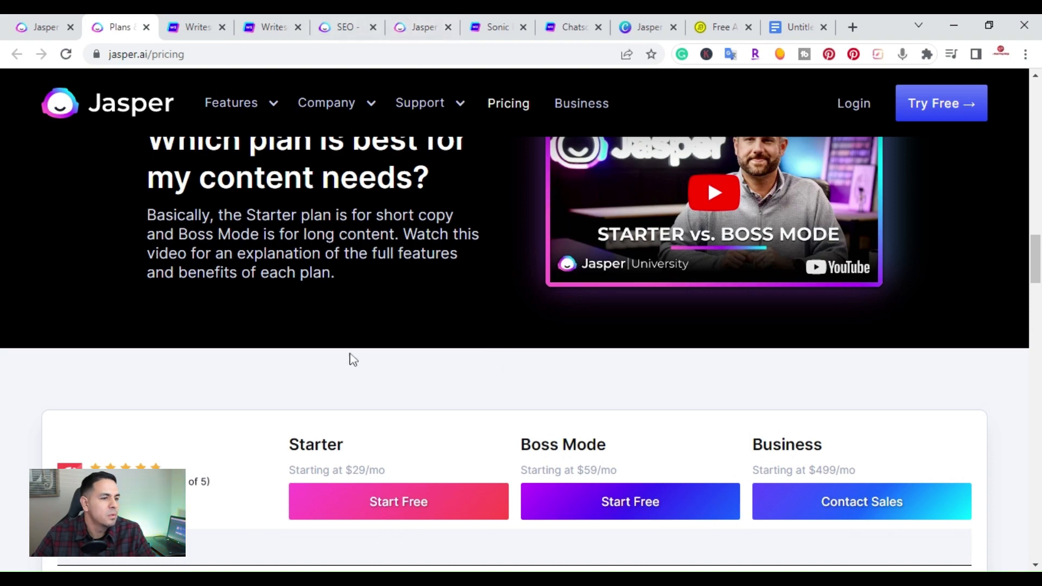
scroll("down", 3)
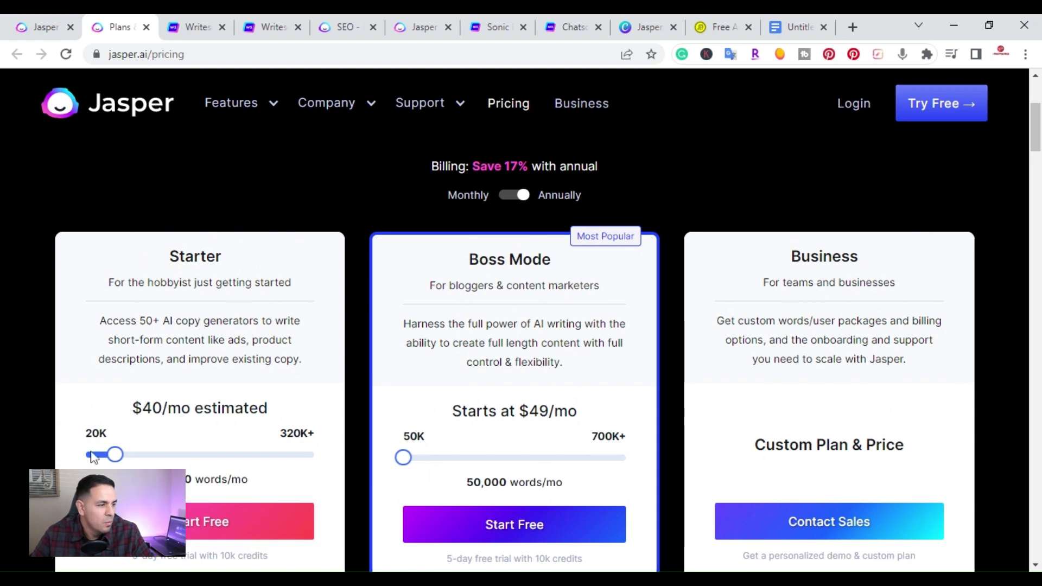
left_click_drag(113, 455, 84, 455)
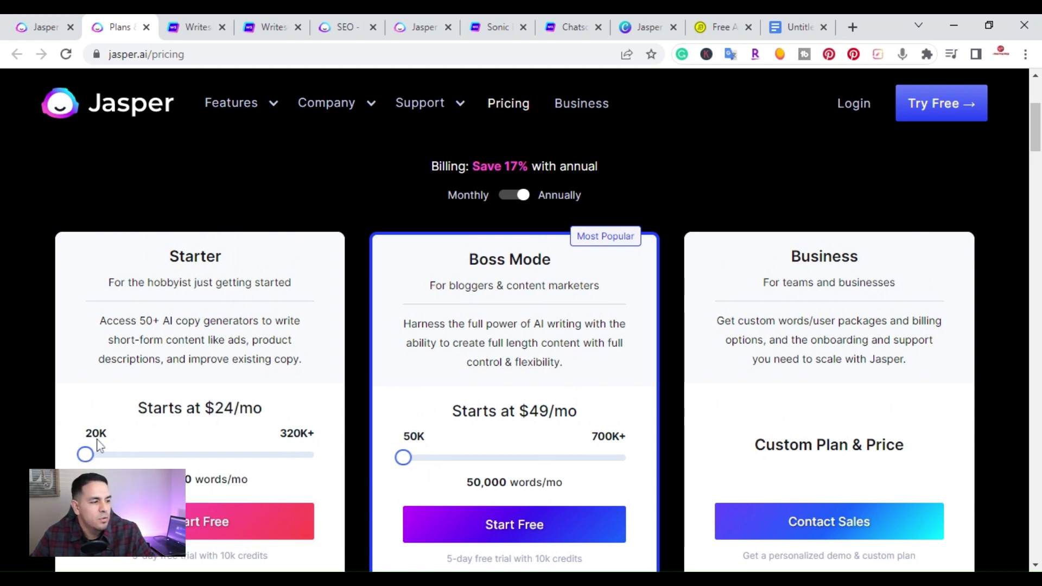
Review the Starter, Boss Mode and Business plans' word limits and included features.
scroll("down", 3)
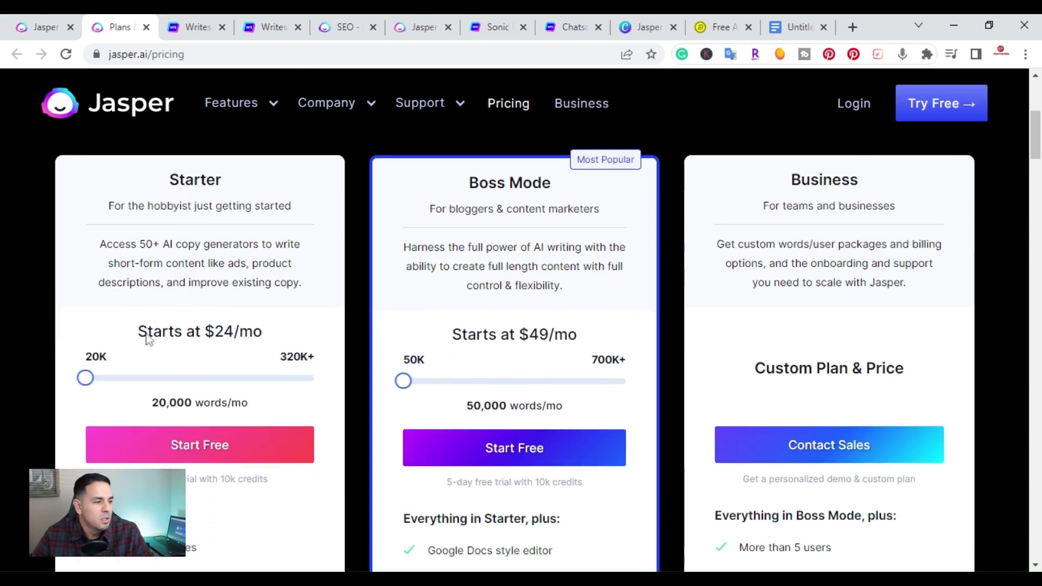
scroll("down", 3)
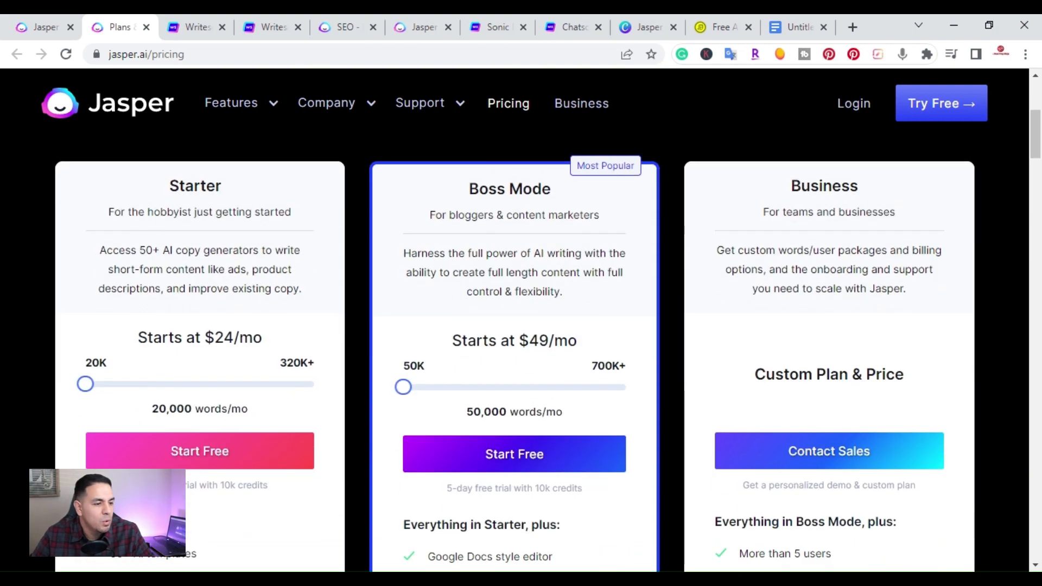
scroll("down", 3)
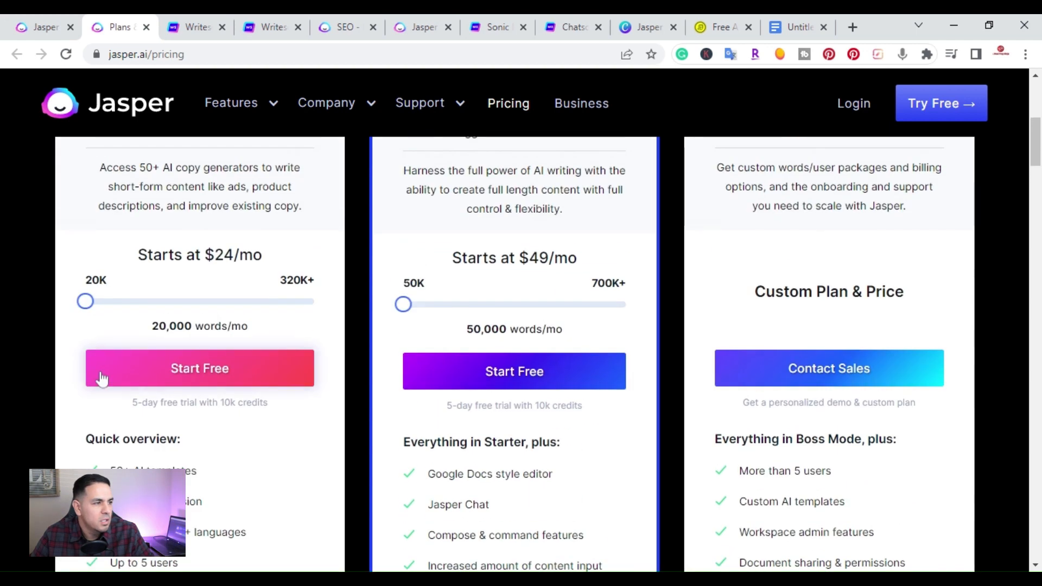
scroll("down", 3)
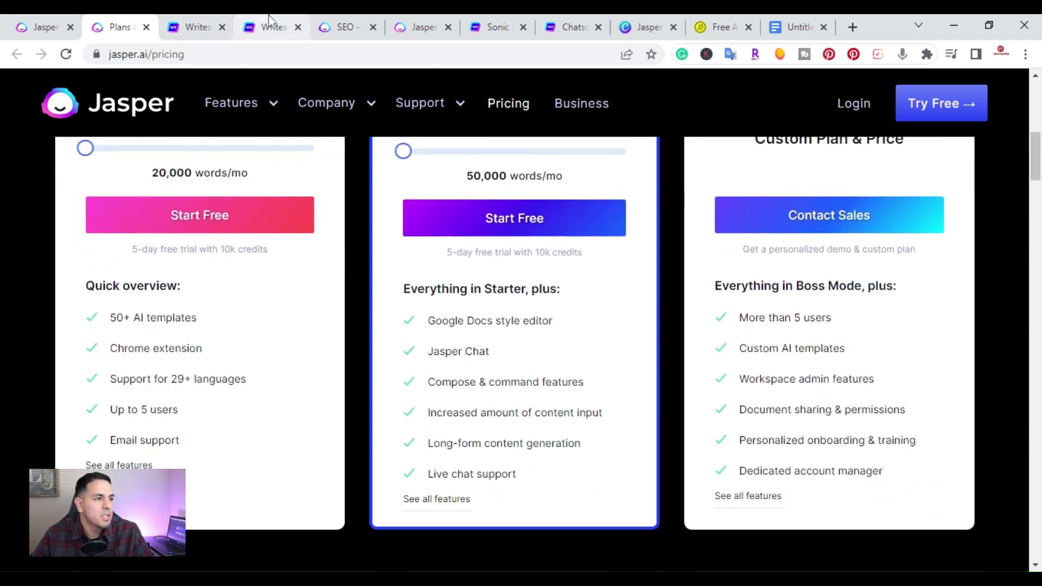
On Writesonic's pricing page, show the plans at Good quality and review their features.
left_click(272, 27)
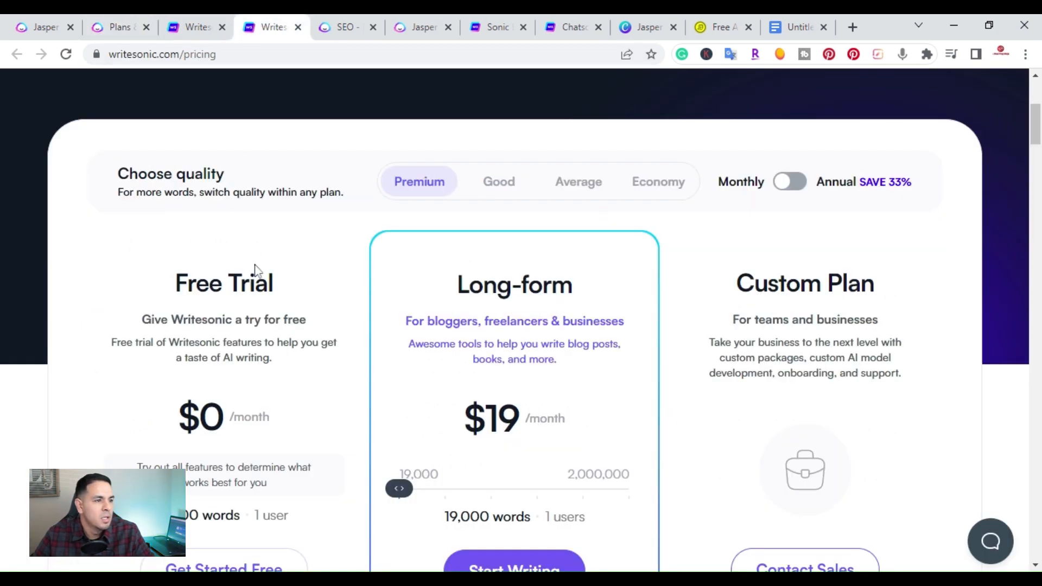
scroll("down", 3)
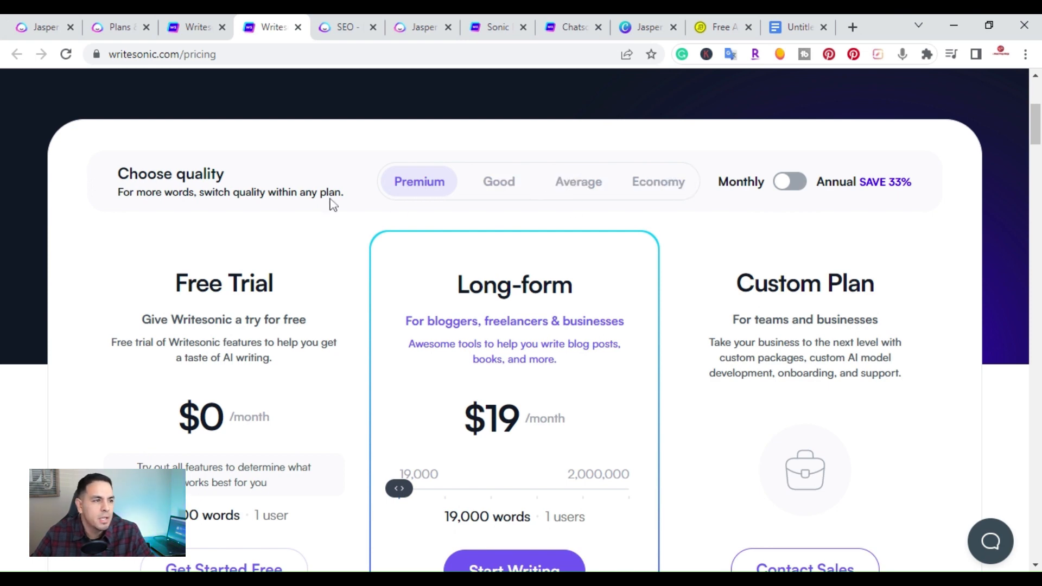
mouse_move(381, 244)
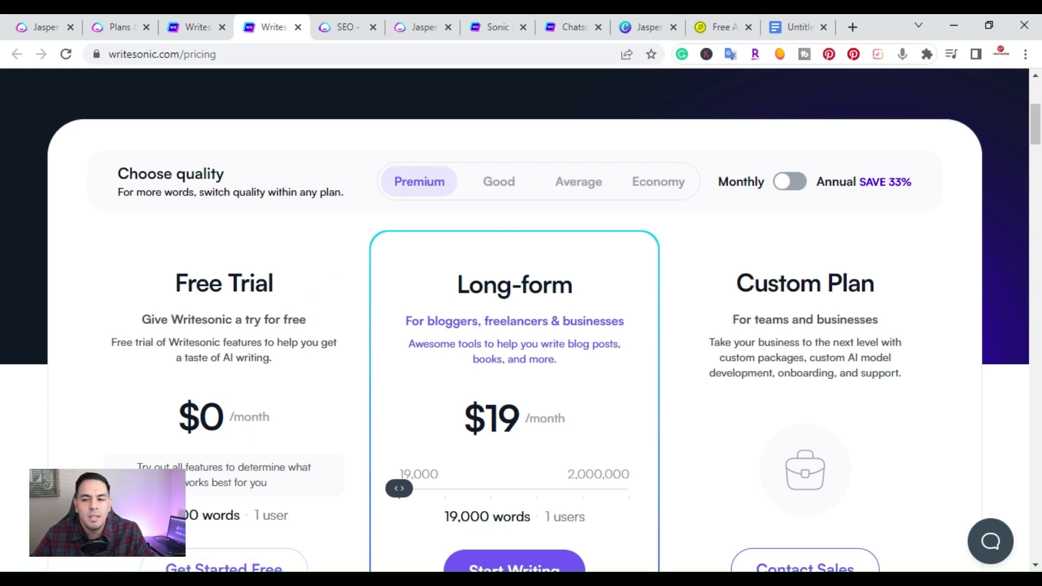
left_click(498, 181)
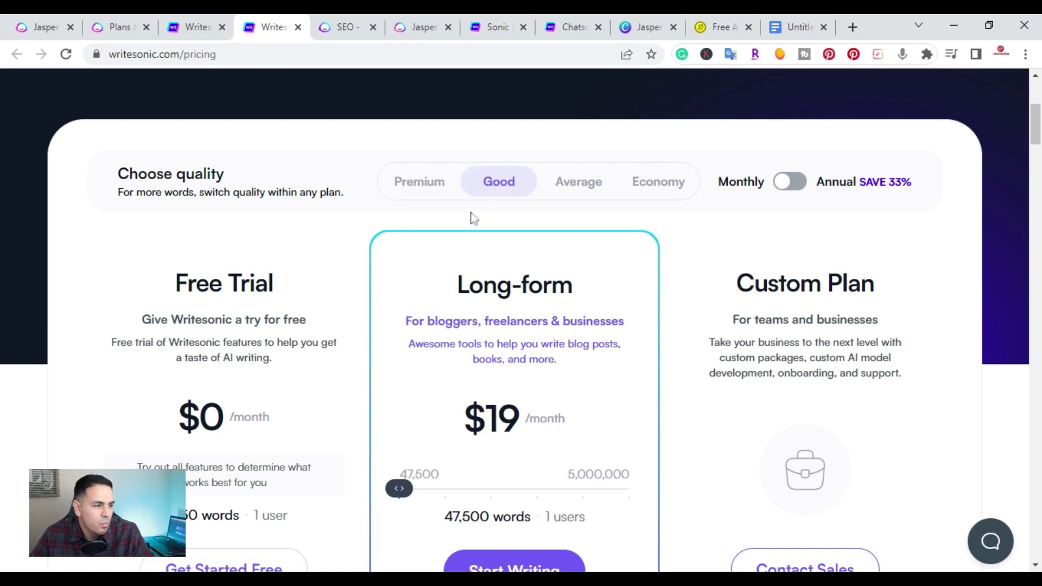
mouse_move(491, 517)
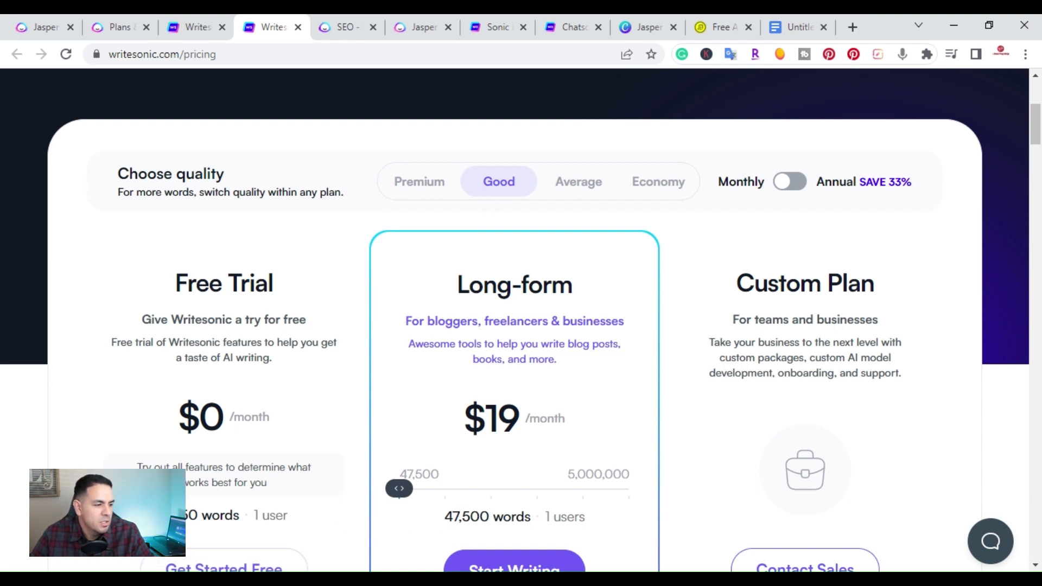
scroll("down", 3)
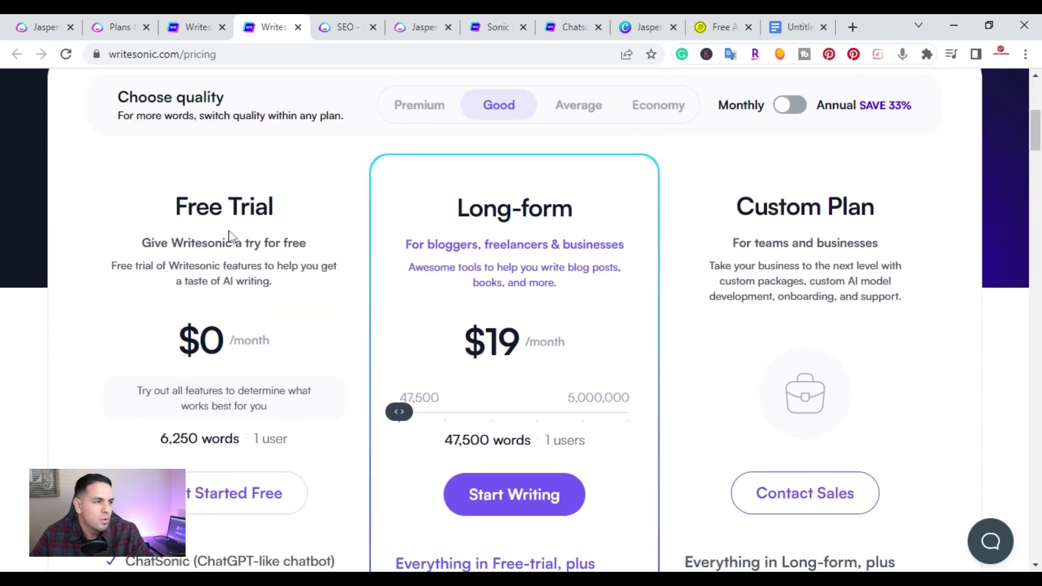
scroll("down", 3)
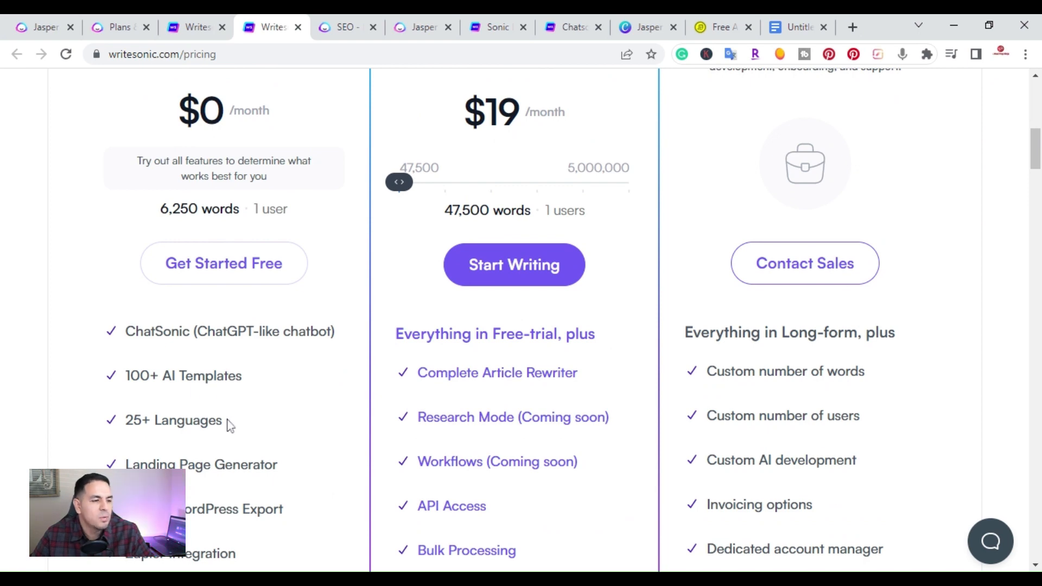
scroll("up", 3)
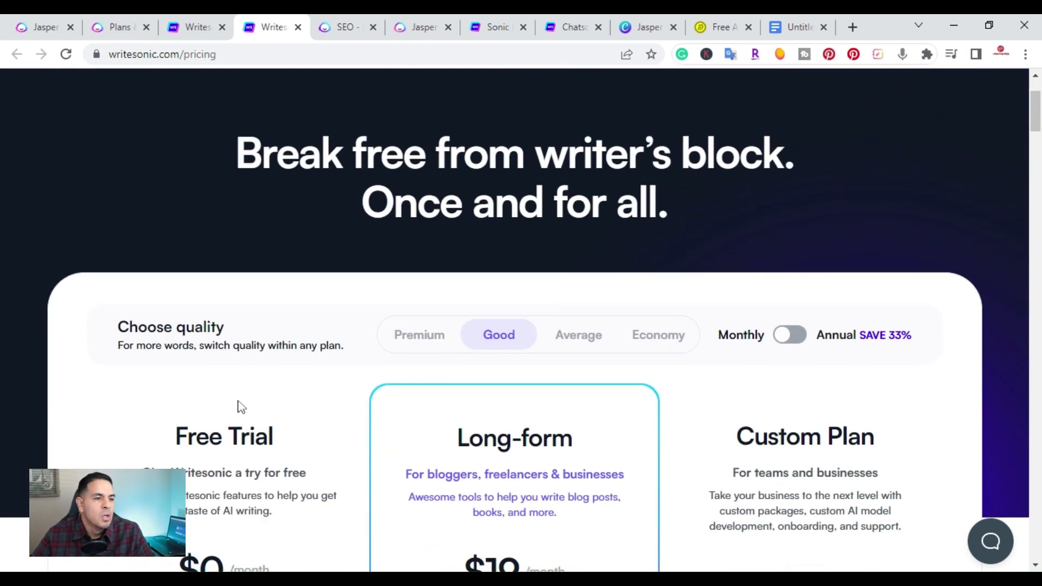
scroll("down", 3)
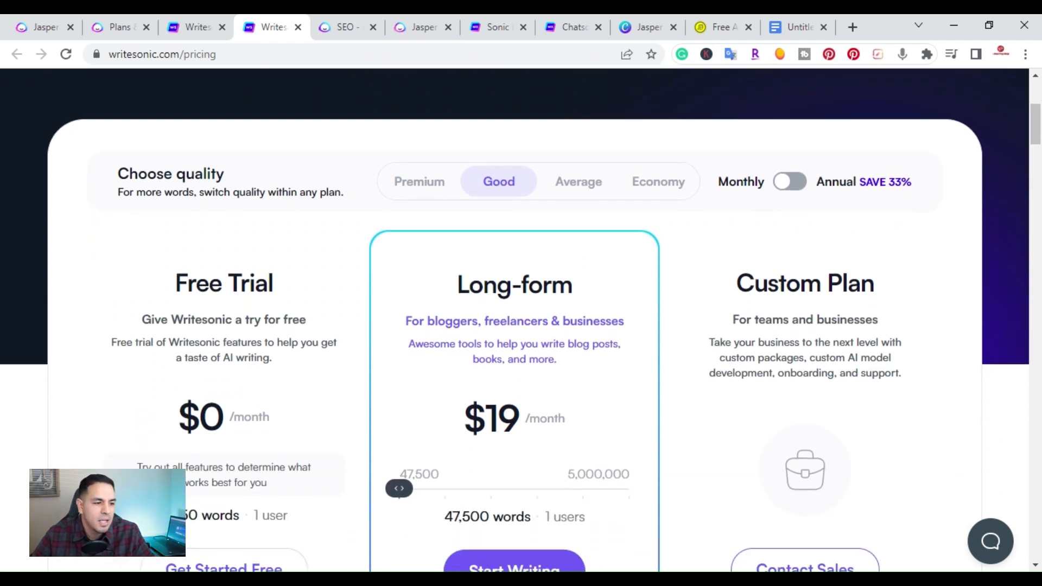
Switch to annual billing so the Long-form plan drops from $19 to $12.67 a month.
left_click(789, 181)
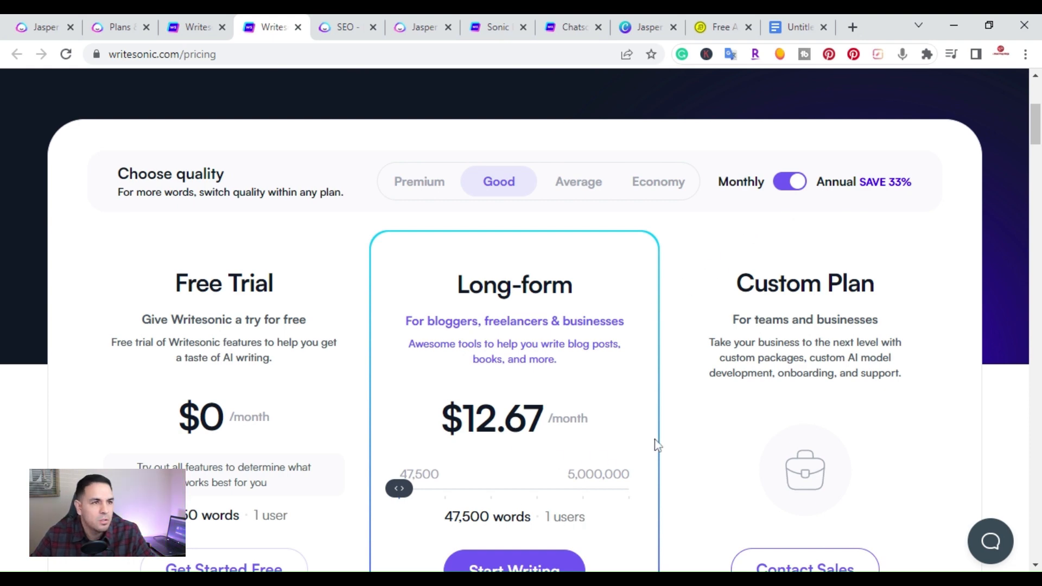
scroll("down", 3)
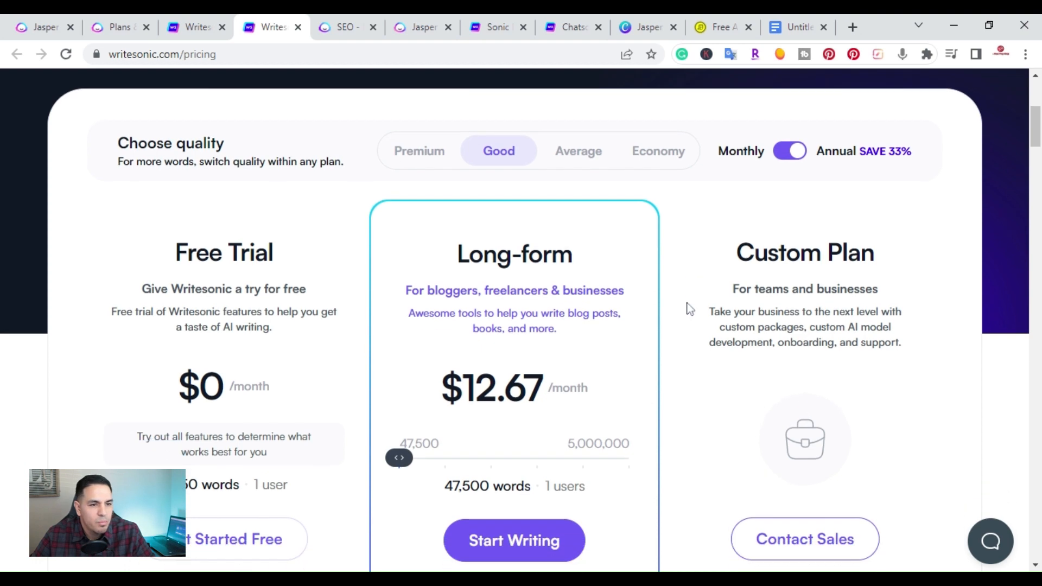
scroll("down", 3)
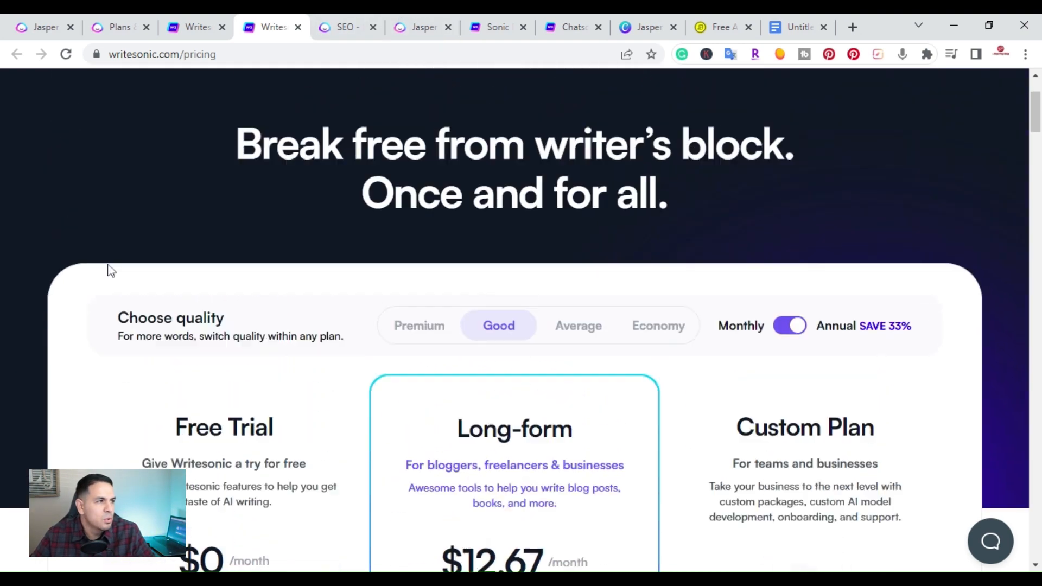
scroll("down", 3)
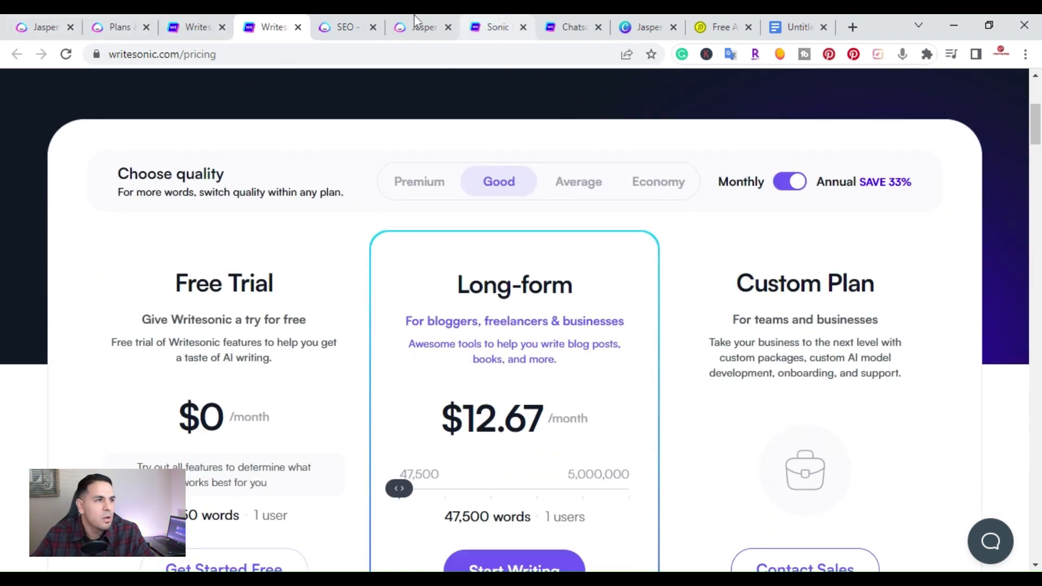
Revisit Jasper's pricing plans, then bring up the Writesonic review document in Jasper's editor.
left_click(116, 28)
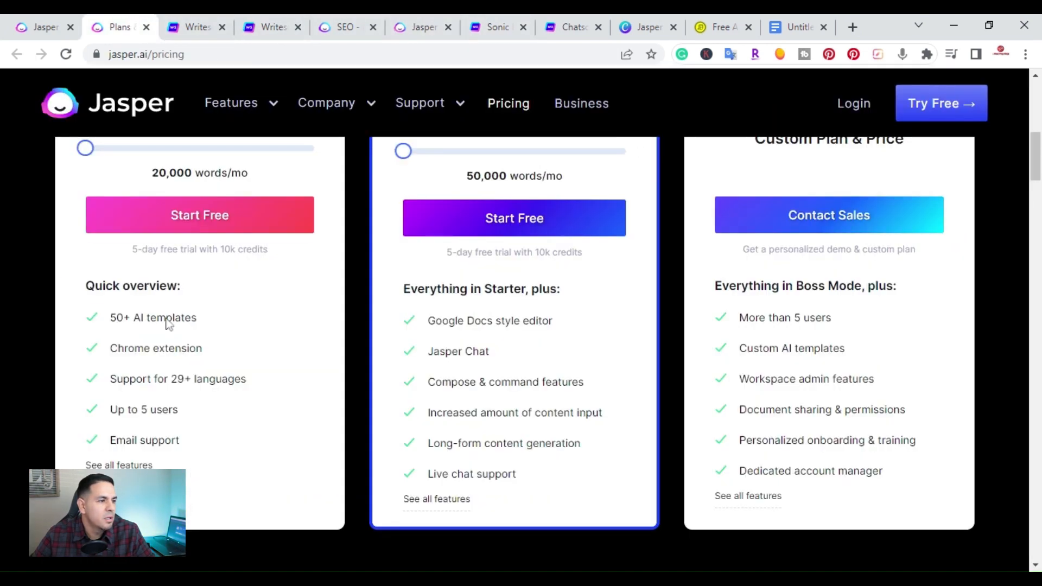
scroll("up", 3)
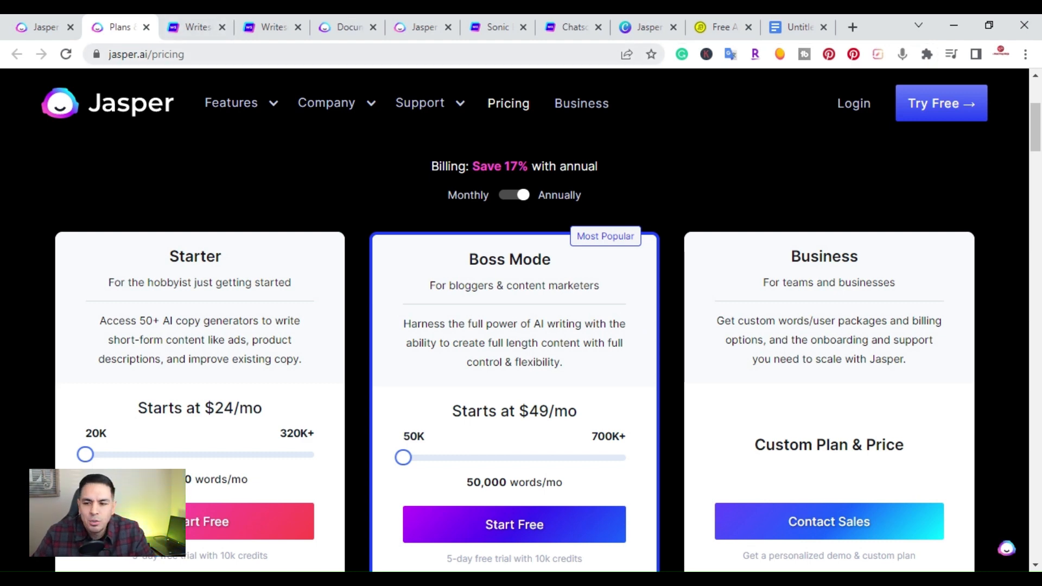
mouse_move(161, 168)
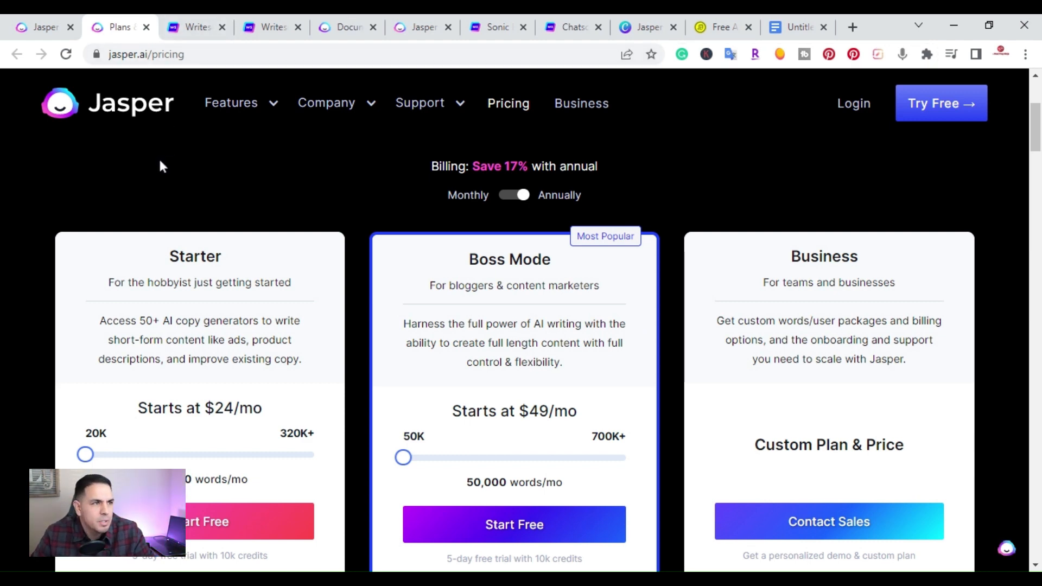
left_click(418, 27)
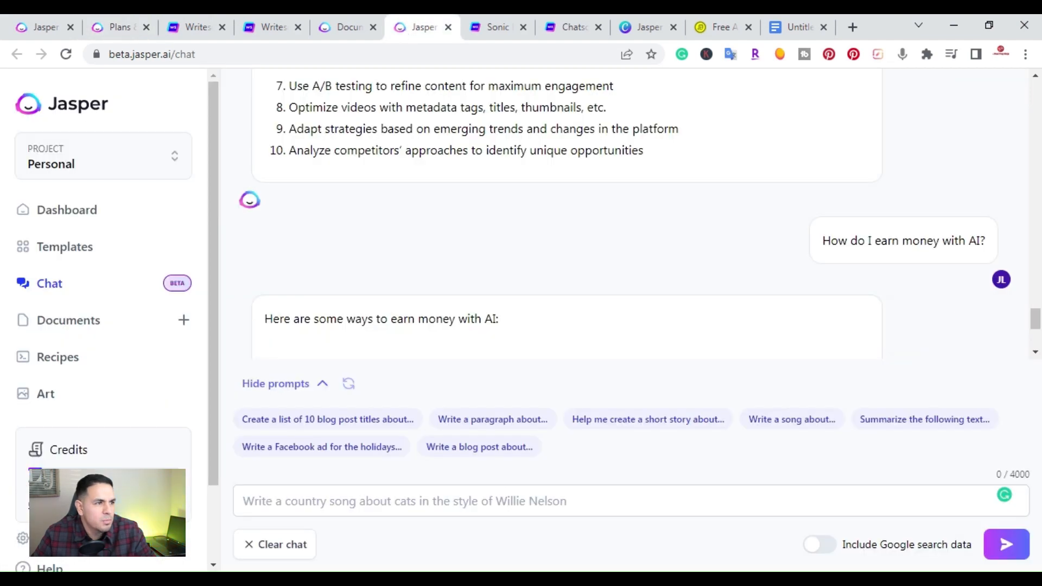
left_click(344, 27)
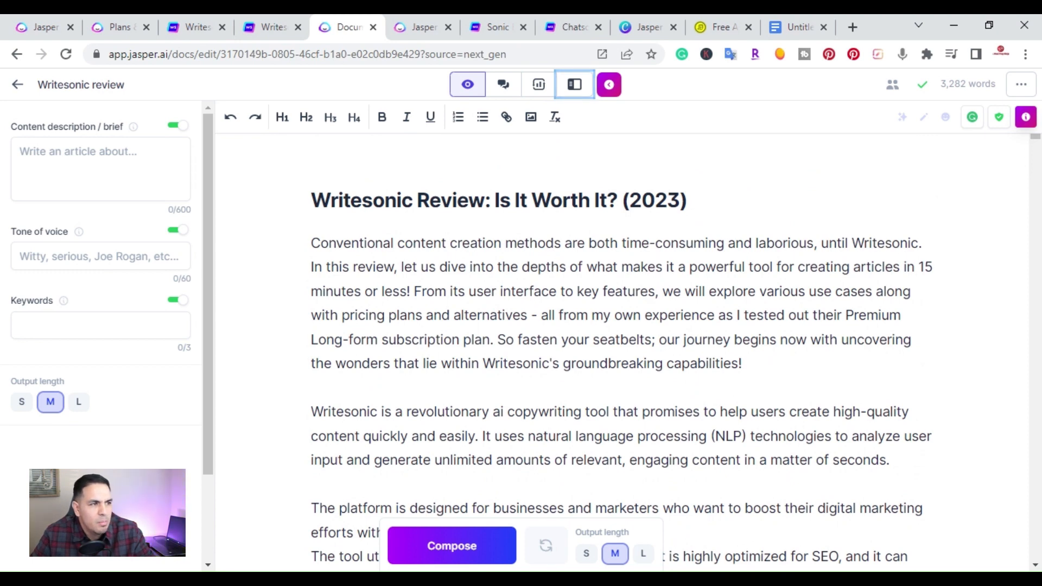
Select the Writesonic review's opening paragraphs and go to Content at Scale's AI detector.
left_click(311, 242)
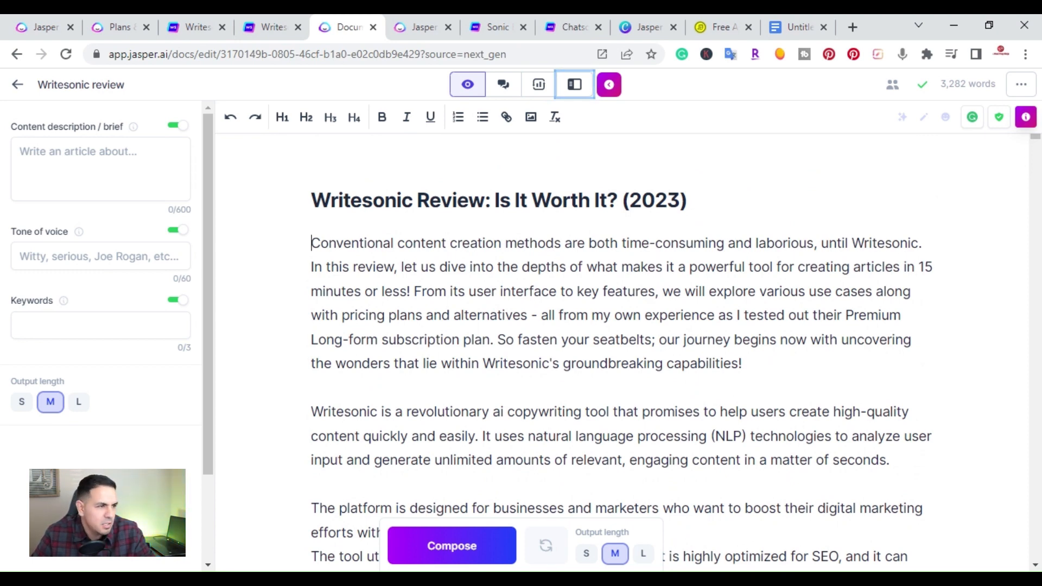
left_click_drag(310, 242, 907, 557)
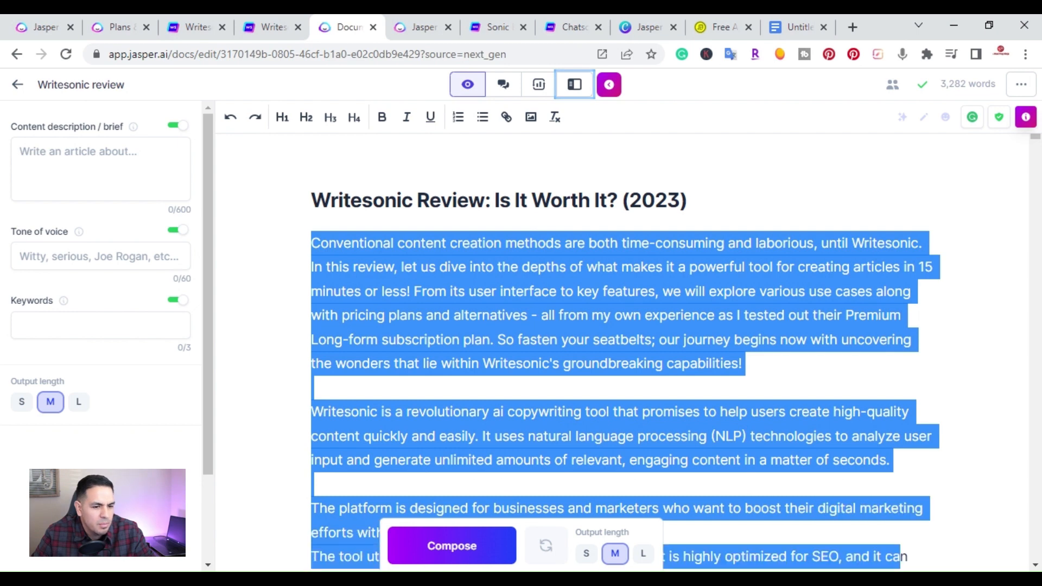
scroll("down", 3)
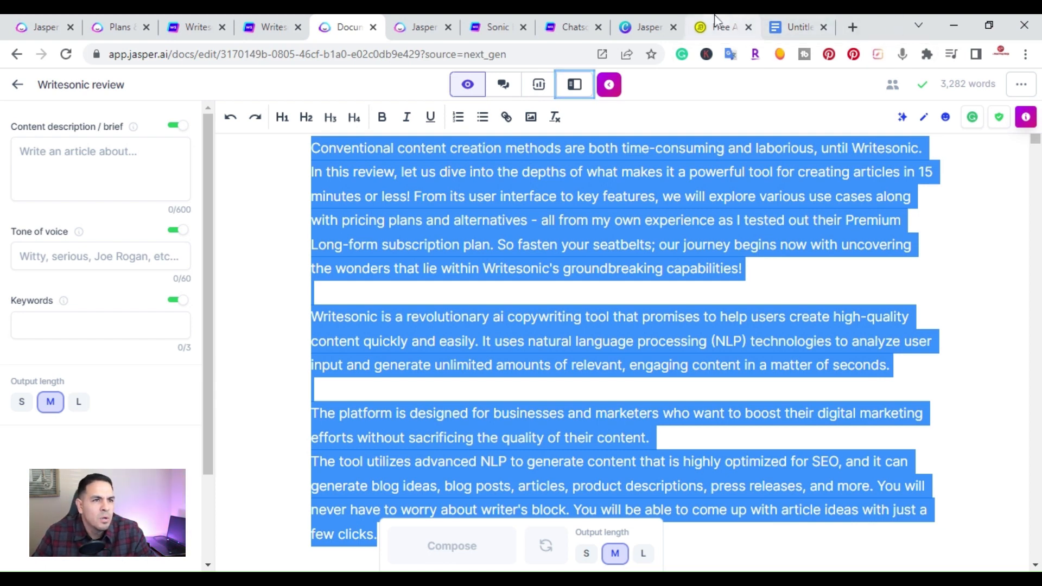
left_click(721, 27)
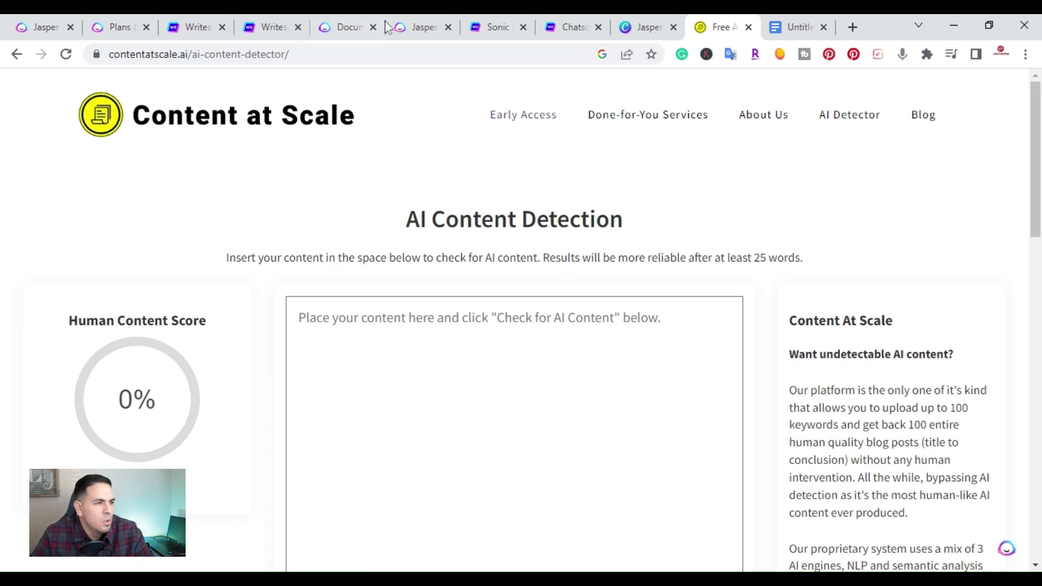
Run AI detection on the pasted review paragraphs, scoring 100% human over 204 words, then go to Writesonic.
left_click(345, 27)
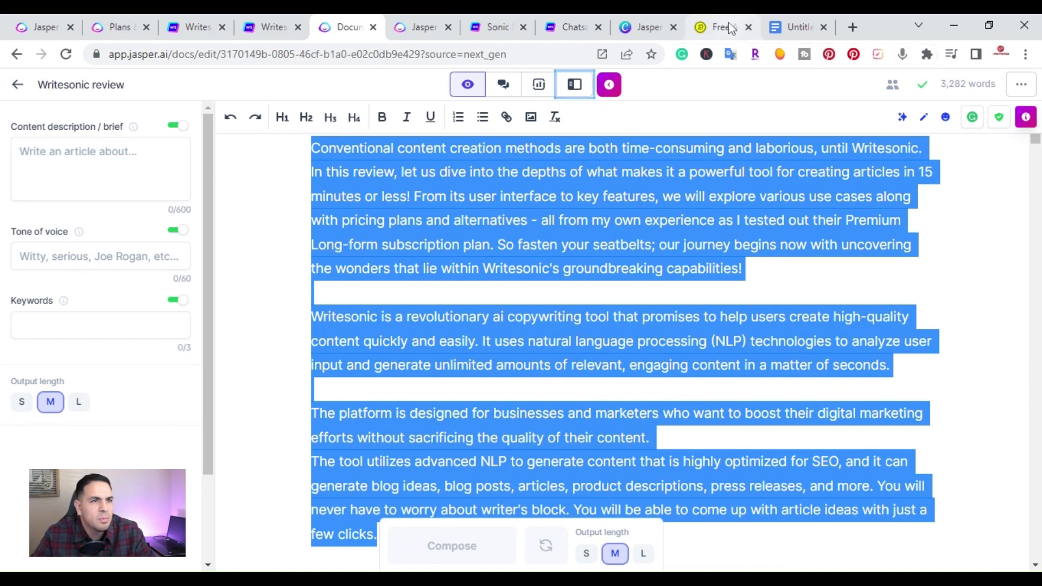
left_click(718, 27)
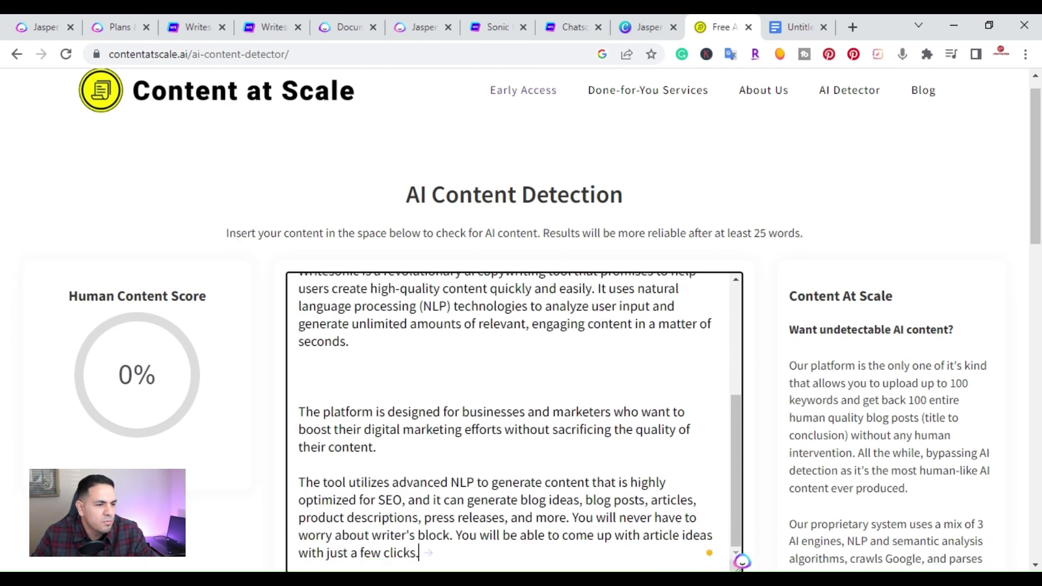
scroll("down", 3)
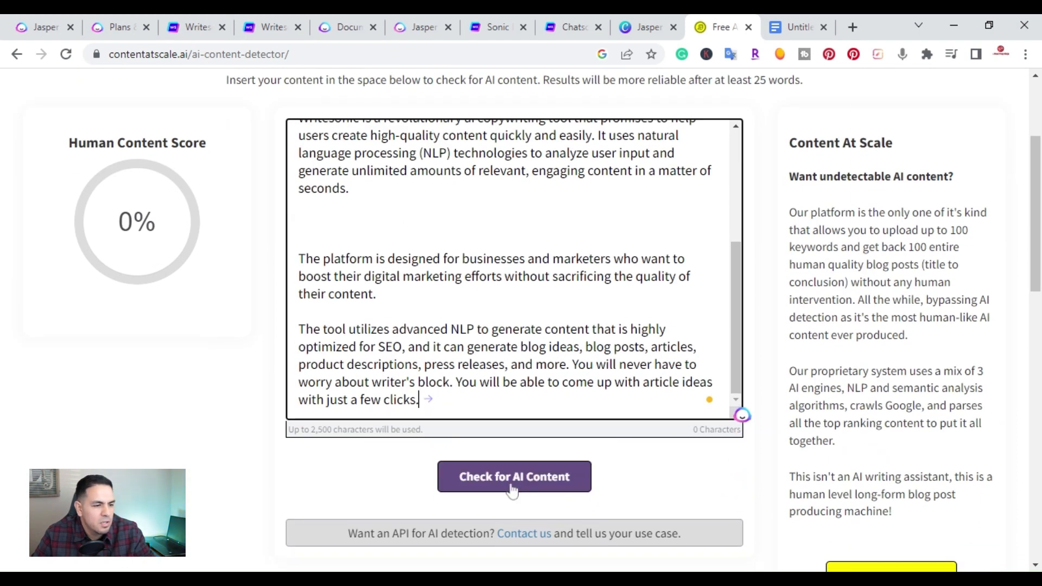
left_click(514, 476)
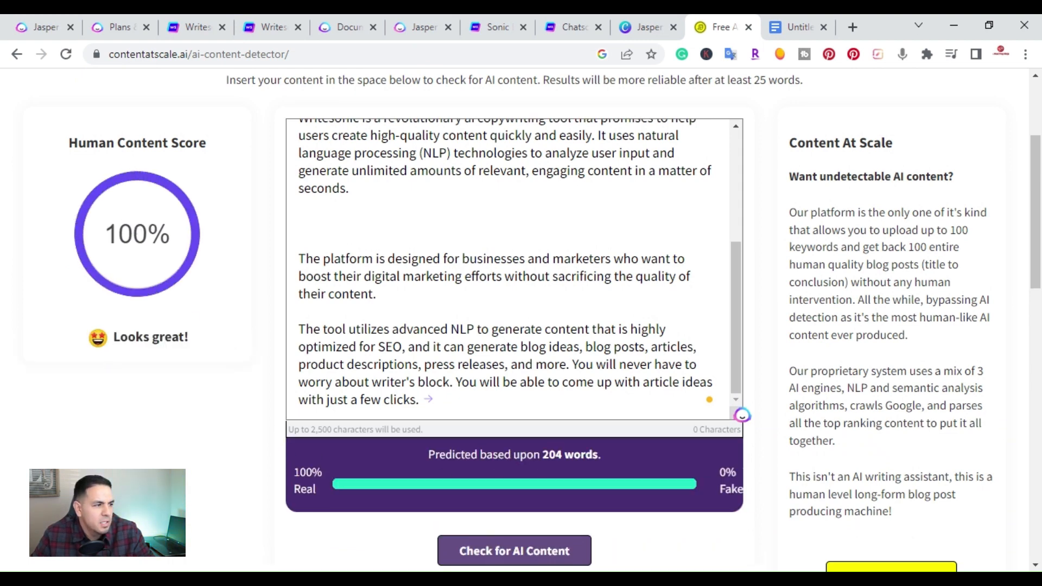
mouse_move(708, 454)
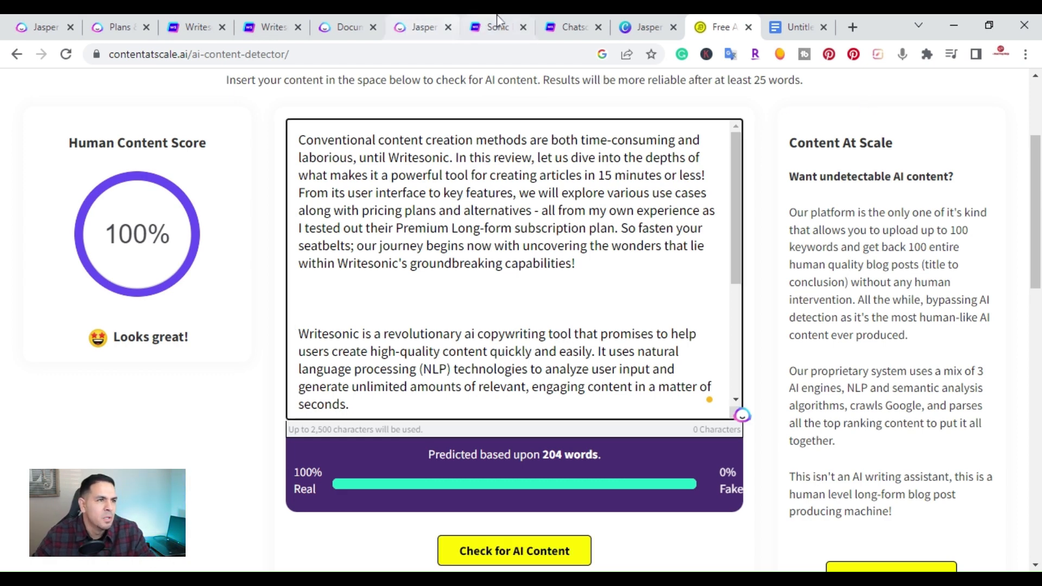
left_click(495, 27)
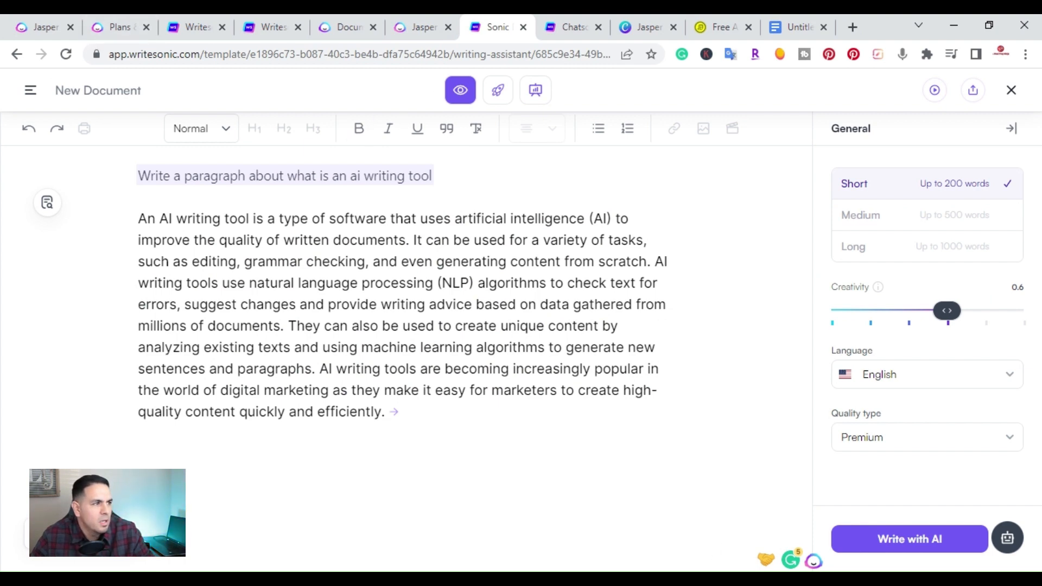
Check Writesonic's AI writing tools paragraph in the detector, which rates it 0% human, then return to Jasper.
left_click_drag(138, 218, 321, 348)
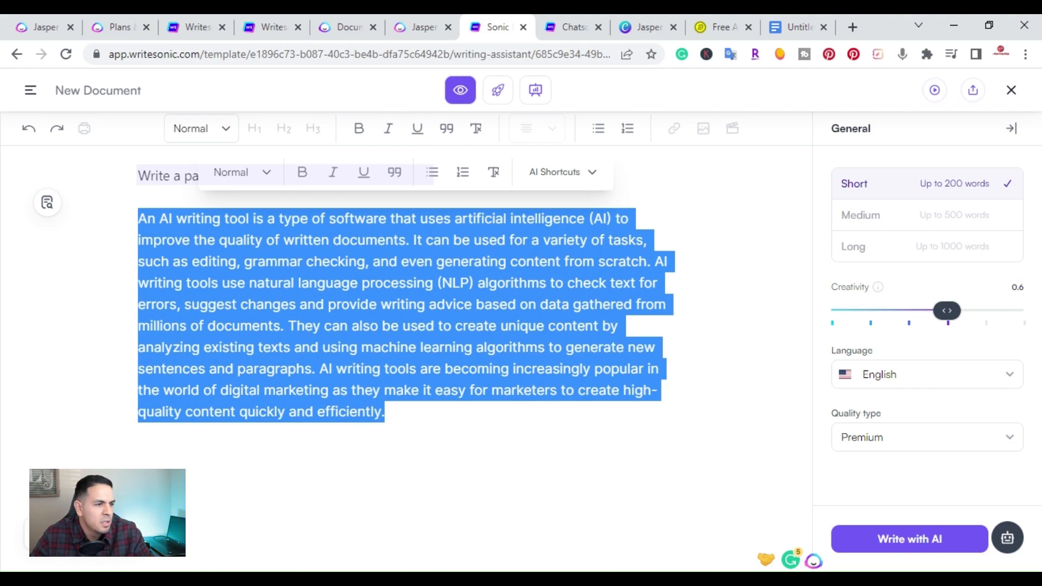
left_click(717, 27)
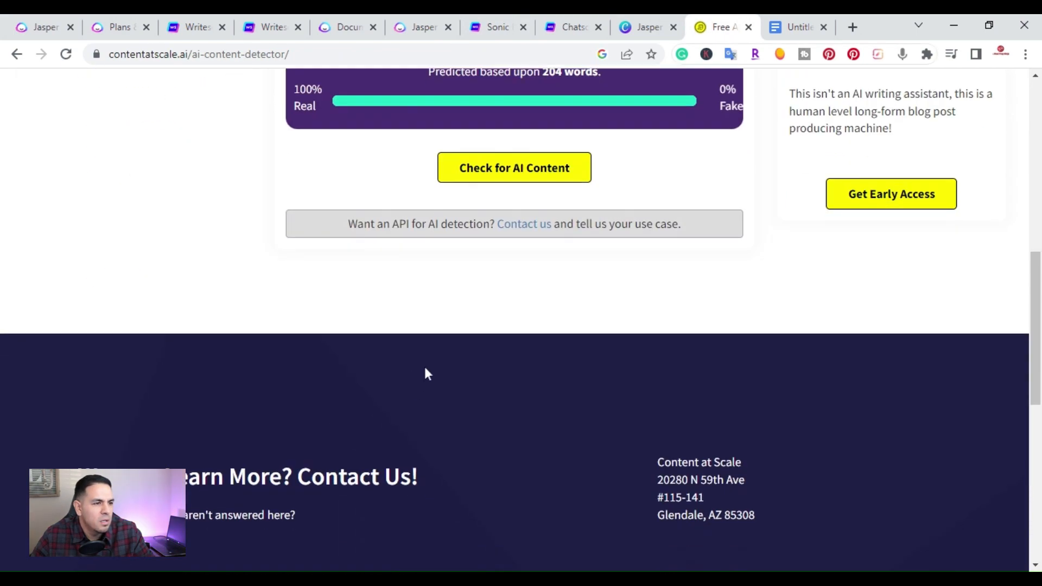
scroll("up", 3)
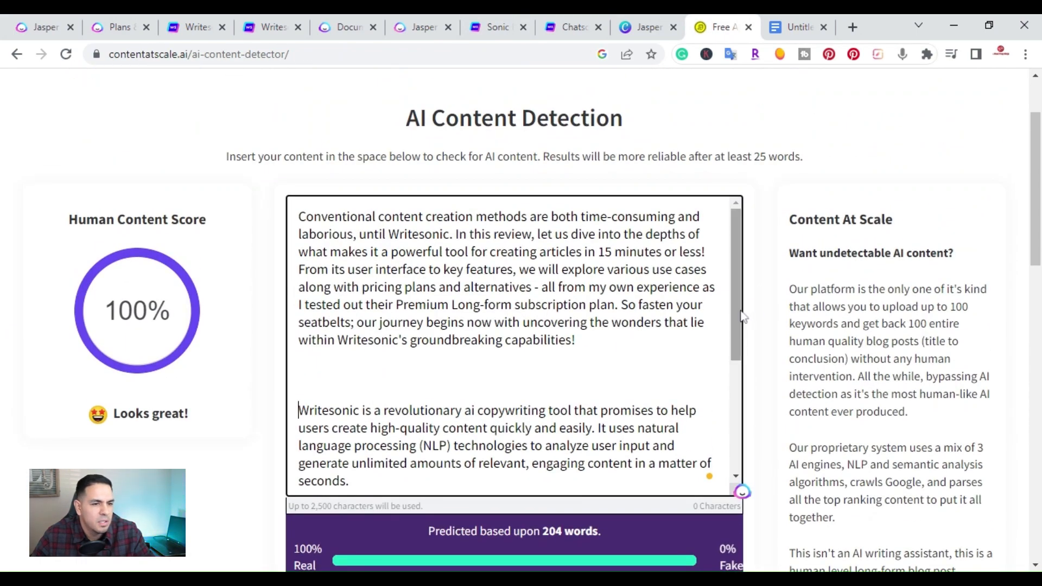
scroll("down", 3)
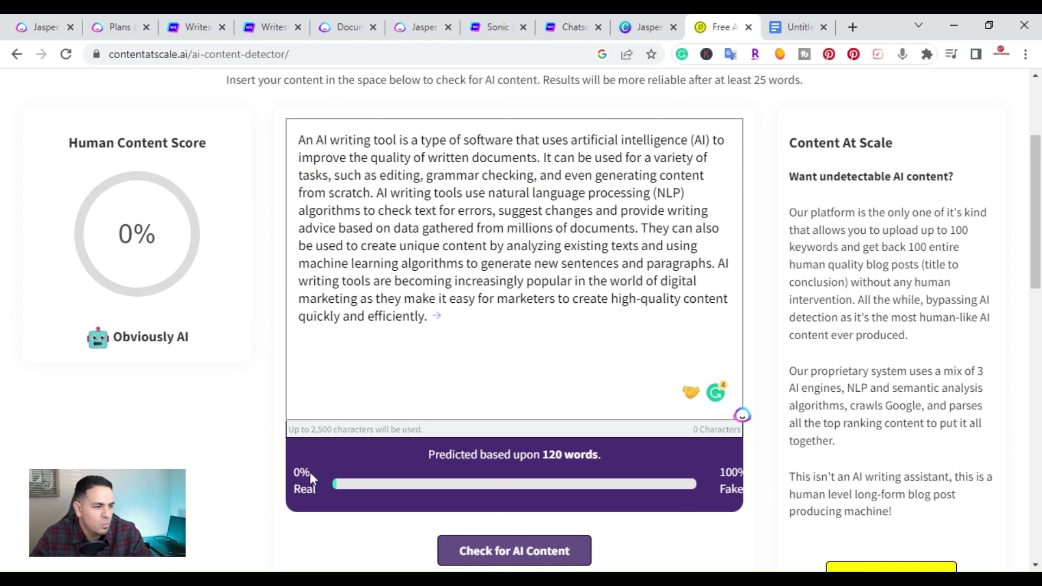
mouse_move(326, 529)
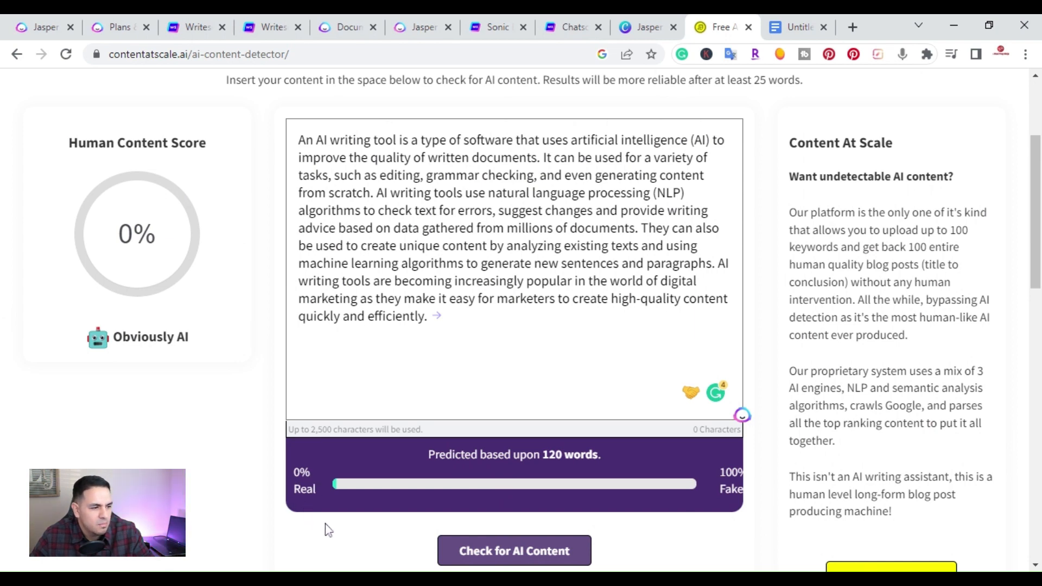
mouse_move(747, 504)
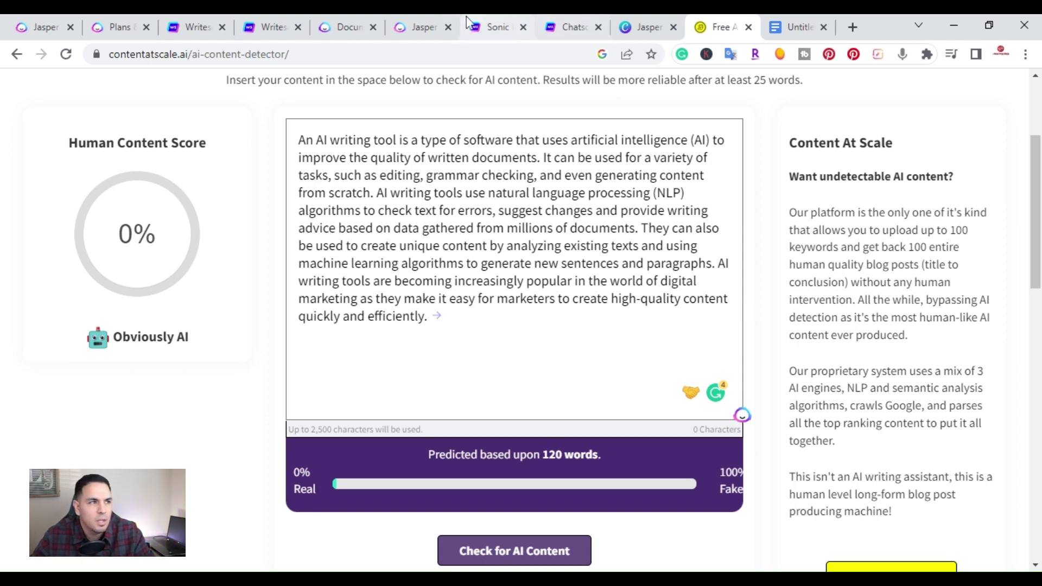
left_click(345, 26)
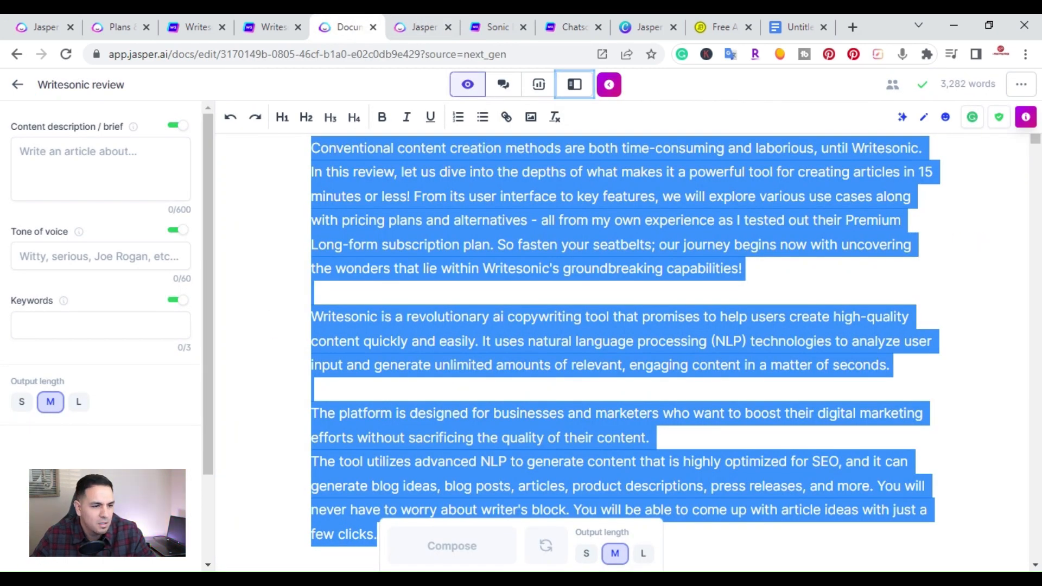
scroll("down", 3)
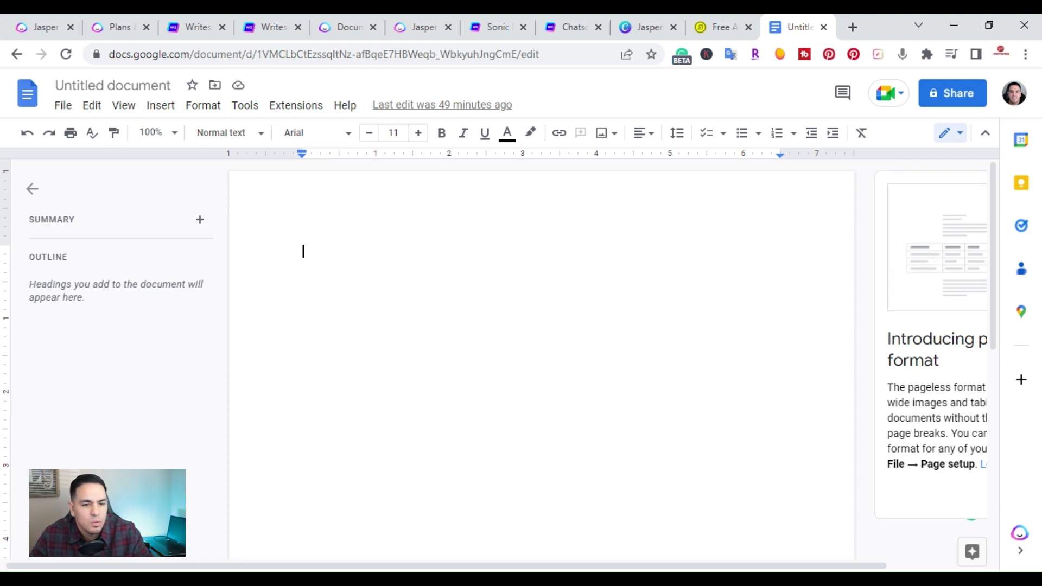
mouse_move(857, 513)
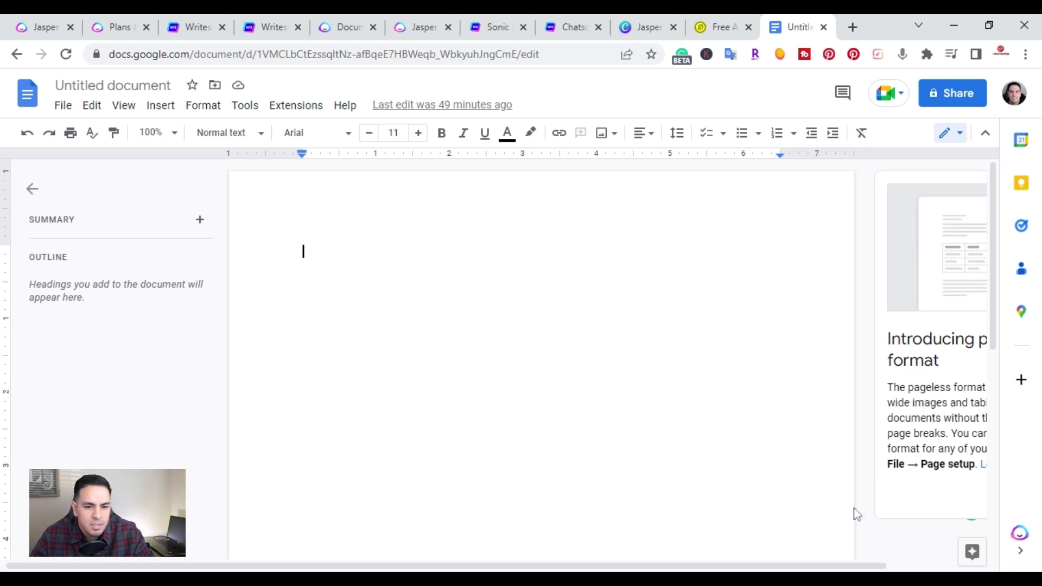
mouse_move(957, 384)
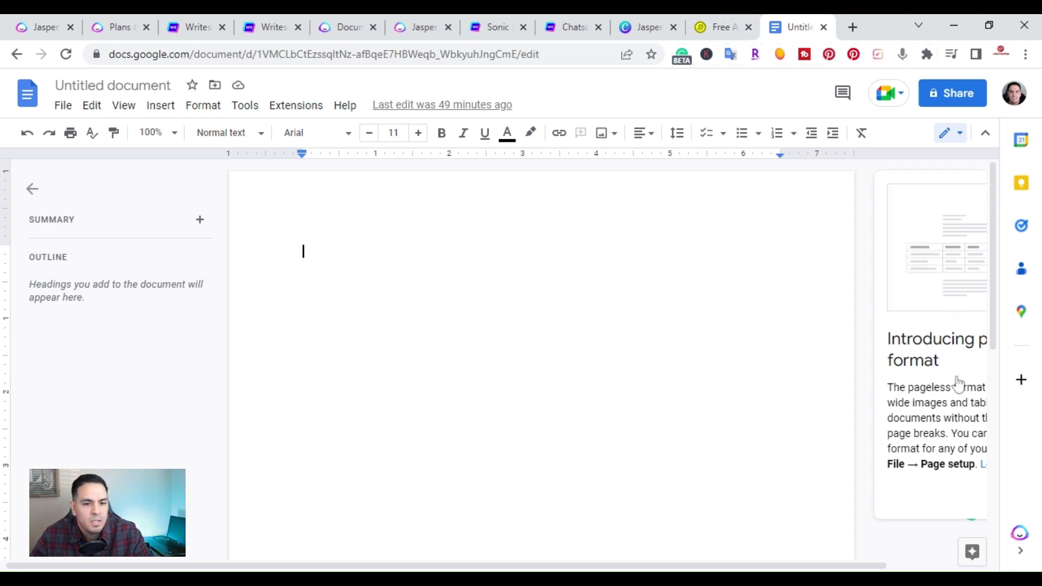
Ask Jasper 'what is ai content' and insert its generated answer into the Google Doc.
left_click(1019, 535)
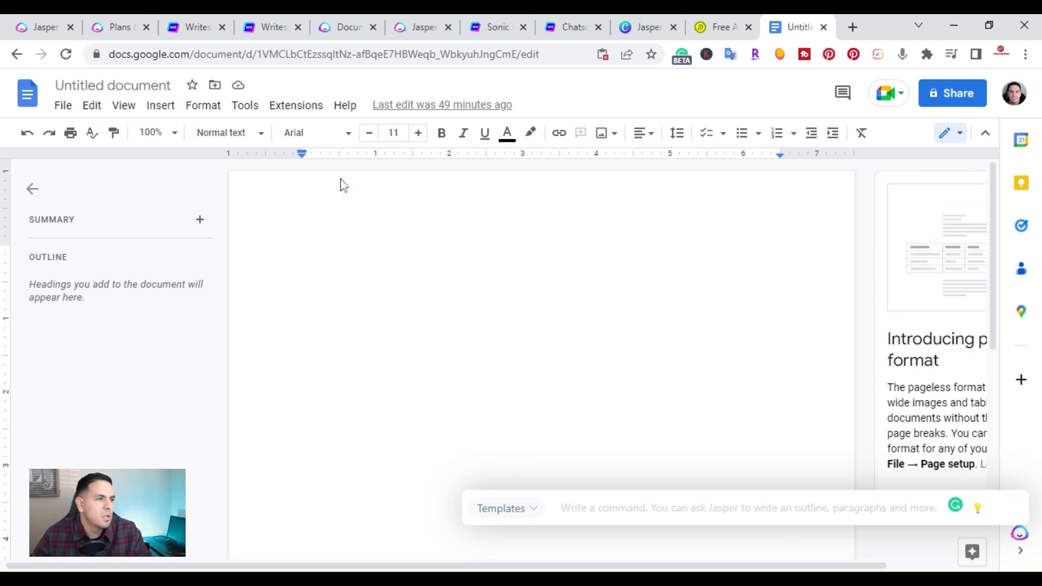
type("what is ai content")
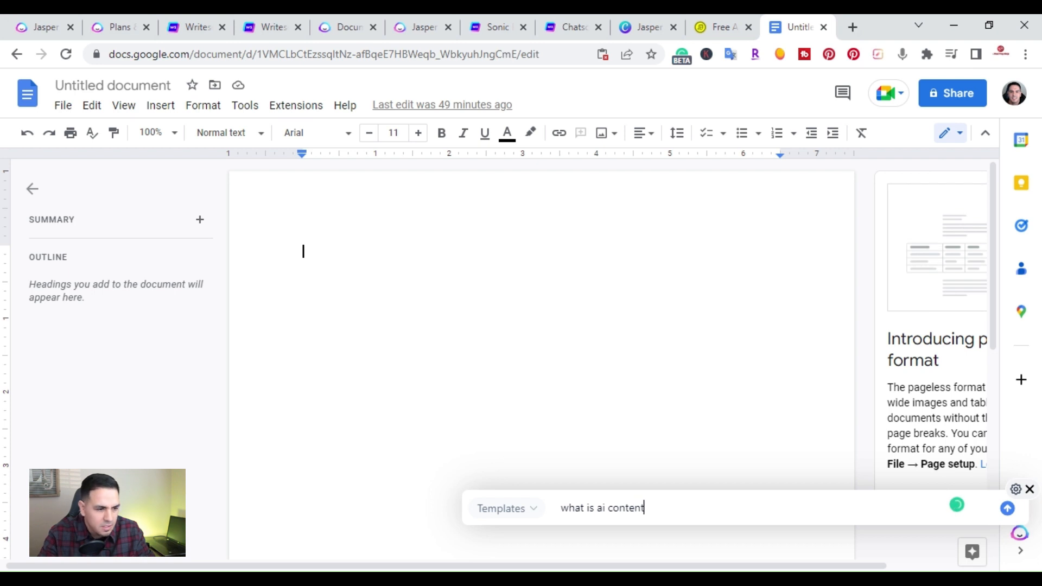
left_click(1006, 508)
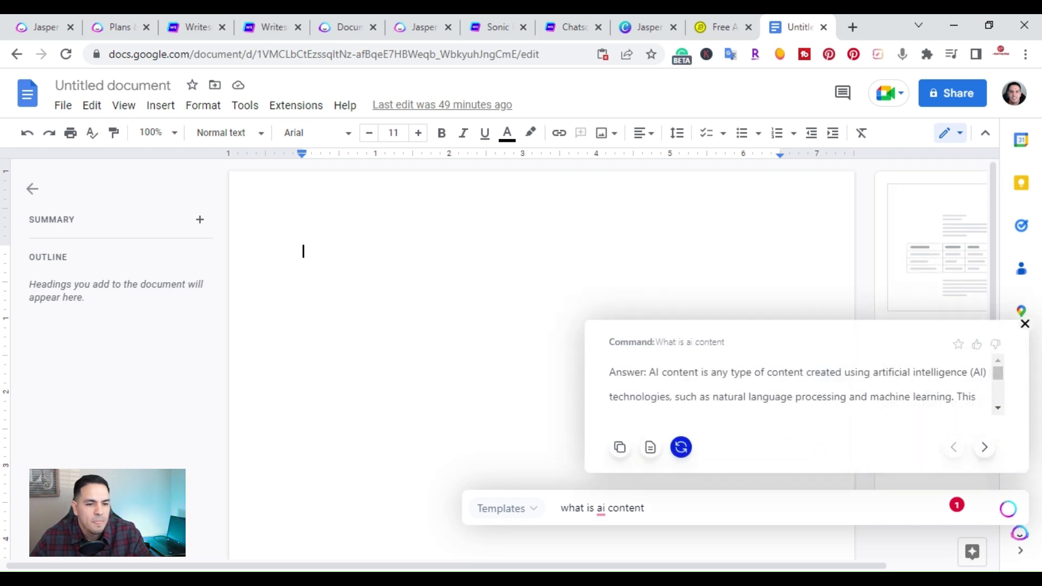
mouse_move(649, 447)
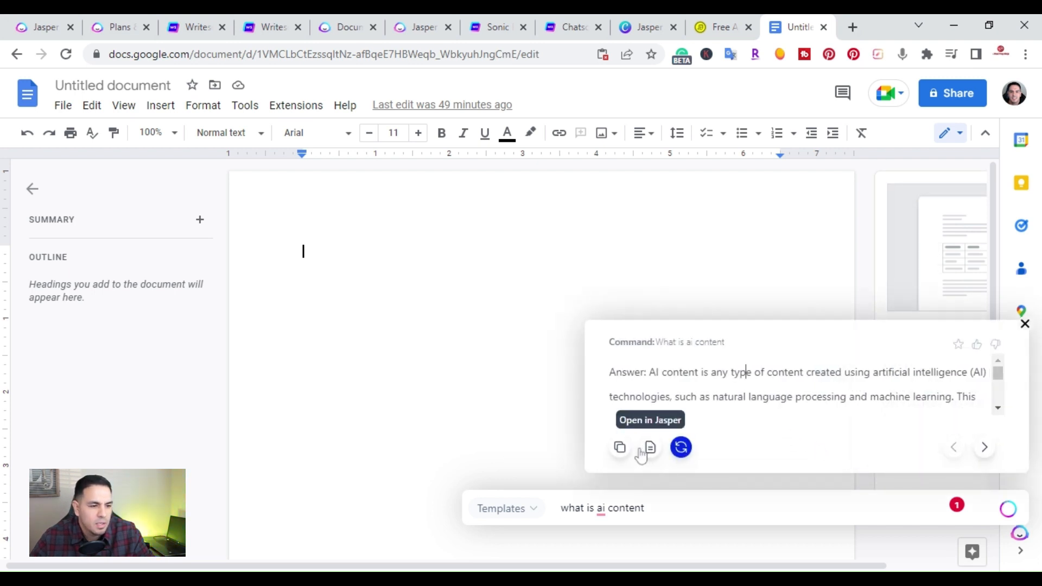
right_click(303, 251)
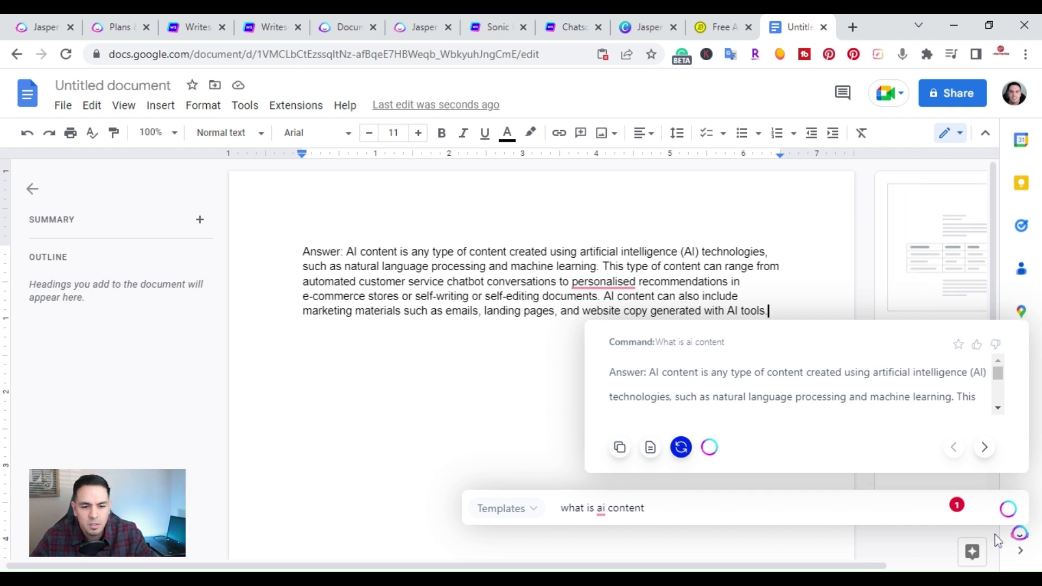
mouse_move(376, 503)
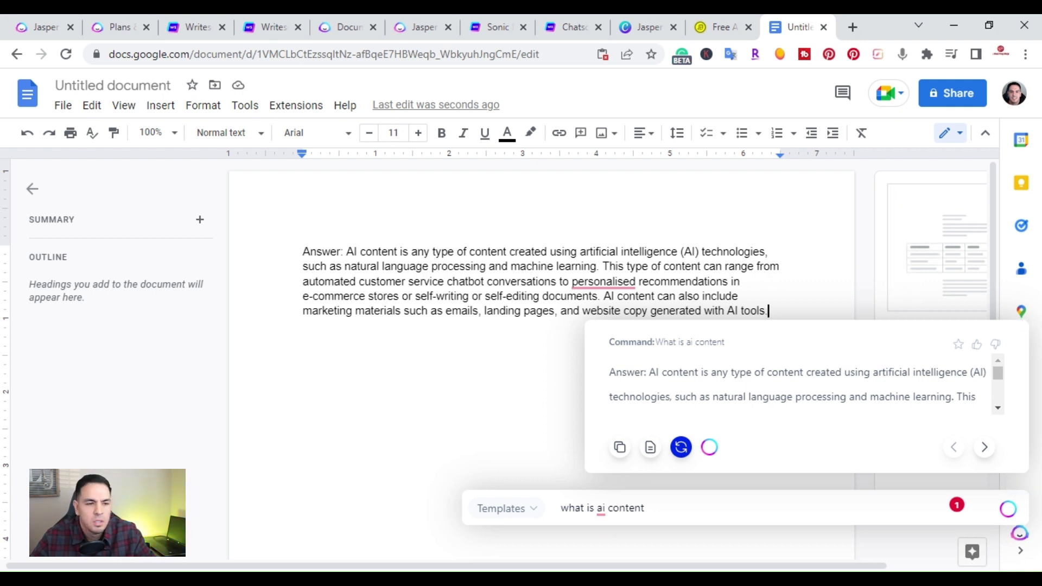
Accept Grammarly's 'personalized' spelling fix and switch to the Canva comparison chart.
left_click(602, 281)
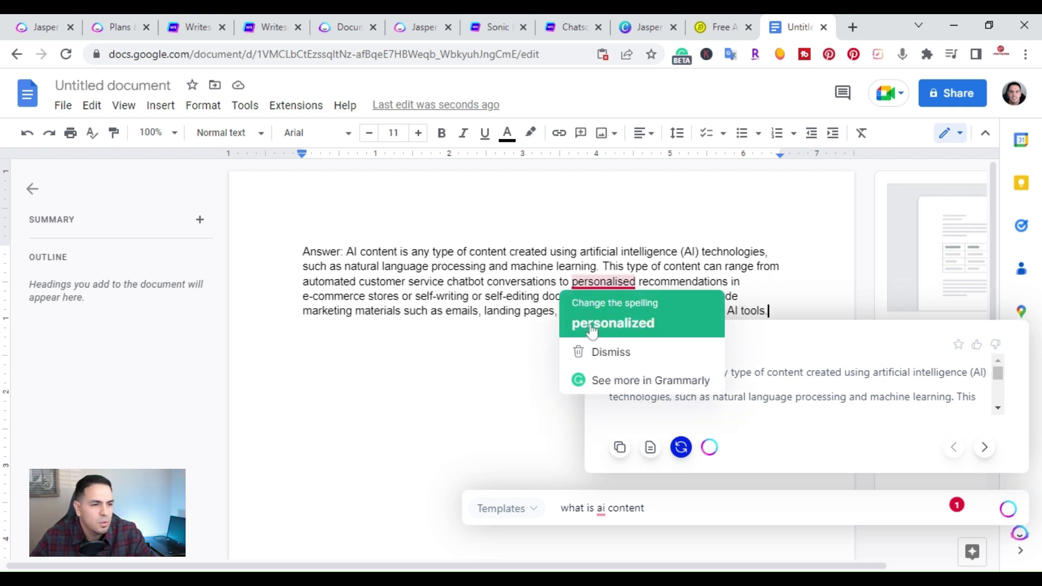
left_click(612, 323)
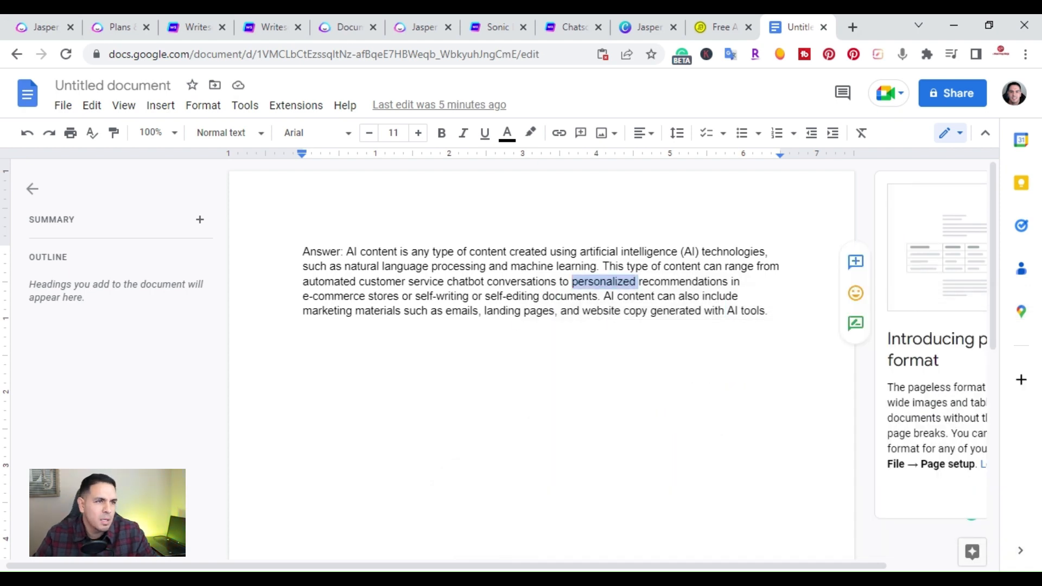
left_click(645, 28)
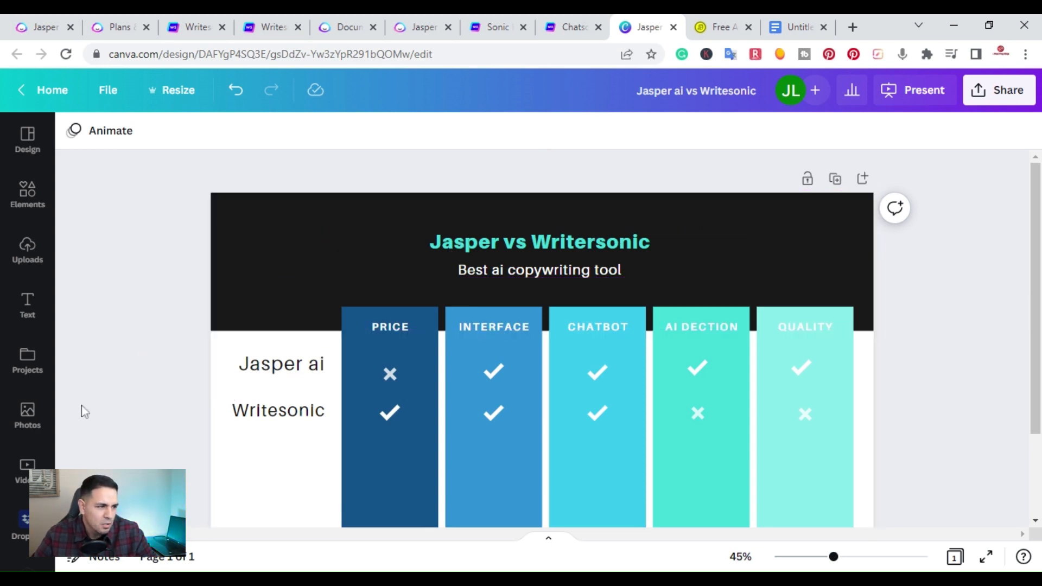
View the Jasper vs Writesonic scoring chart in Canva, then go to Writesonic's pricing page.
left_click(271, 407)
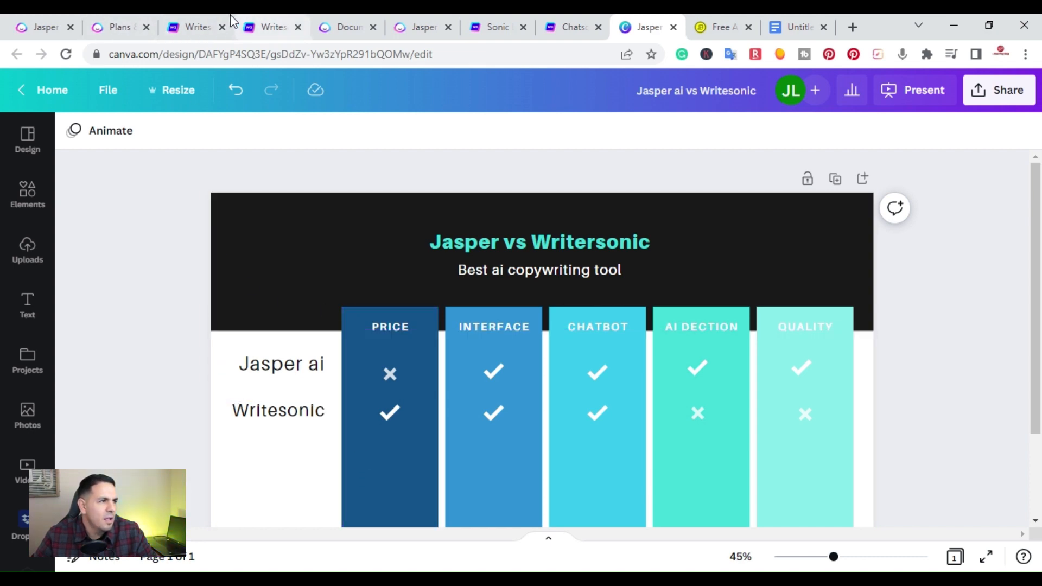
left_click(266, 27)
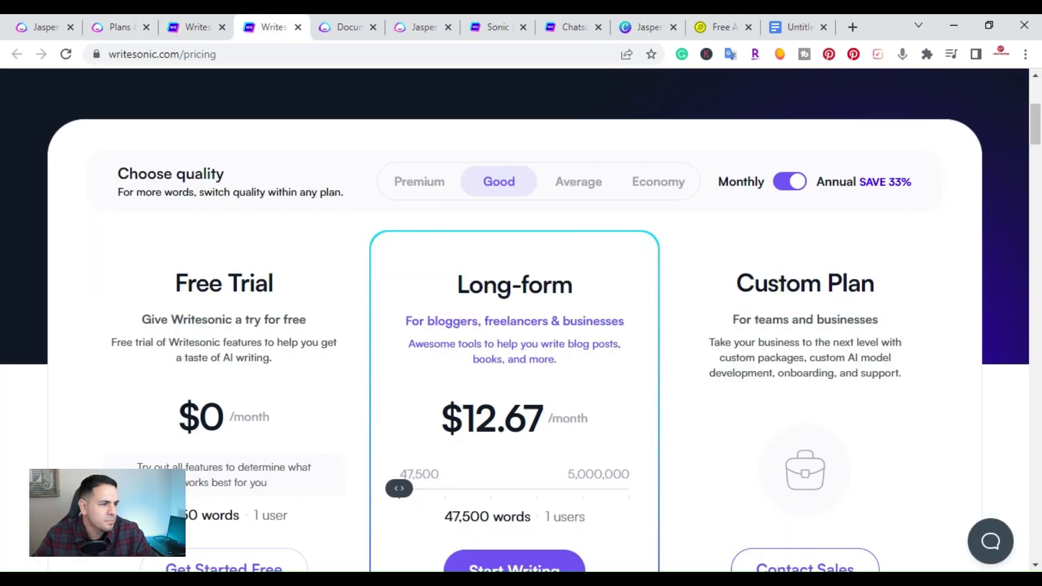
Show Premium quality pricing, 19,000 words at $12.67/month, then return to the Canva chart.
scroll("down", 3)
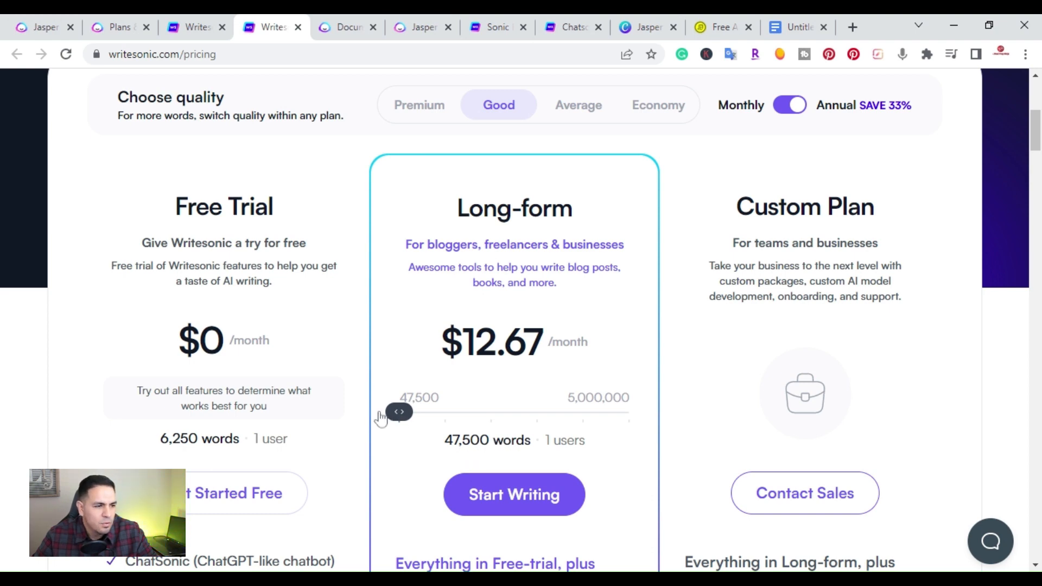
left_click(418, 106)
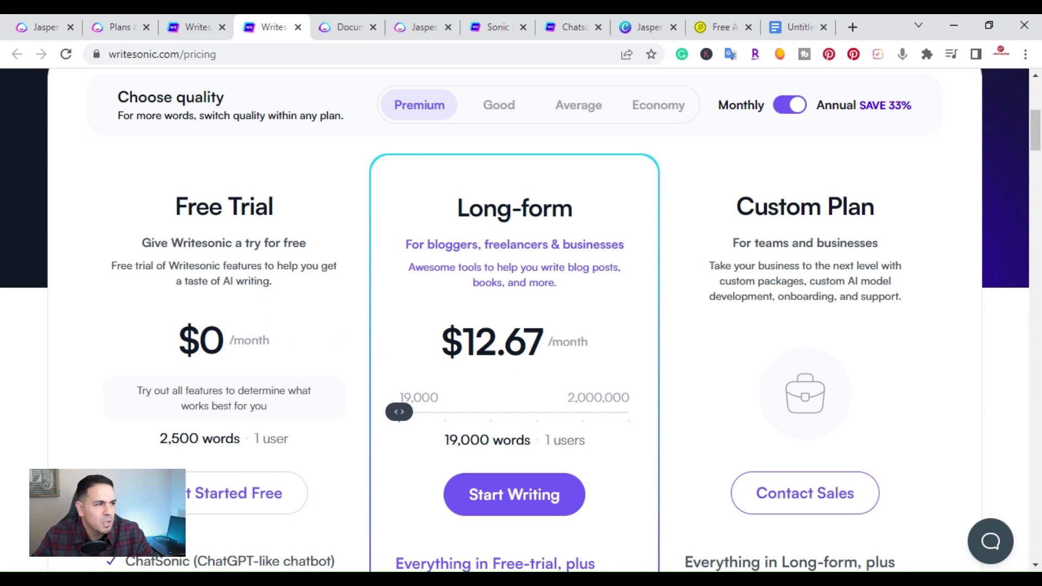
mouse_move(432, 410)
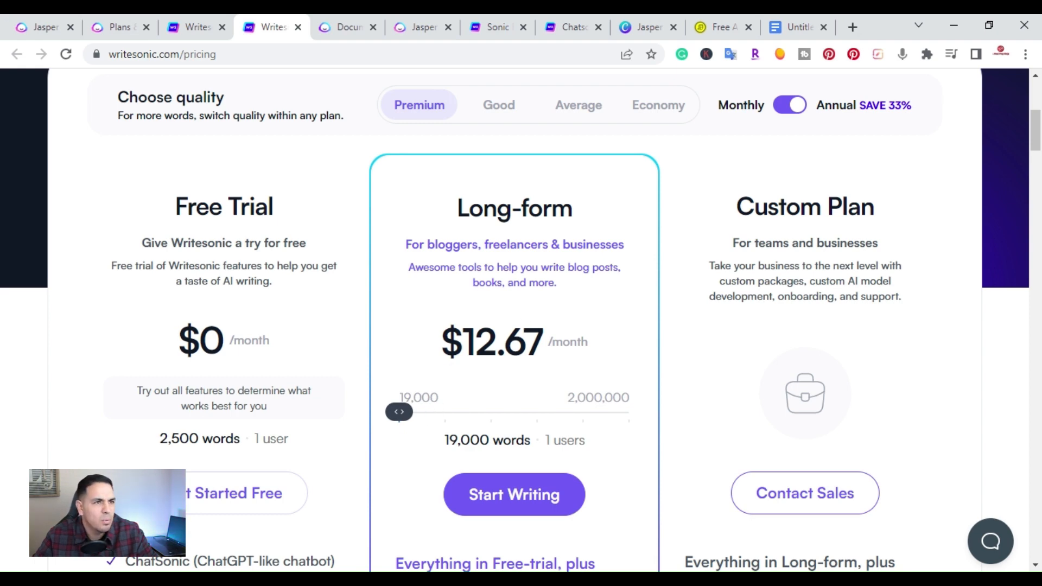
left_click(644, 27)
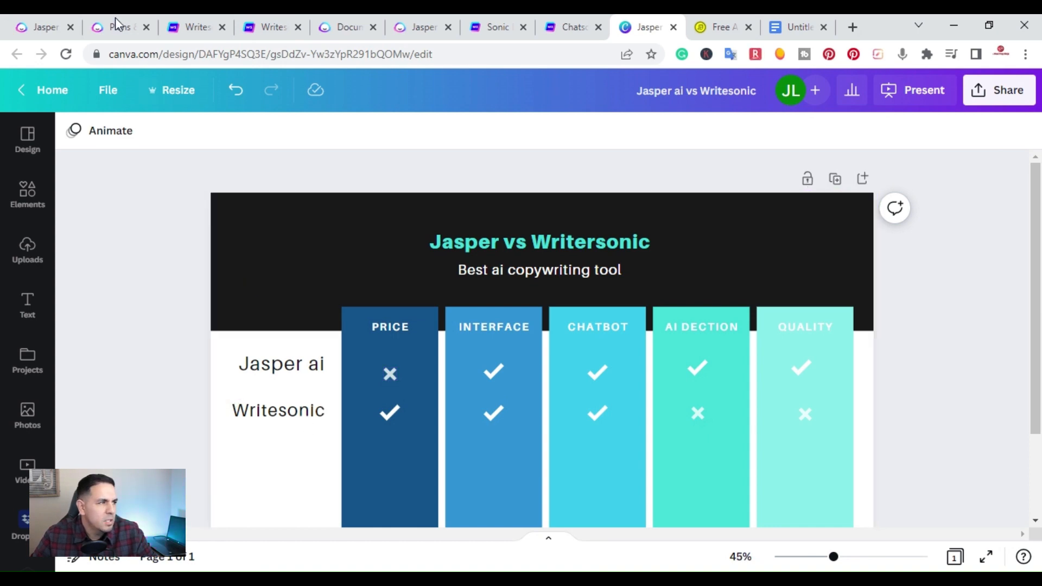
left_click(119, 27)
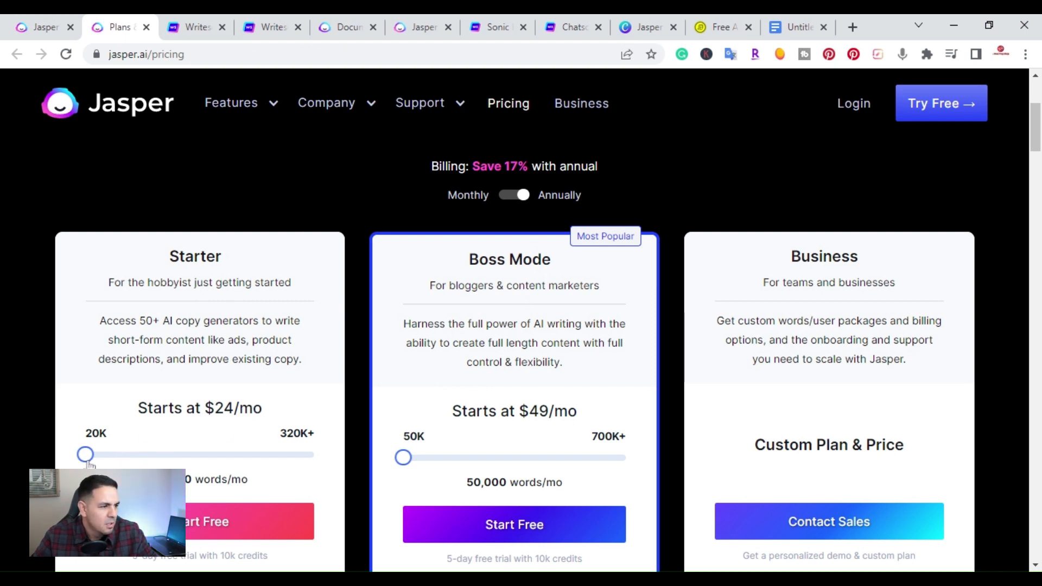
left_click(647, 27)
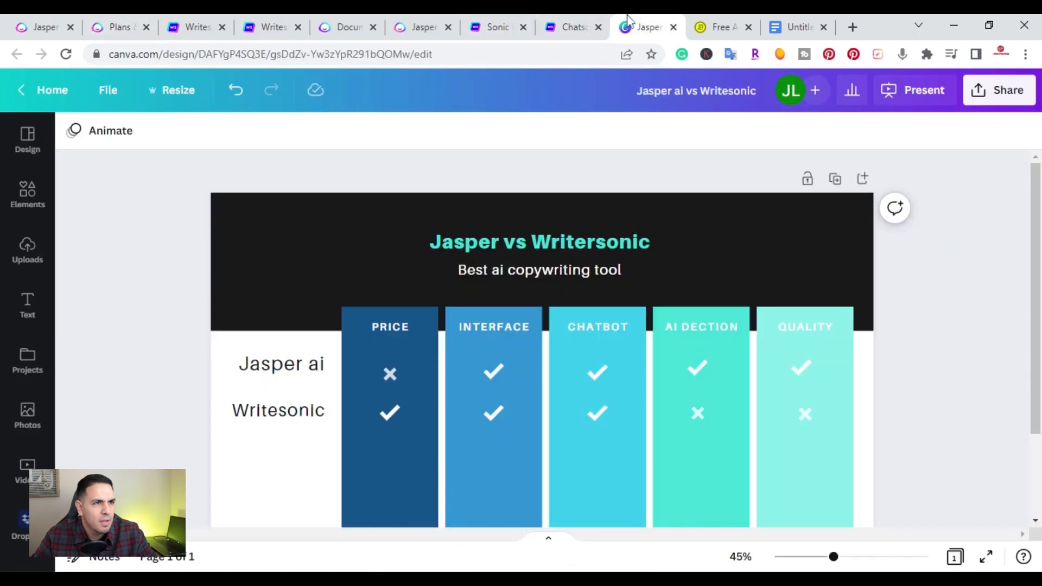
left_click(493, 327)
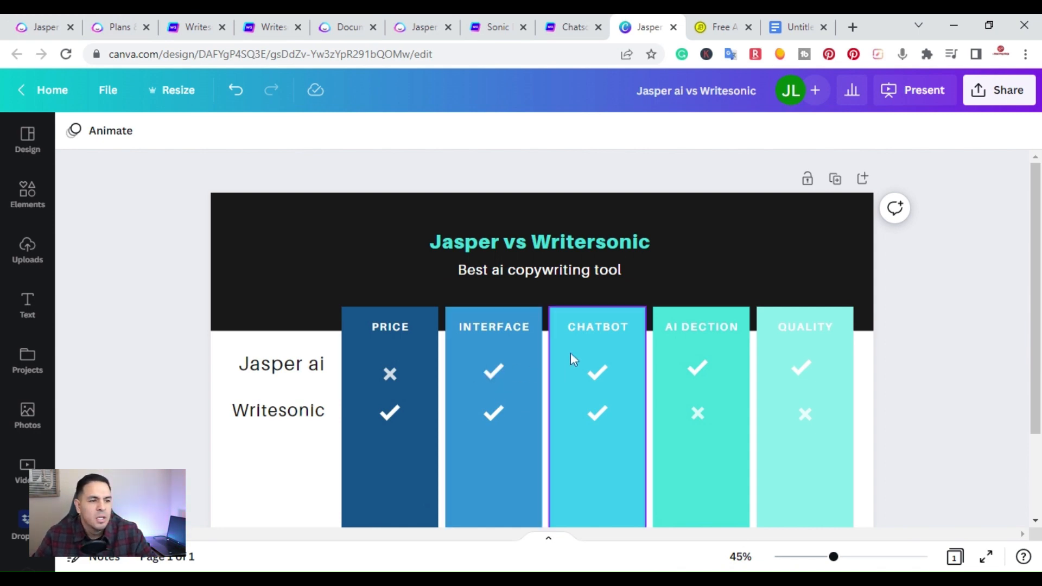
left_click(597, 373)
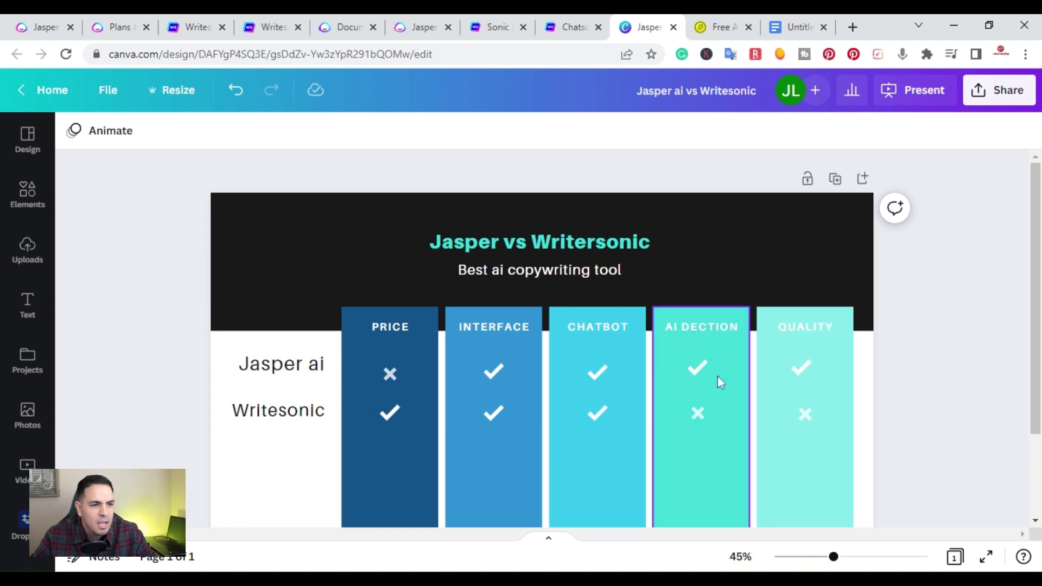
mouse_move(714, 398)
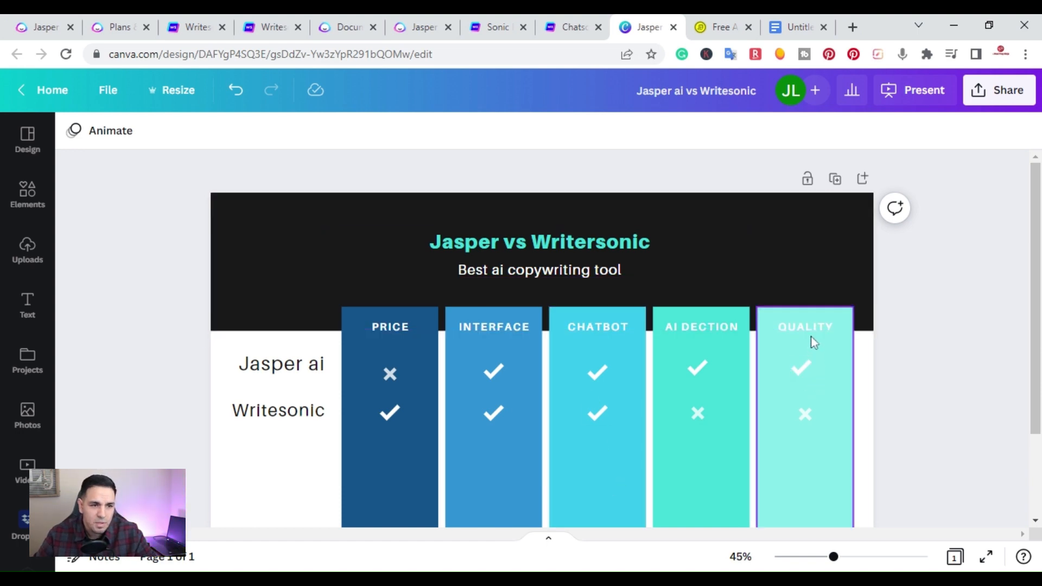
mouse_move(827, 324)
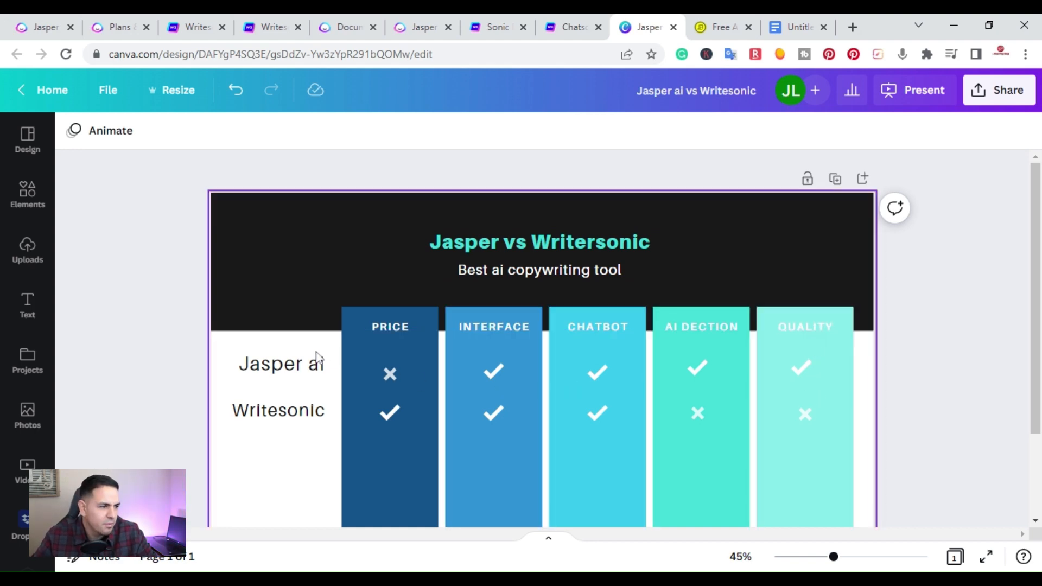
left_click(801, 369)
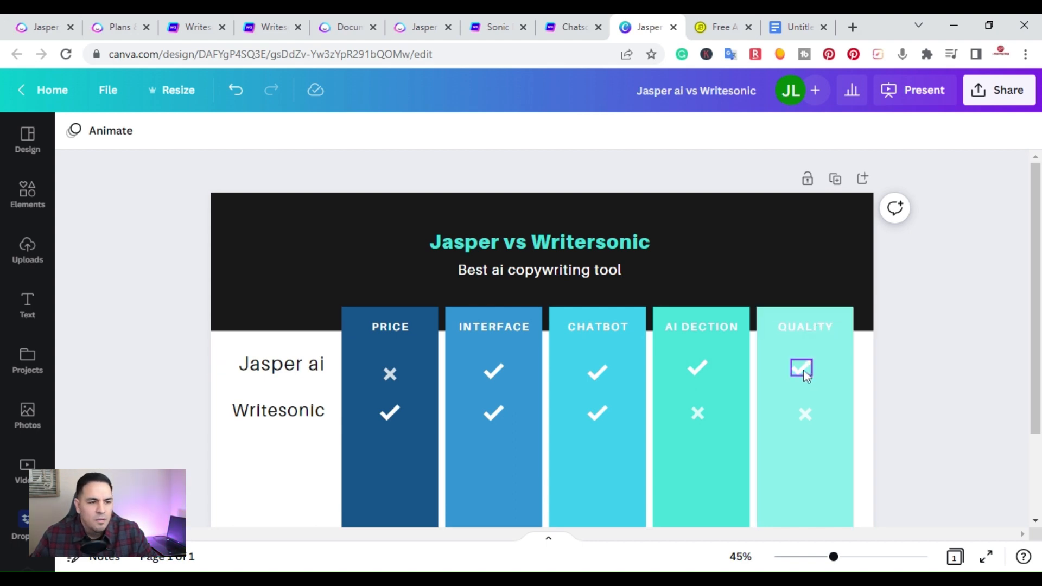
left_click(801, 369)
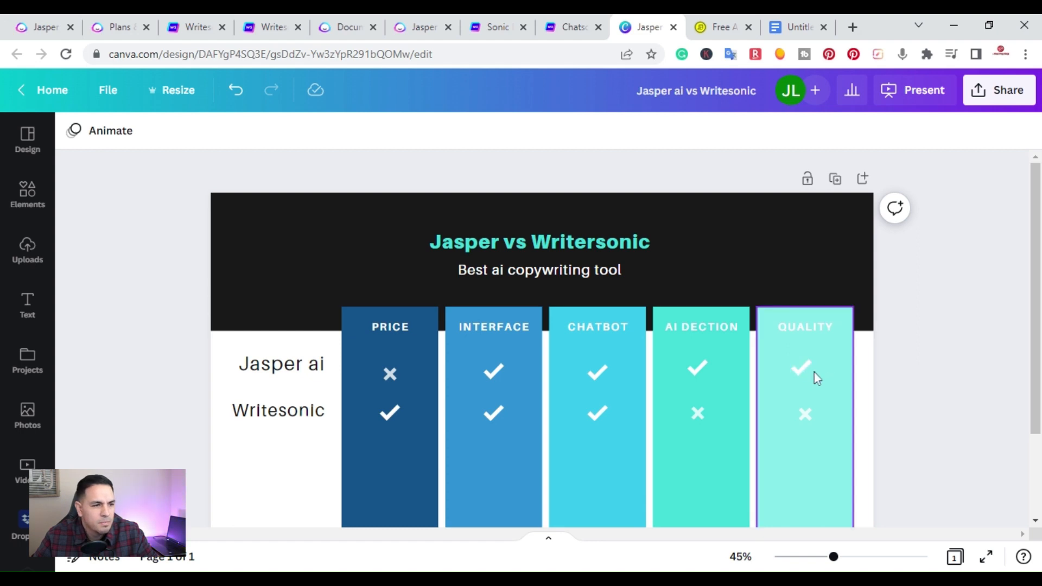
left_click(299, 260)
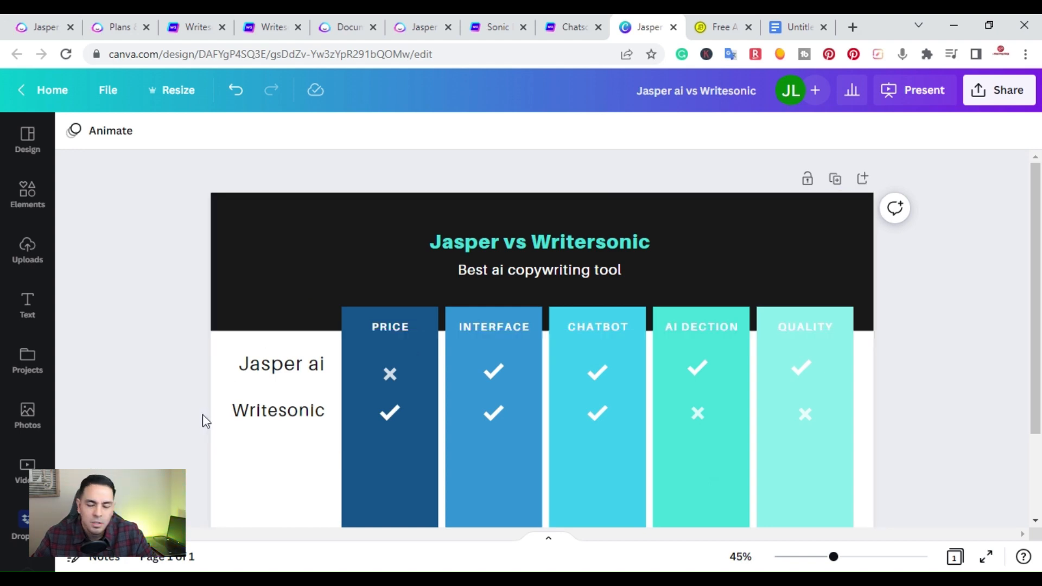
left_click(278, 410)
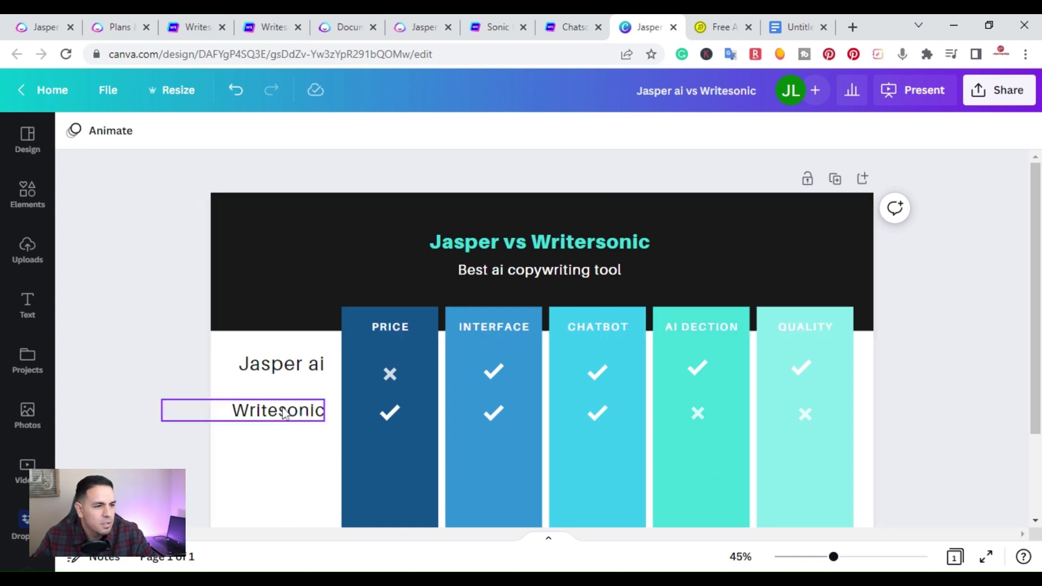
left_click(280, 363)
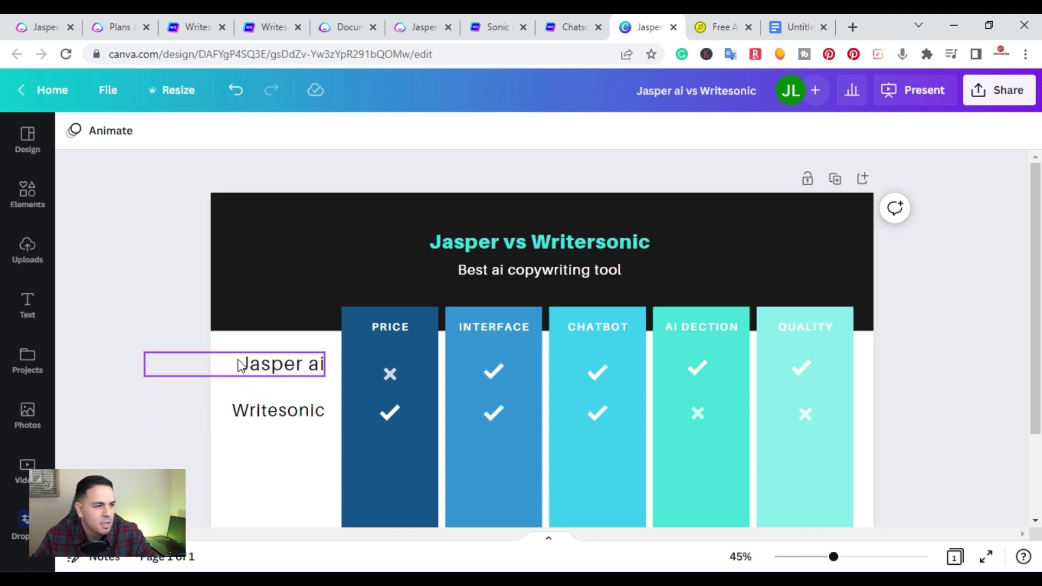